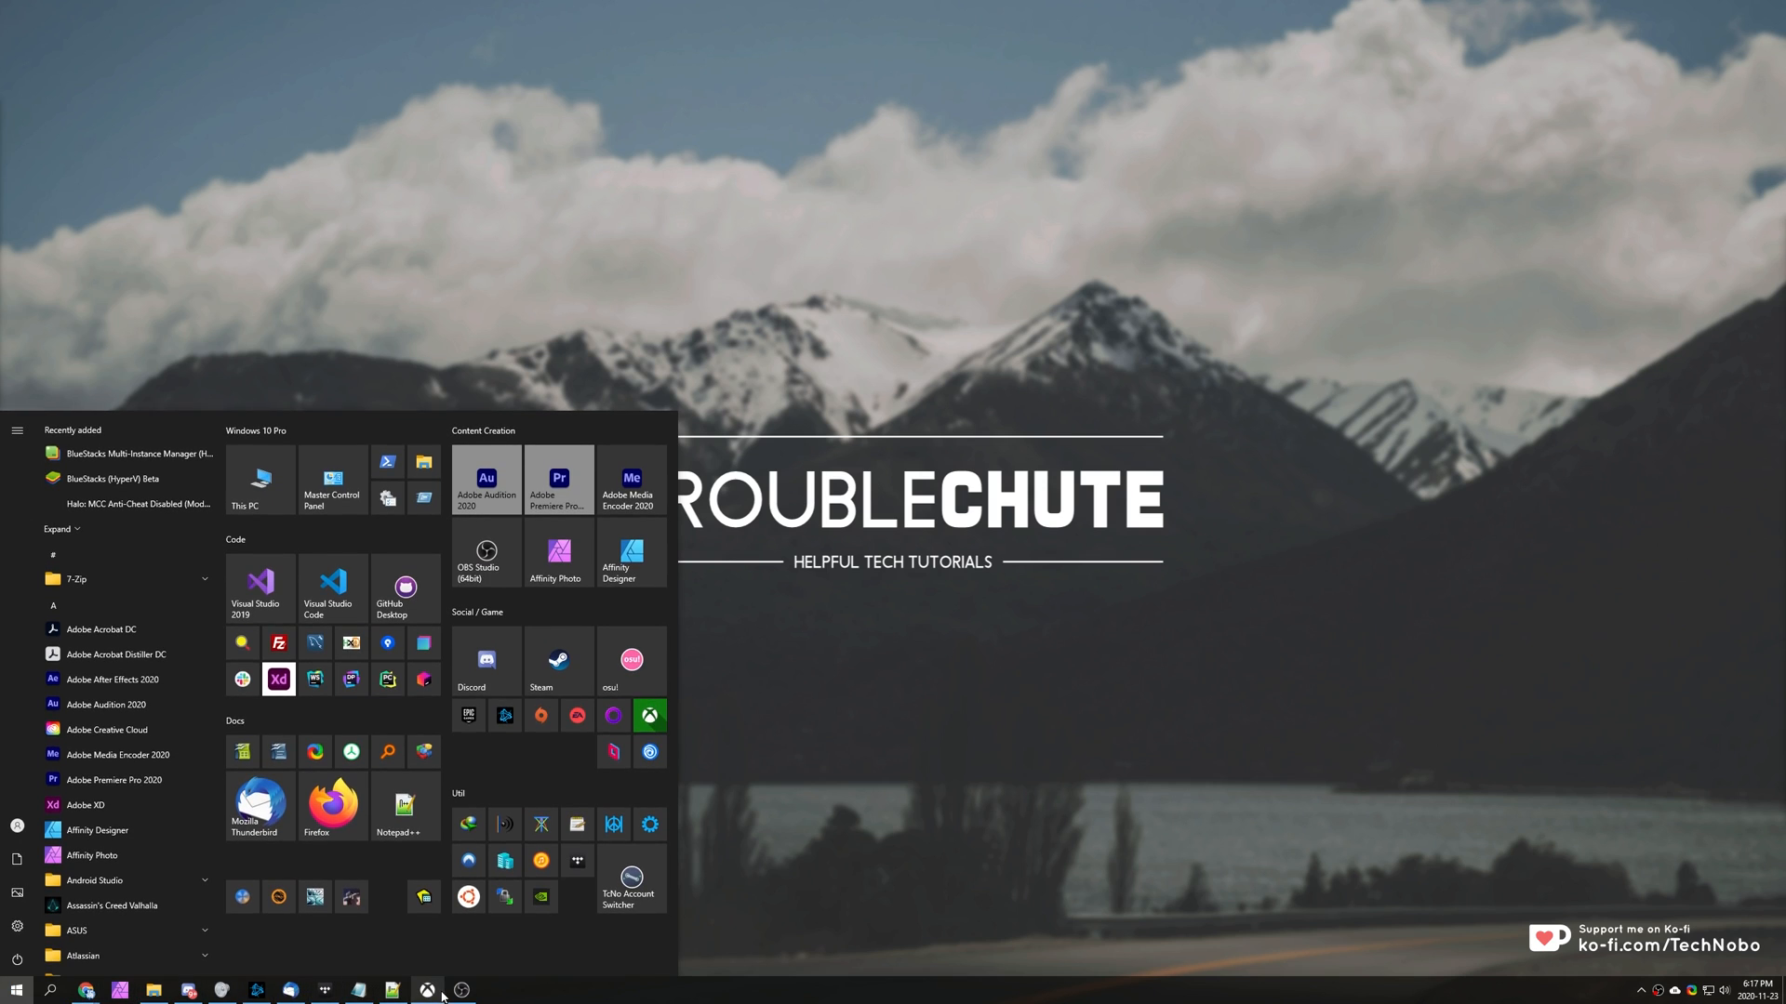
Open the Xbox app and view details for Minecraft Dungeons from the sidebar.
click(647, 715)
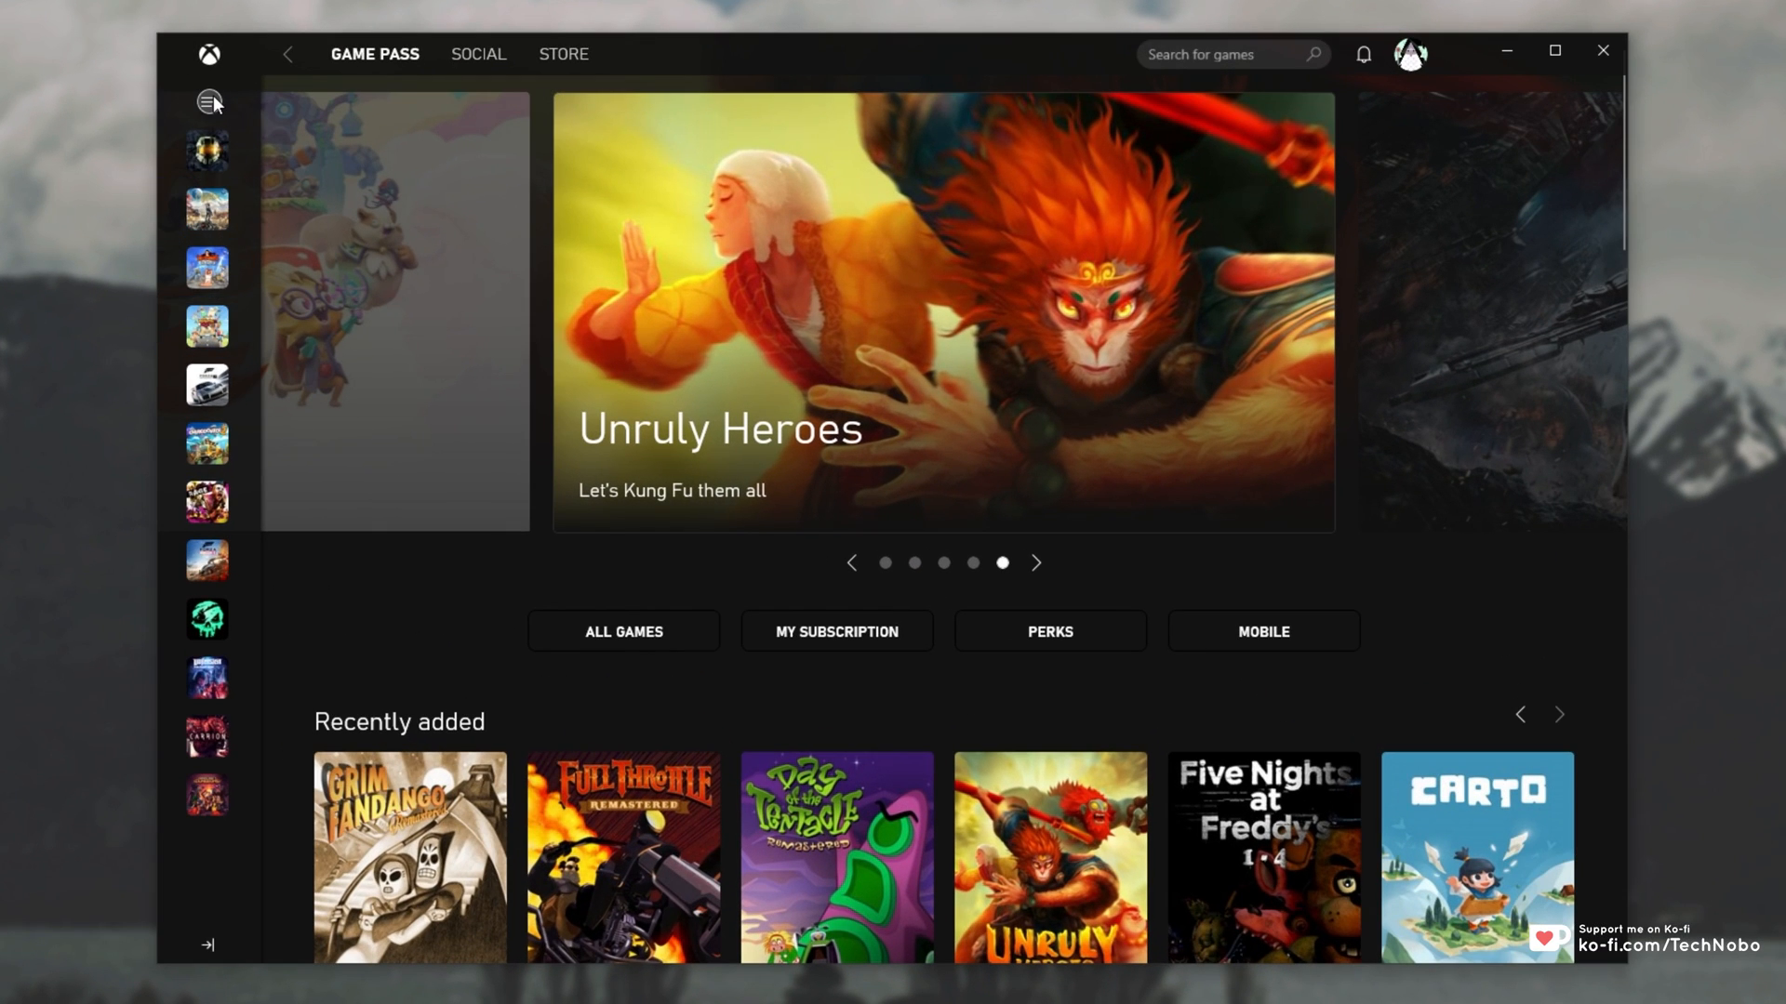
mouse_move(208, 559)
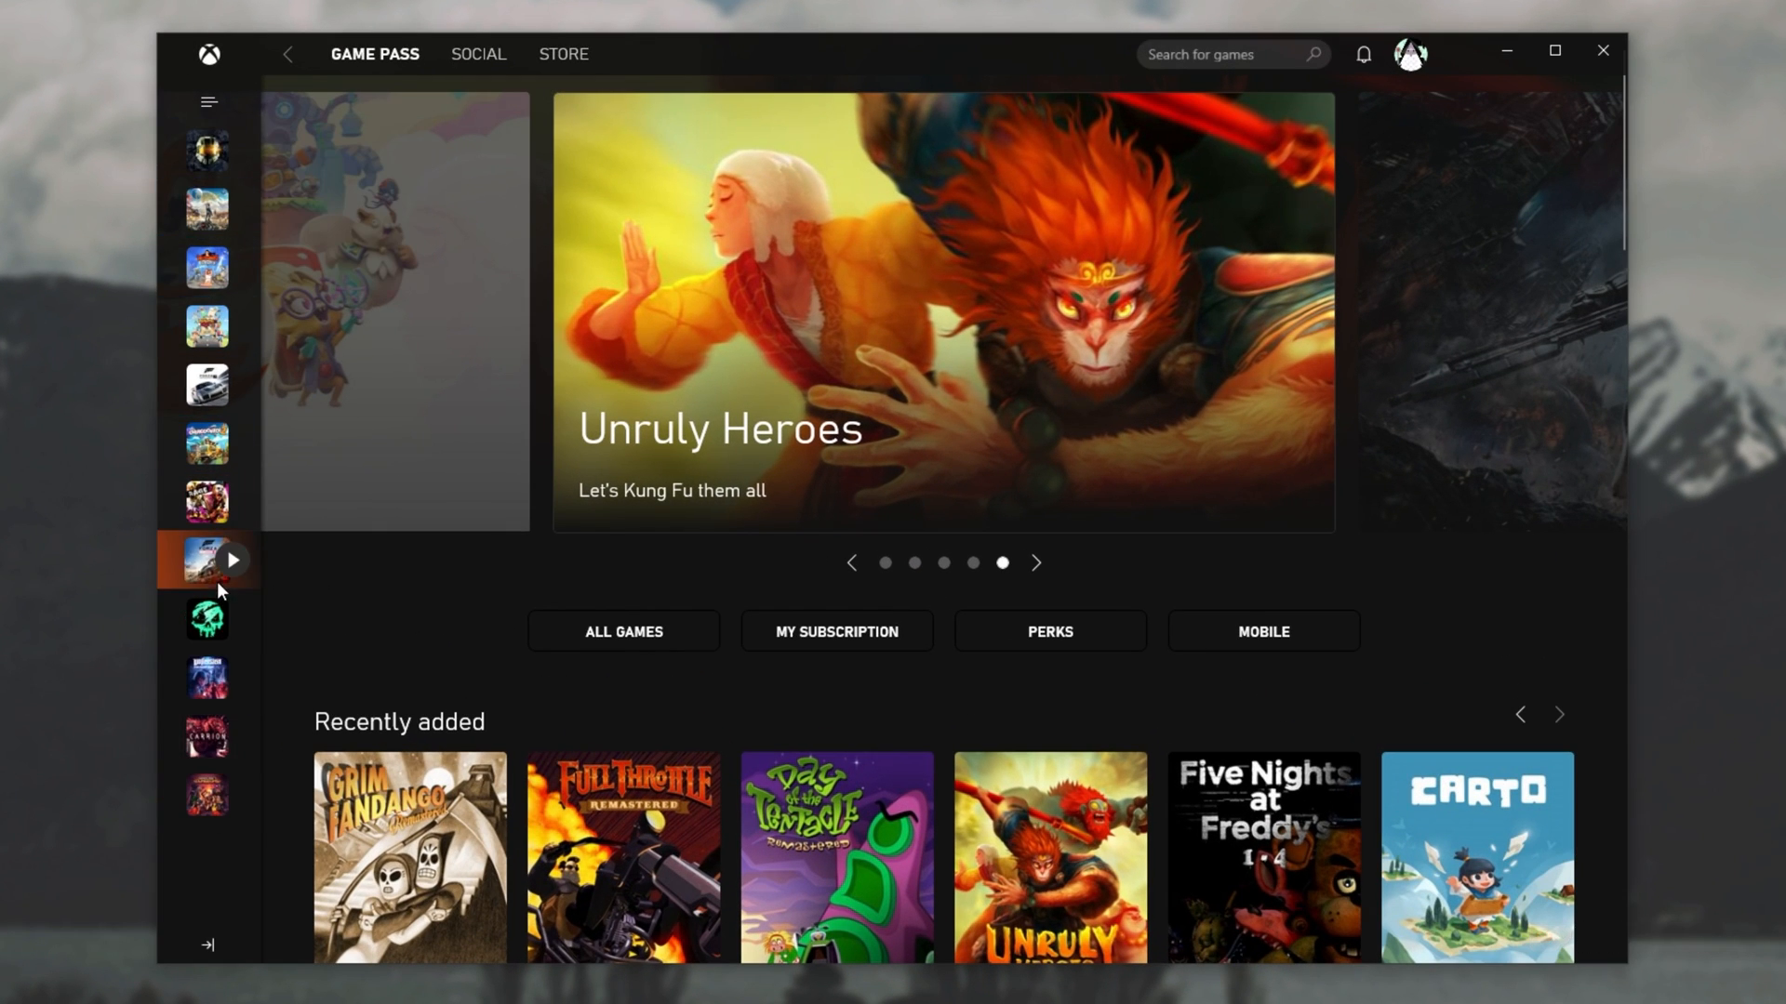
right_click(207, 793)
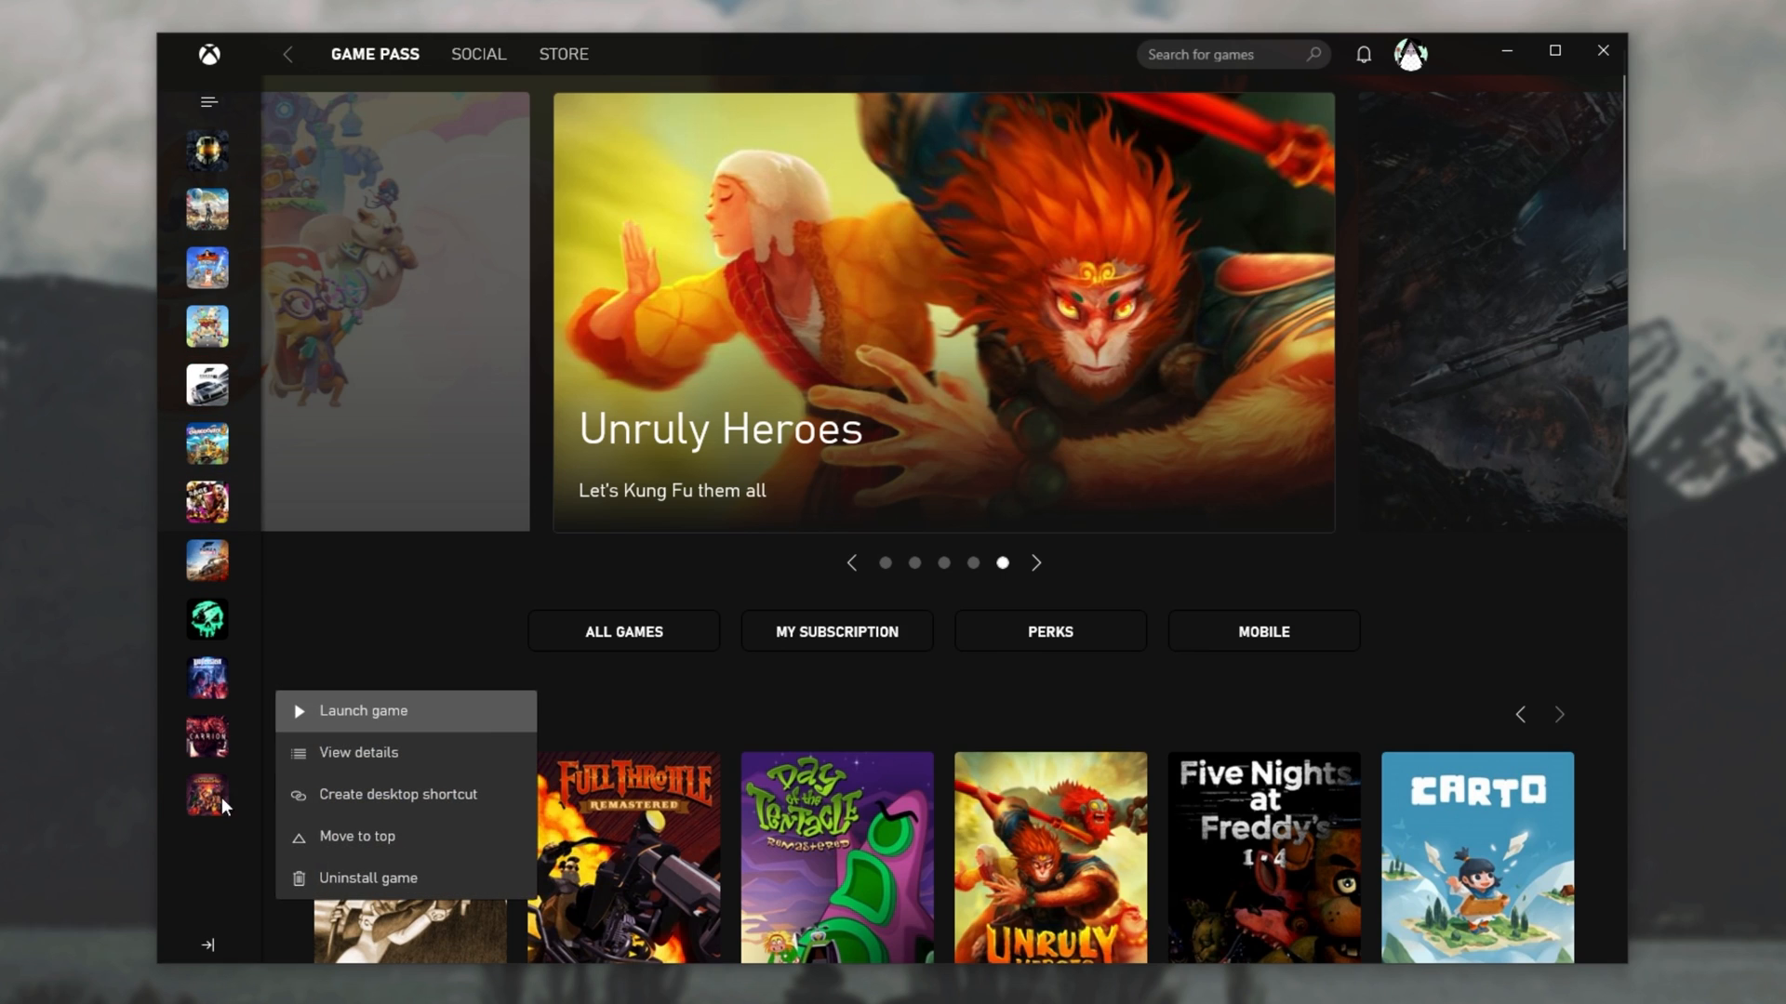
mouse_move(421, 894)
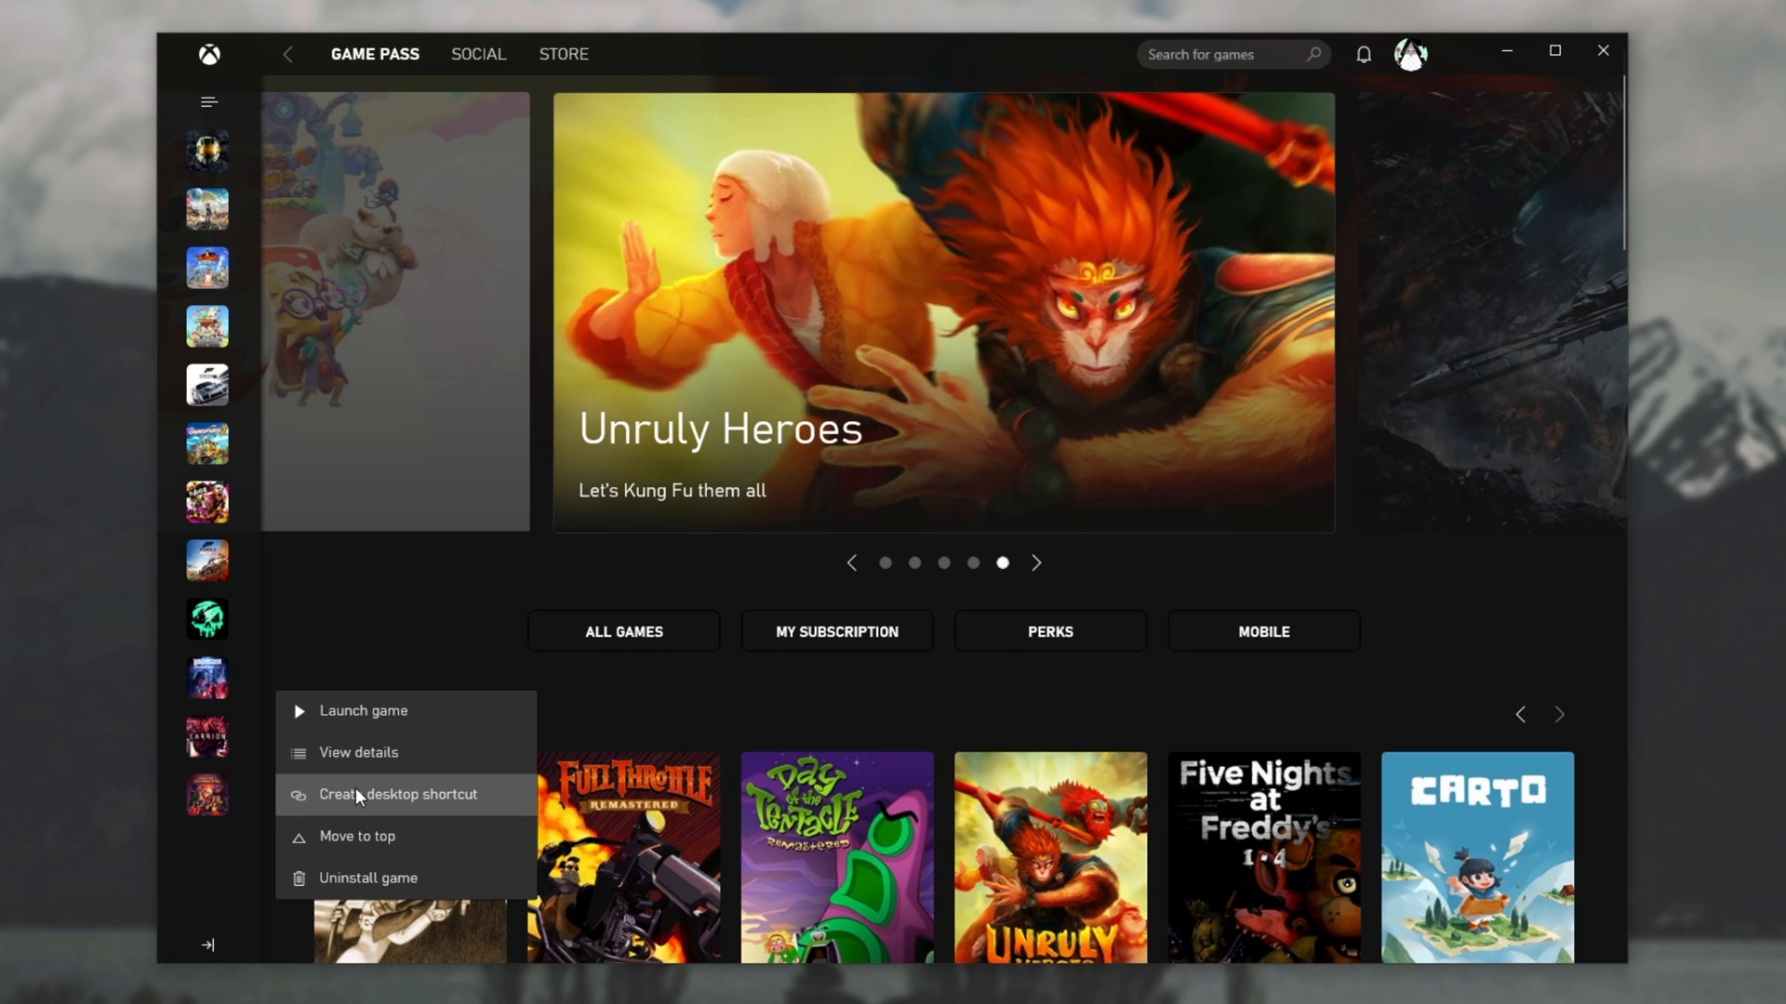
click(357, 765)
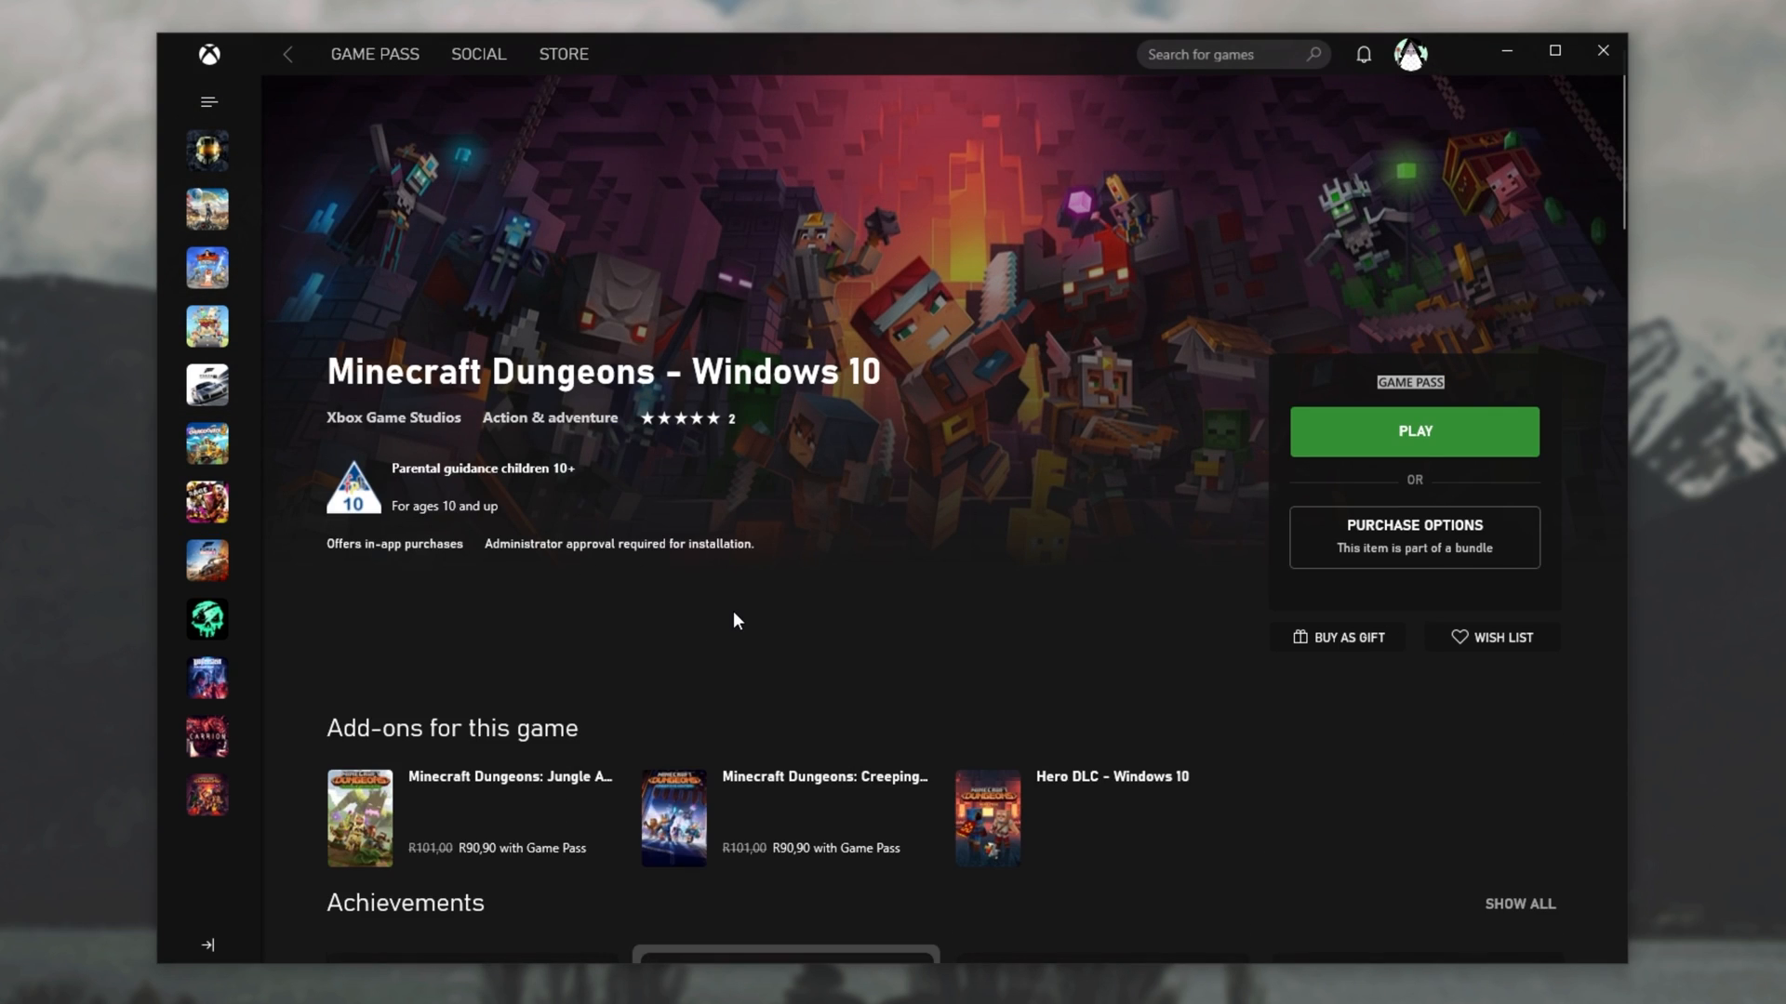
mouse_move(208, 795)
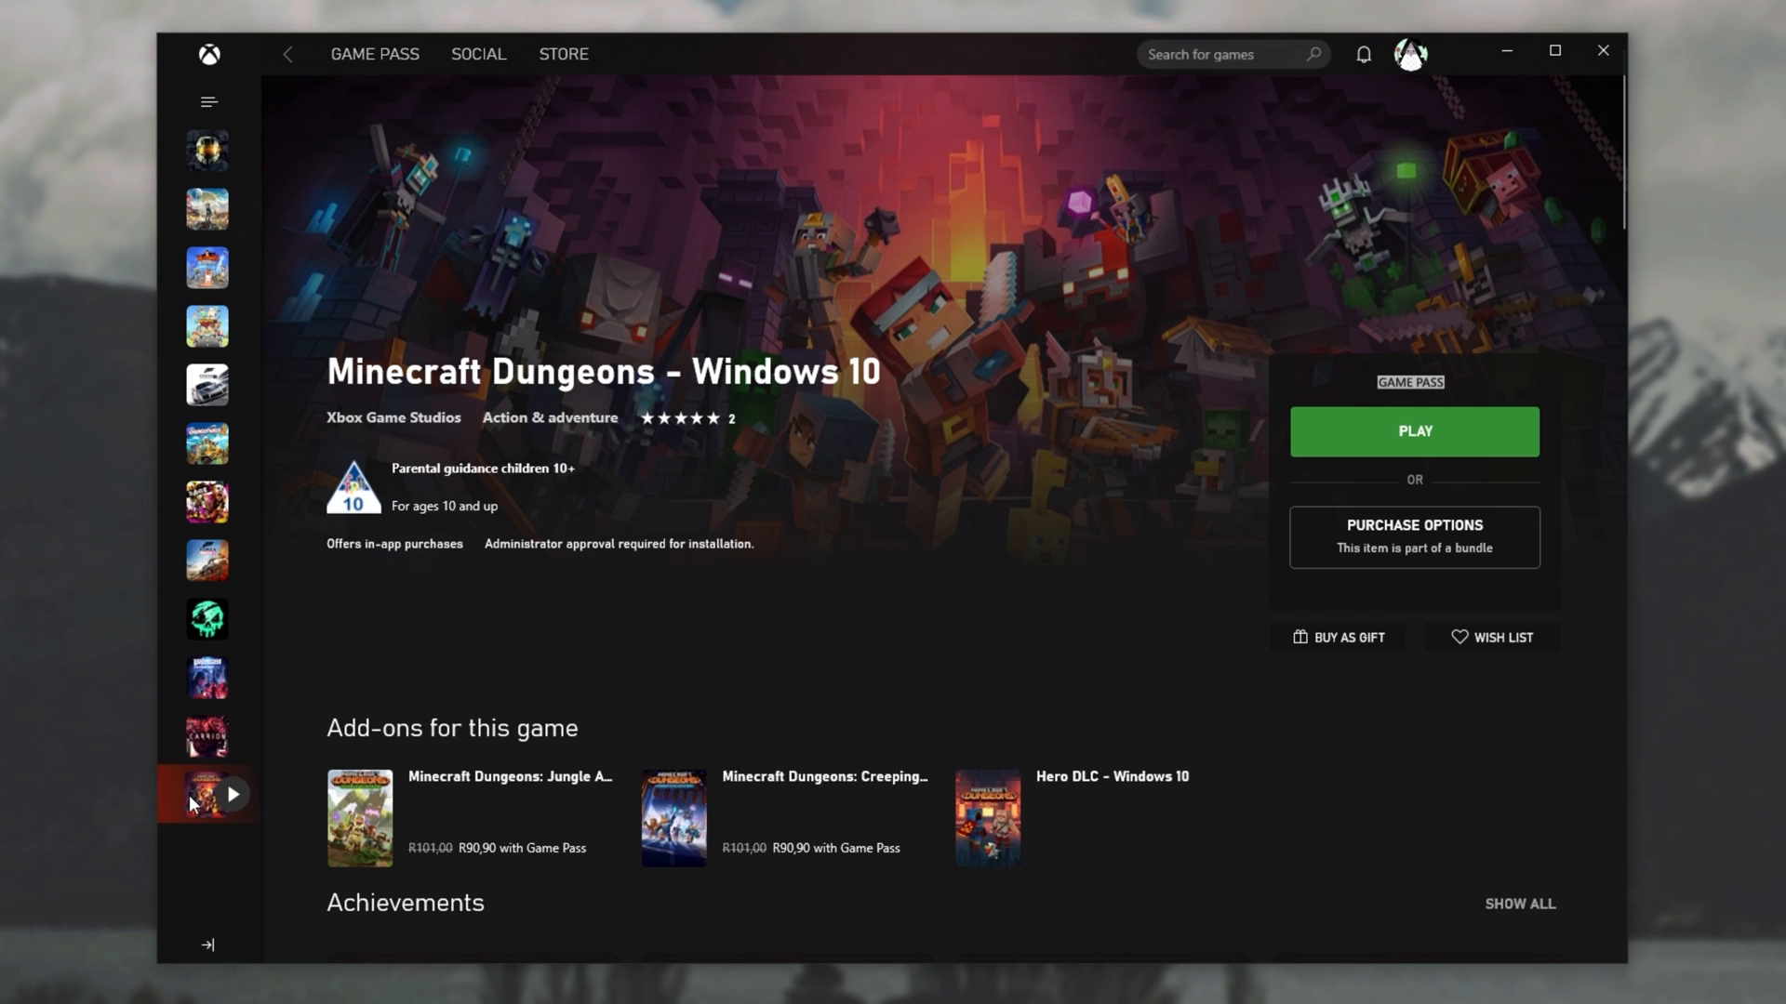
mouse_move(622, 638)
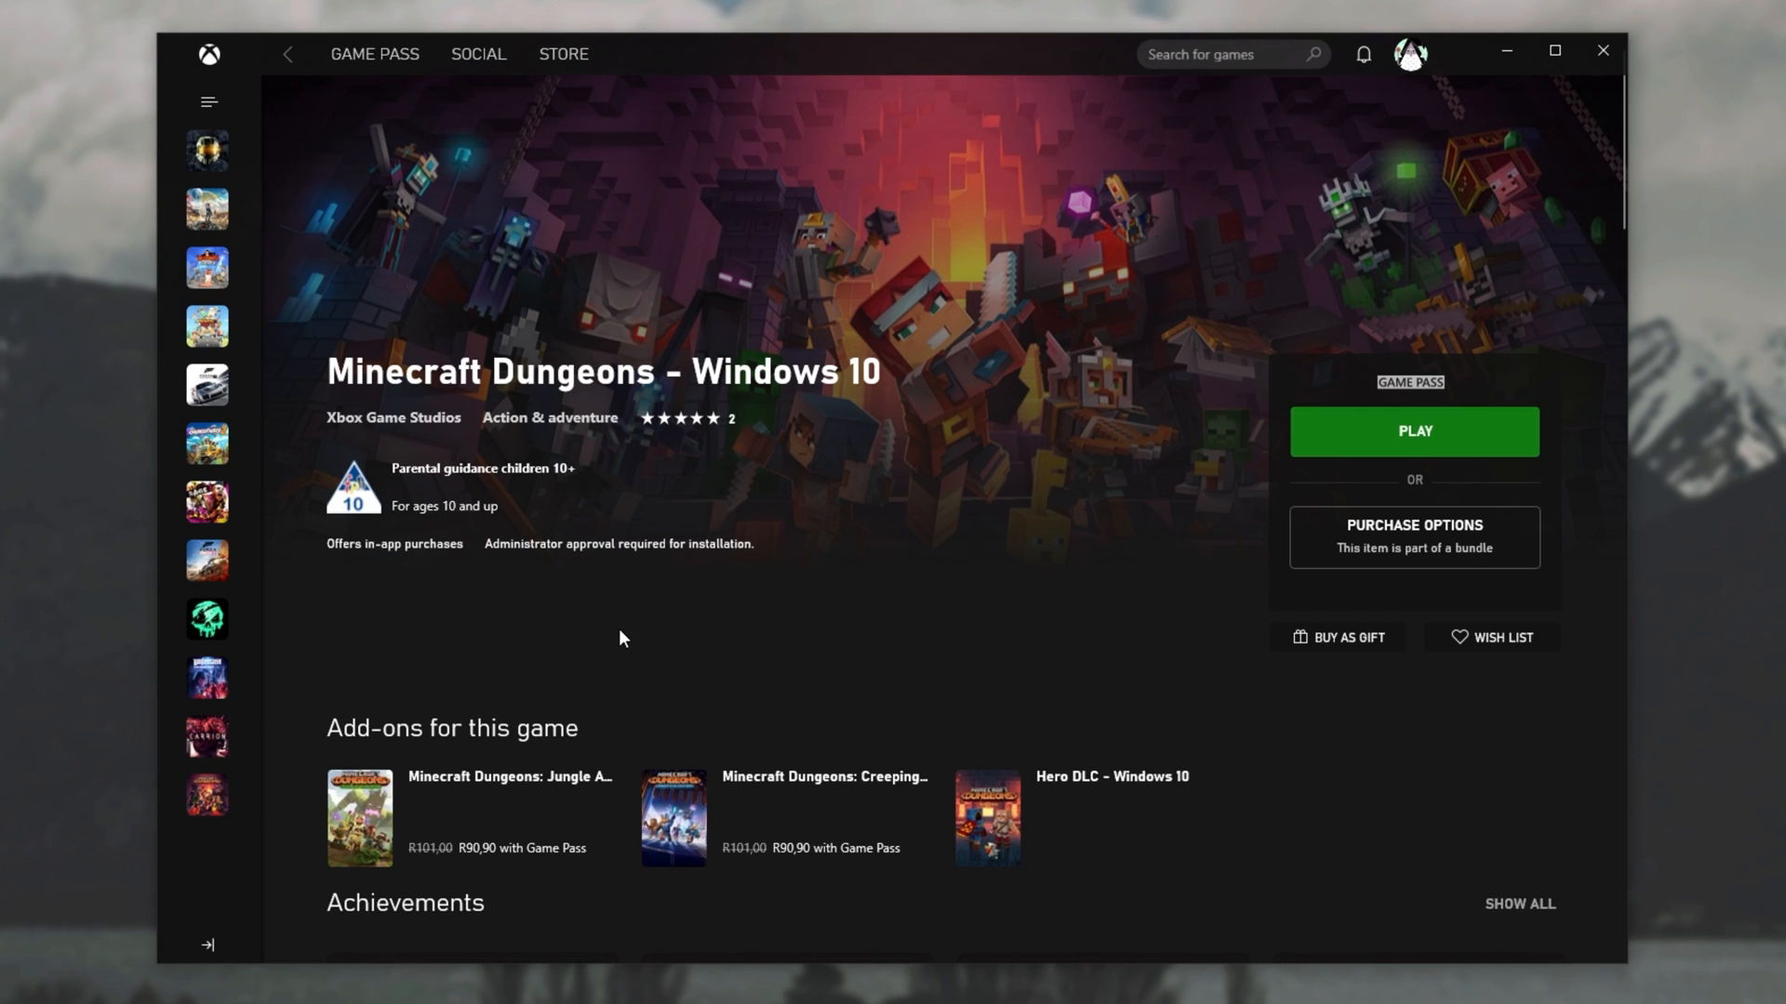
mouse_move(762, 264)
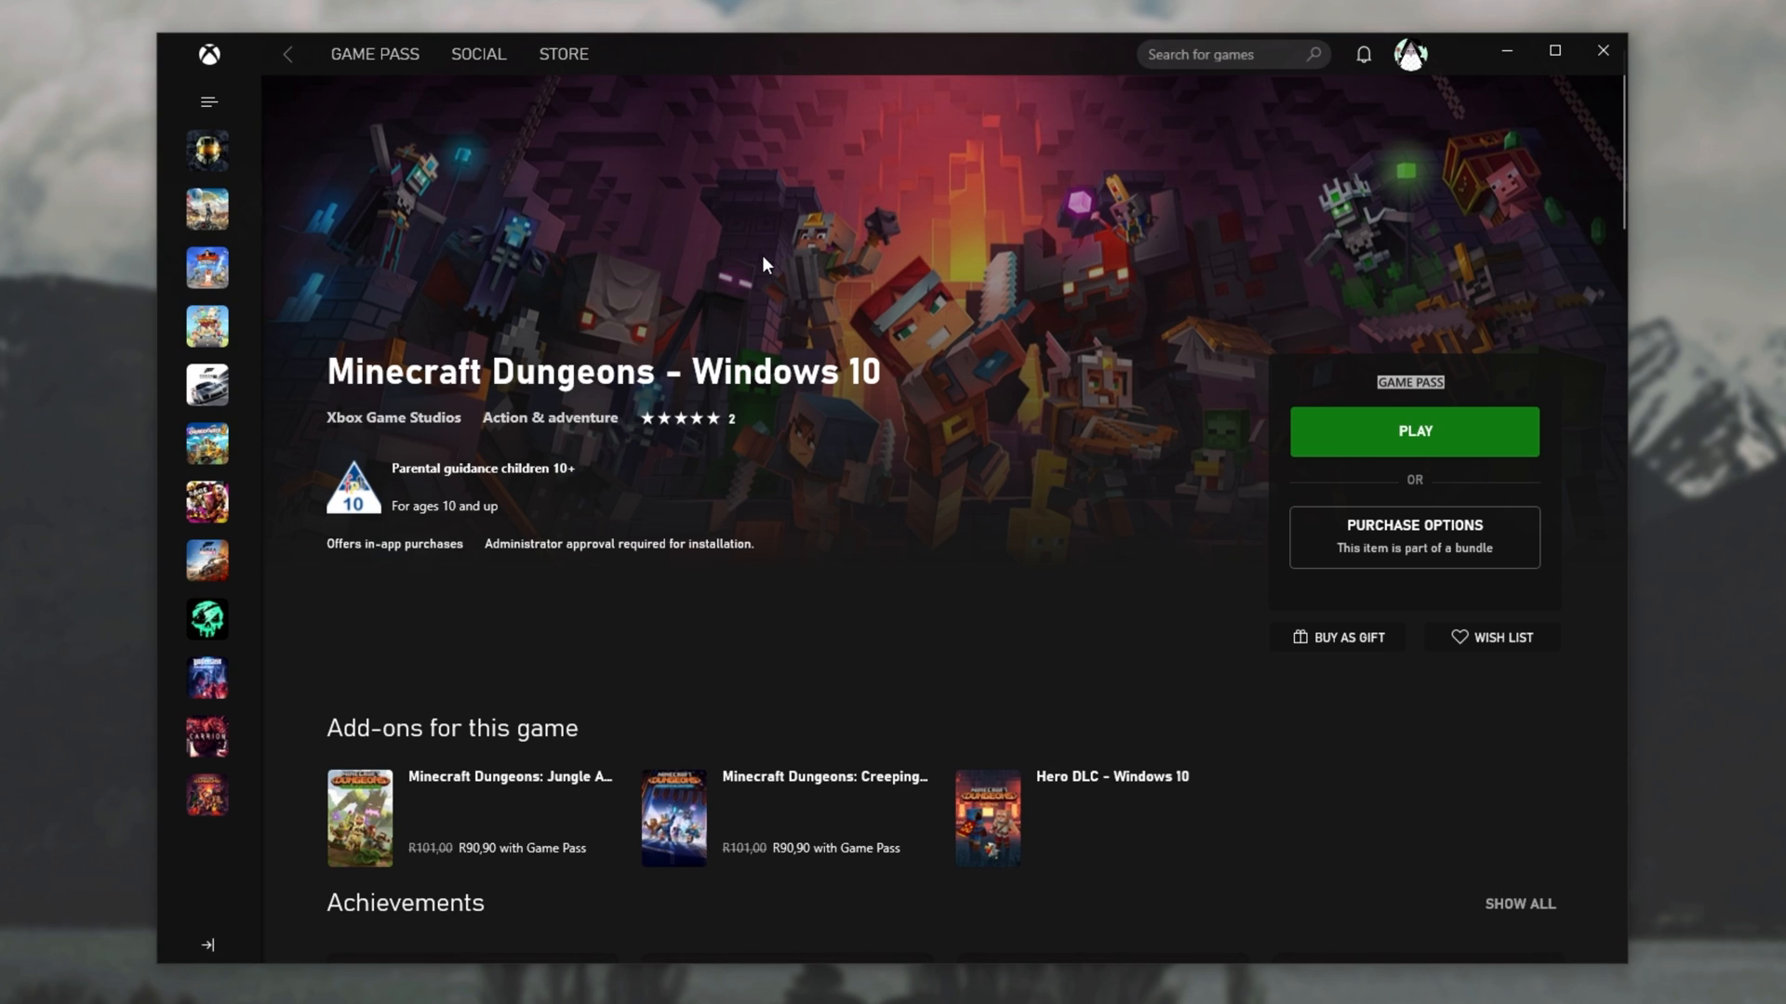
mouse_move(804, 471)
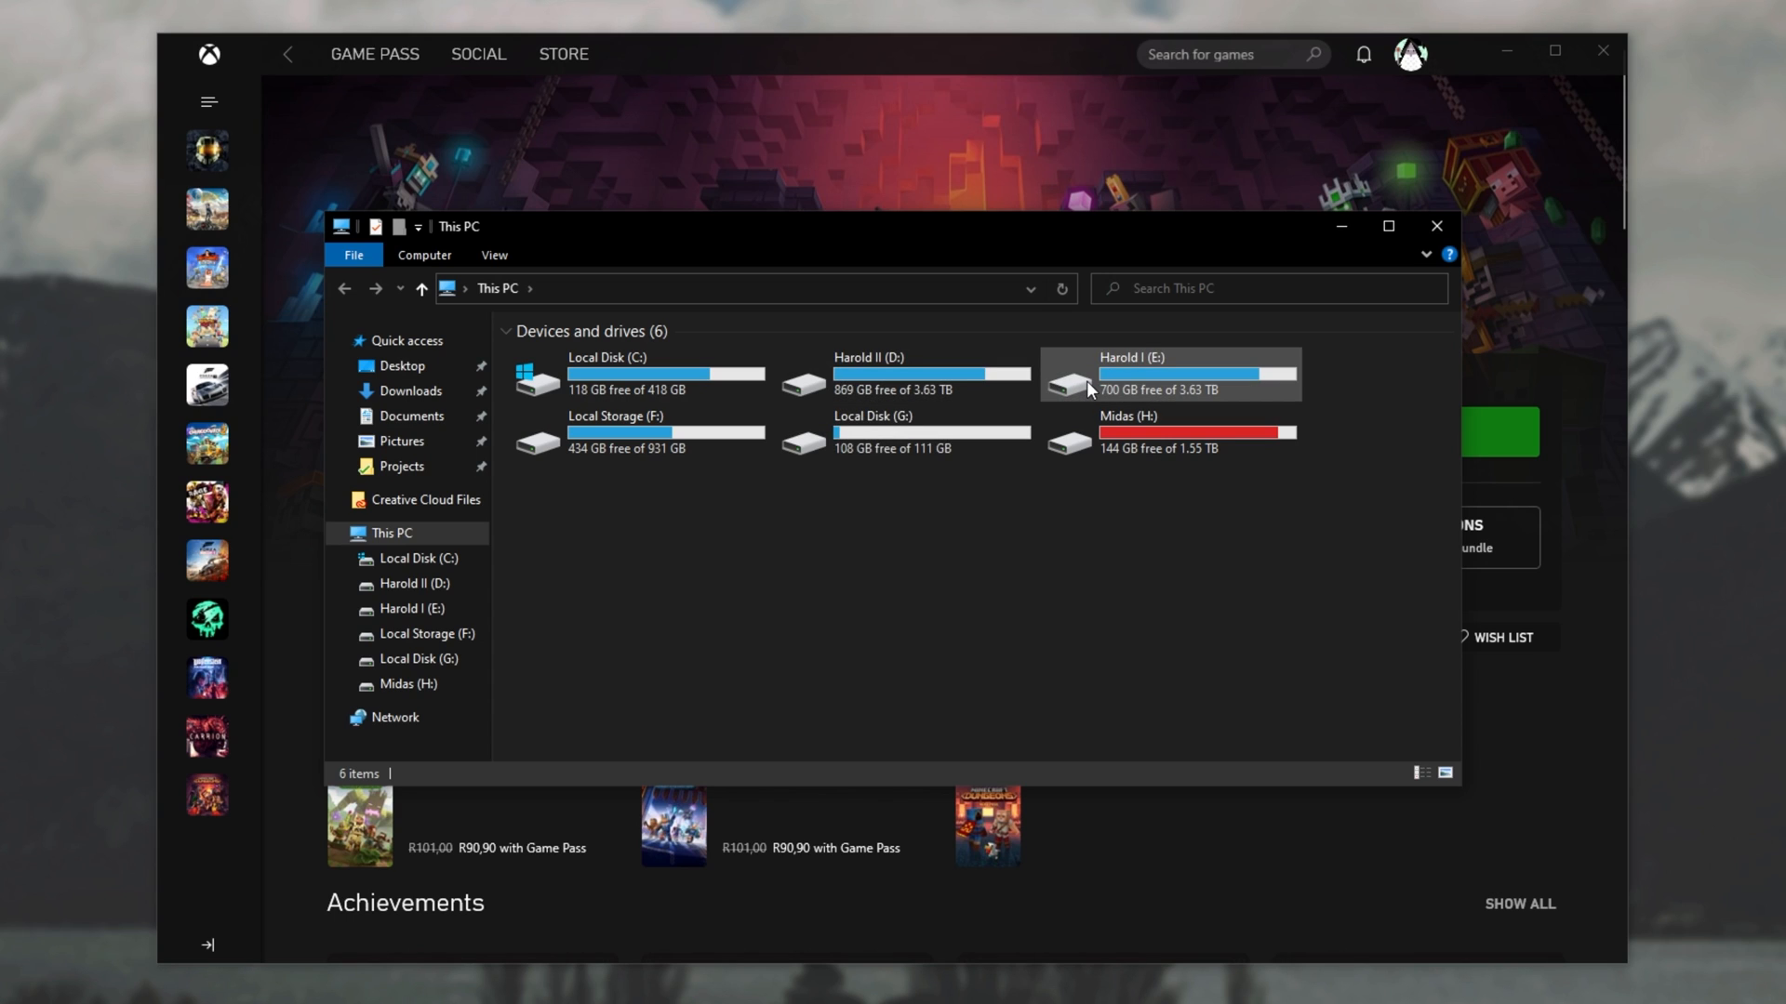
Inspect drive E's WindowsApps folder, whose game folders total 779 GB.
double_click(1167, 376)
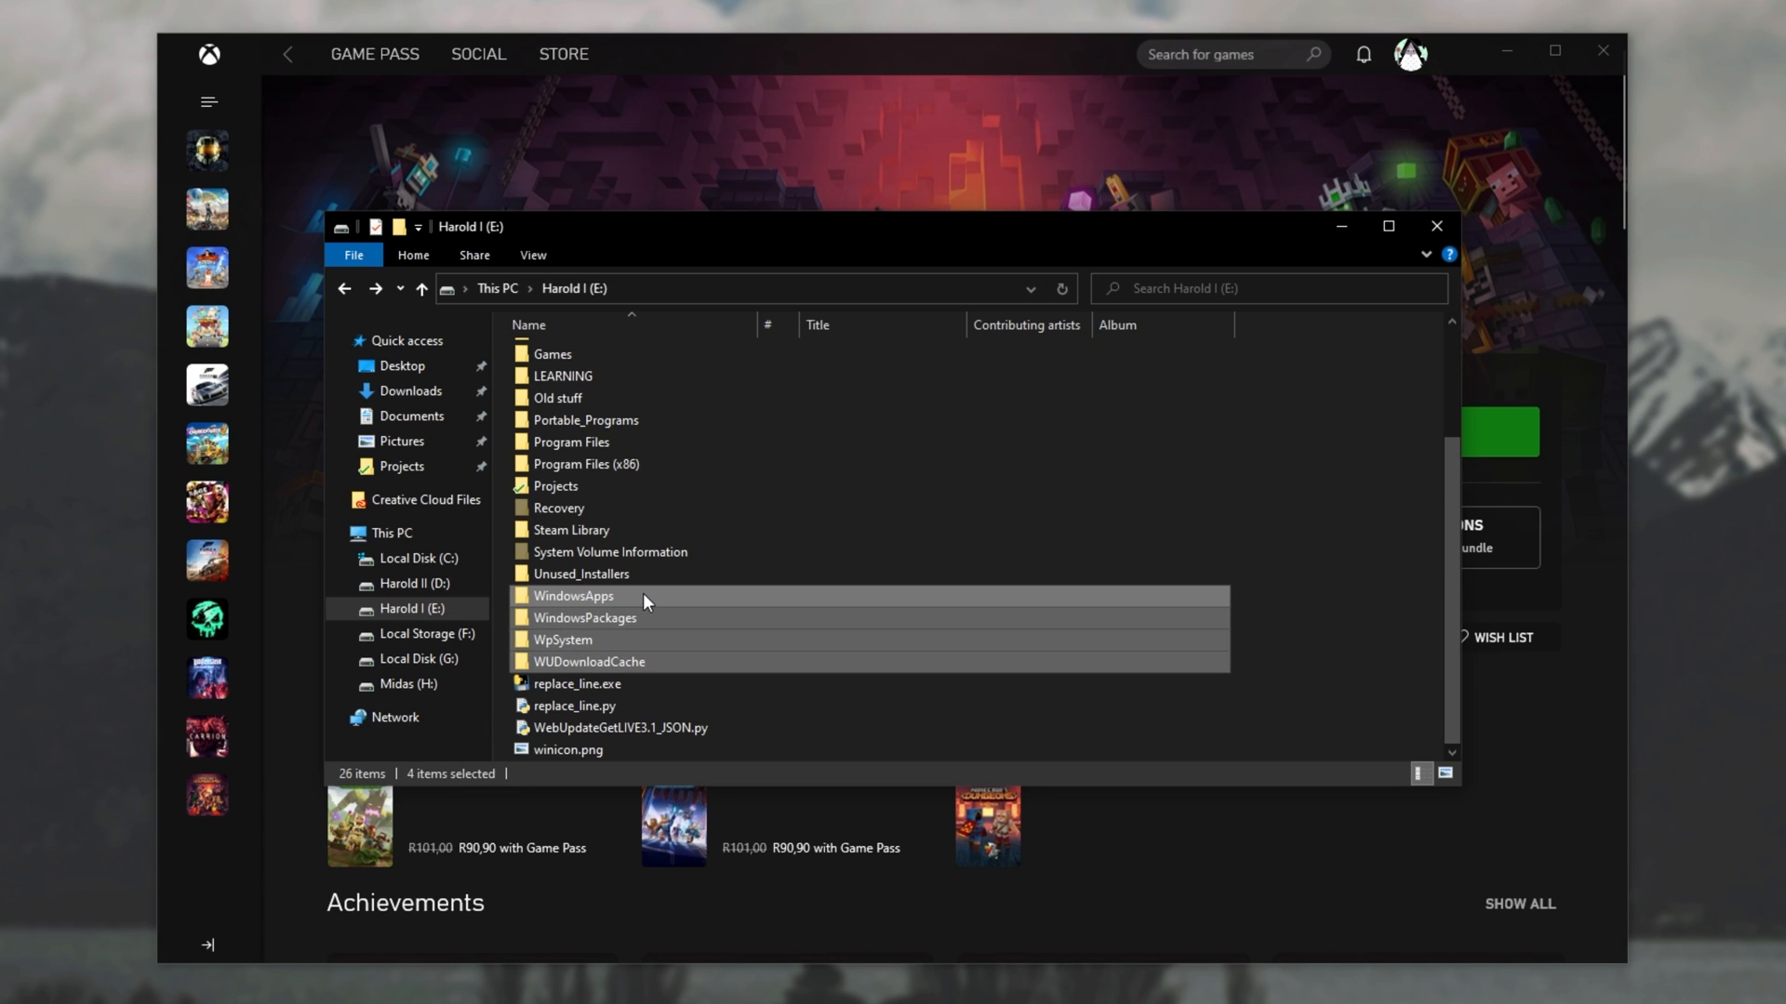
mouse_move(590, 684)
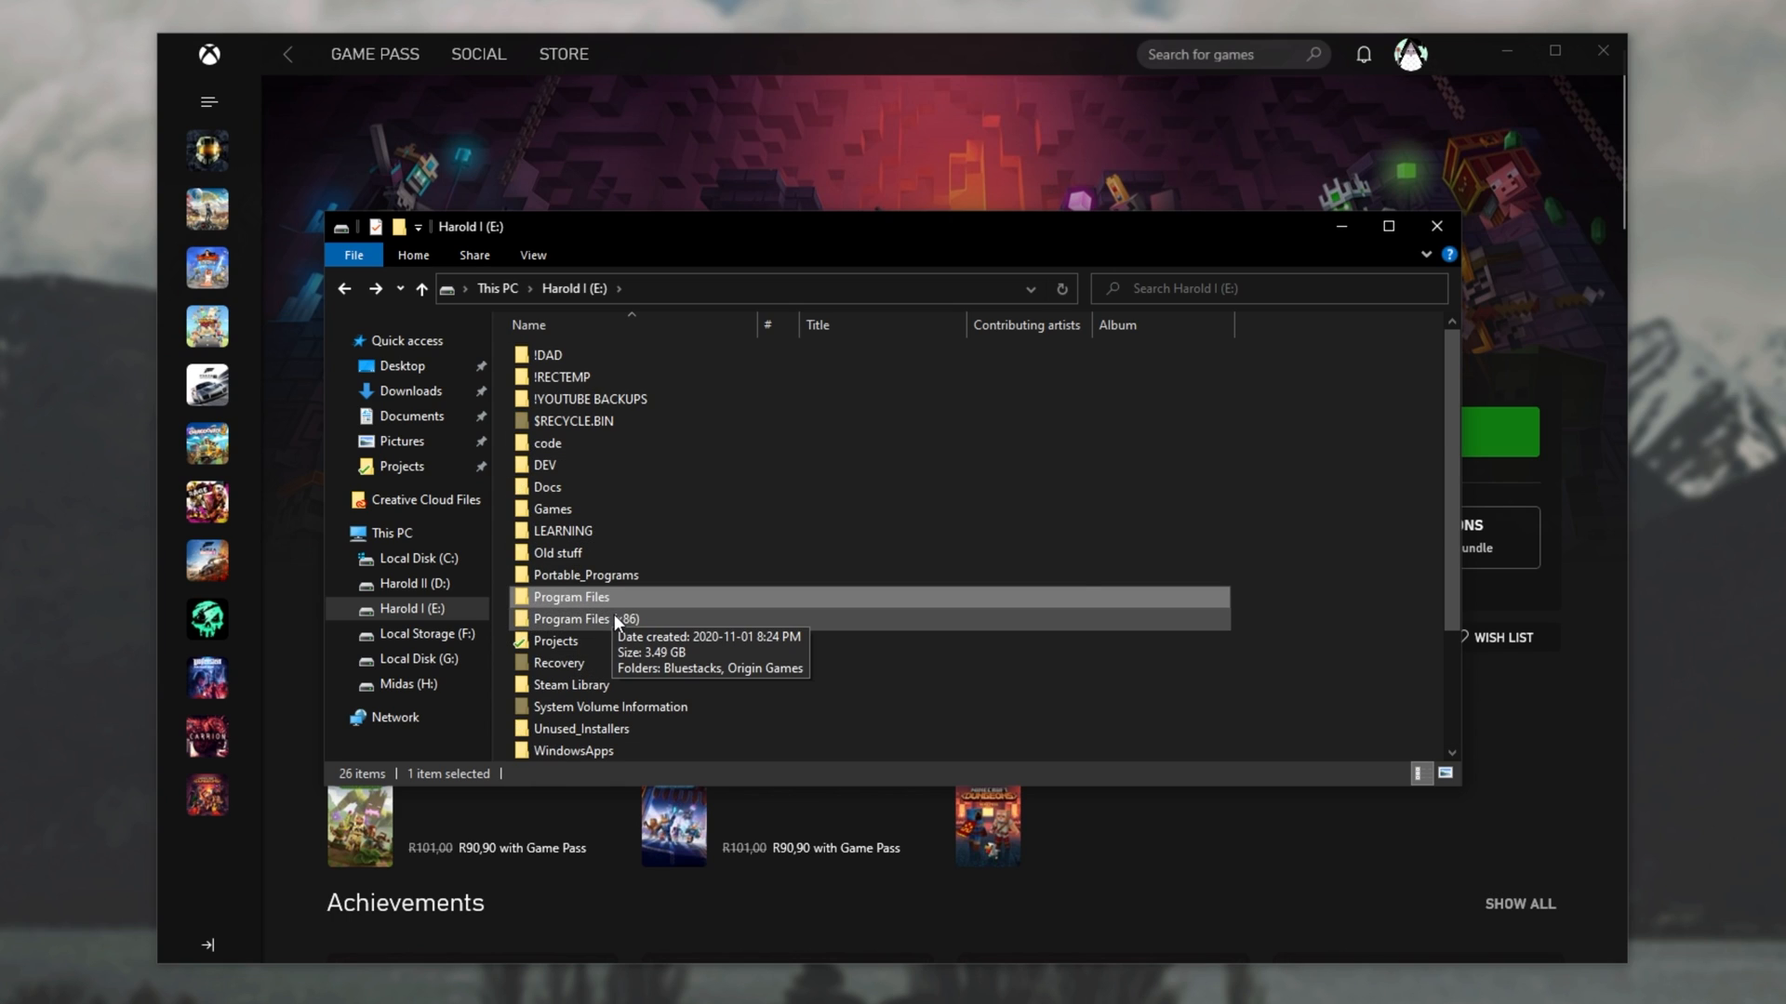
scroll(down, 3)
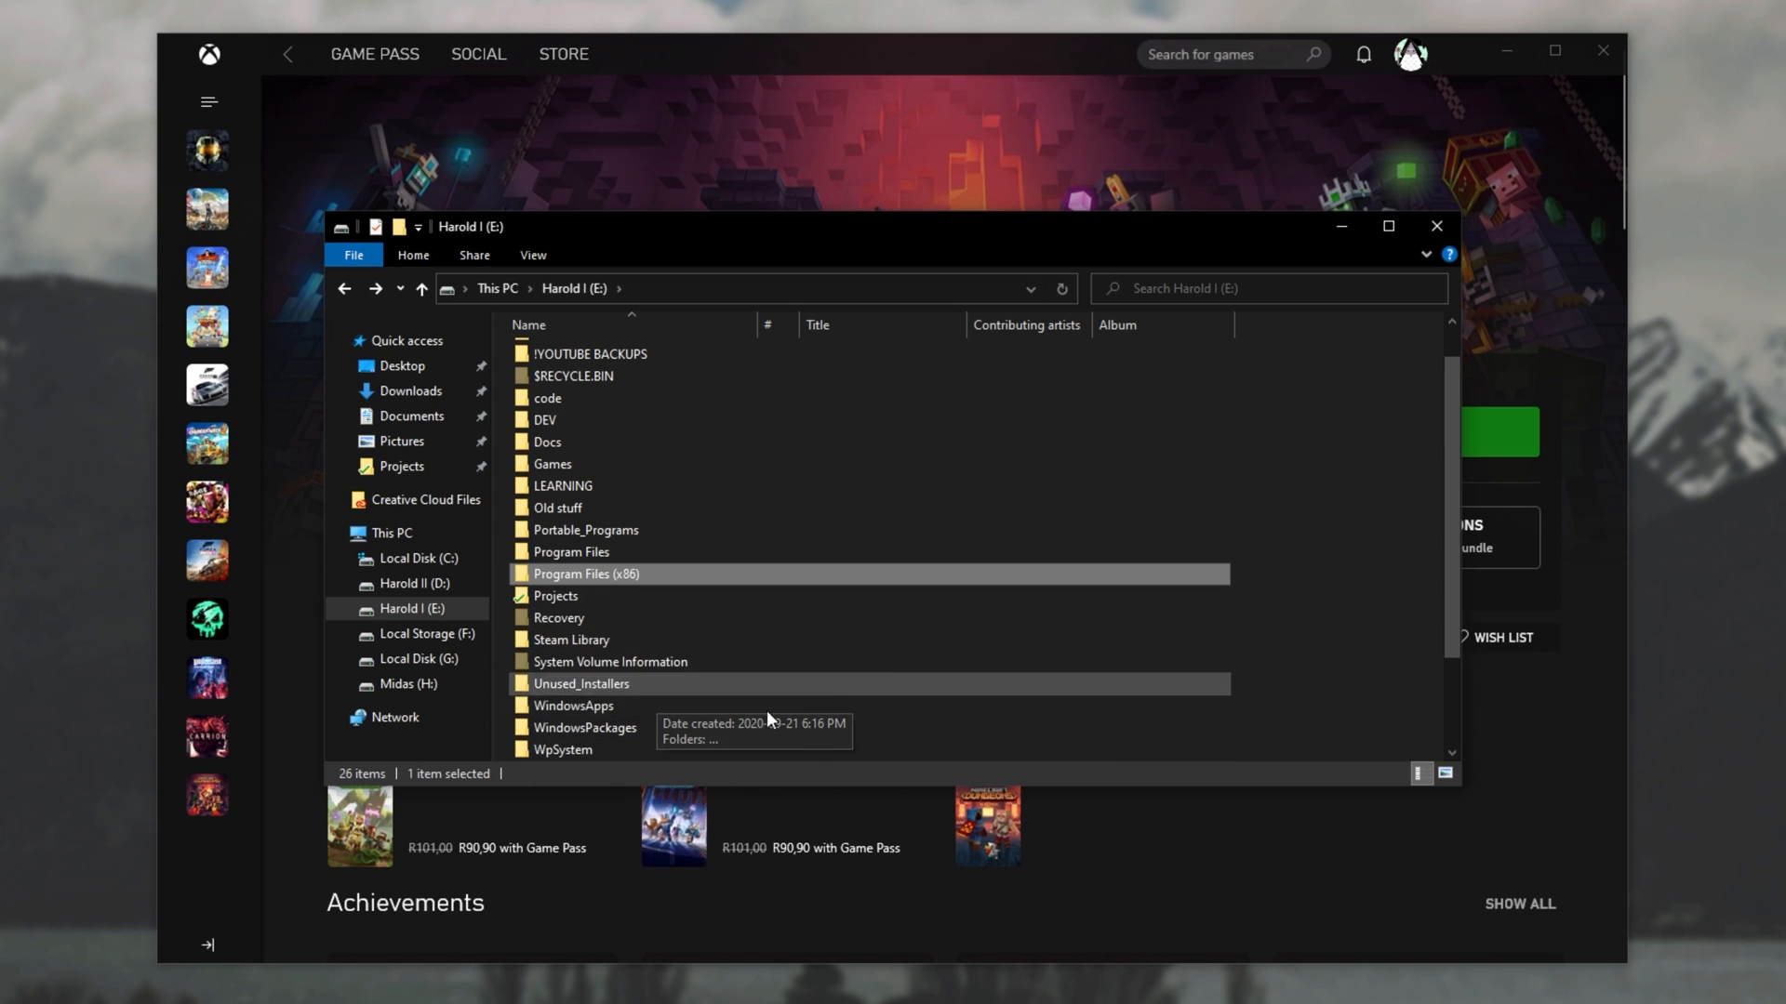
mouse_move(730, 166)
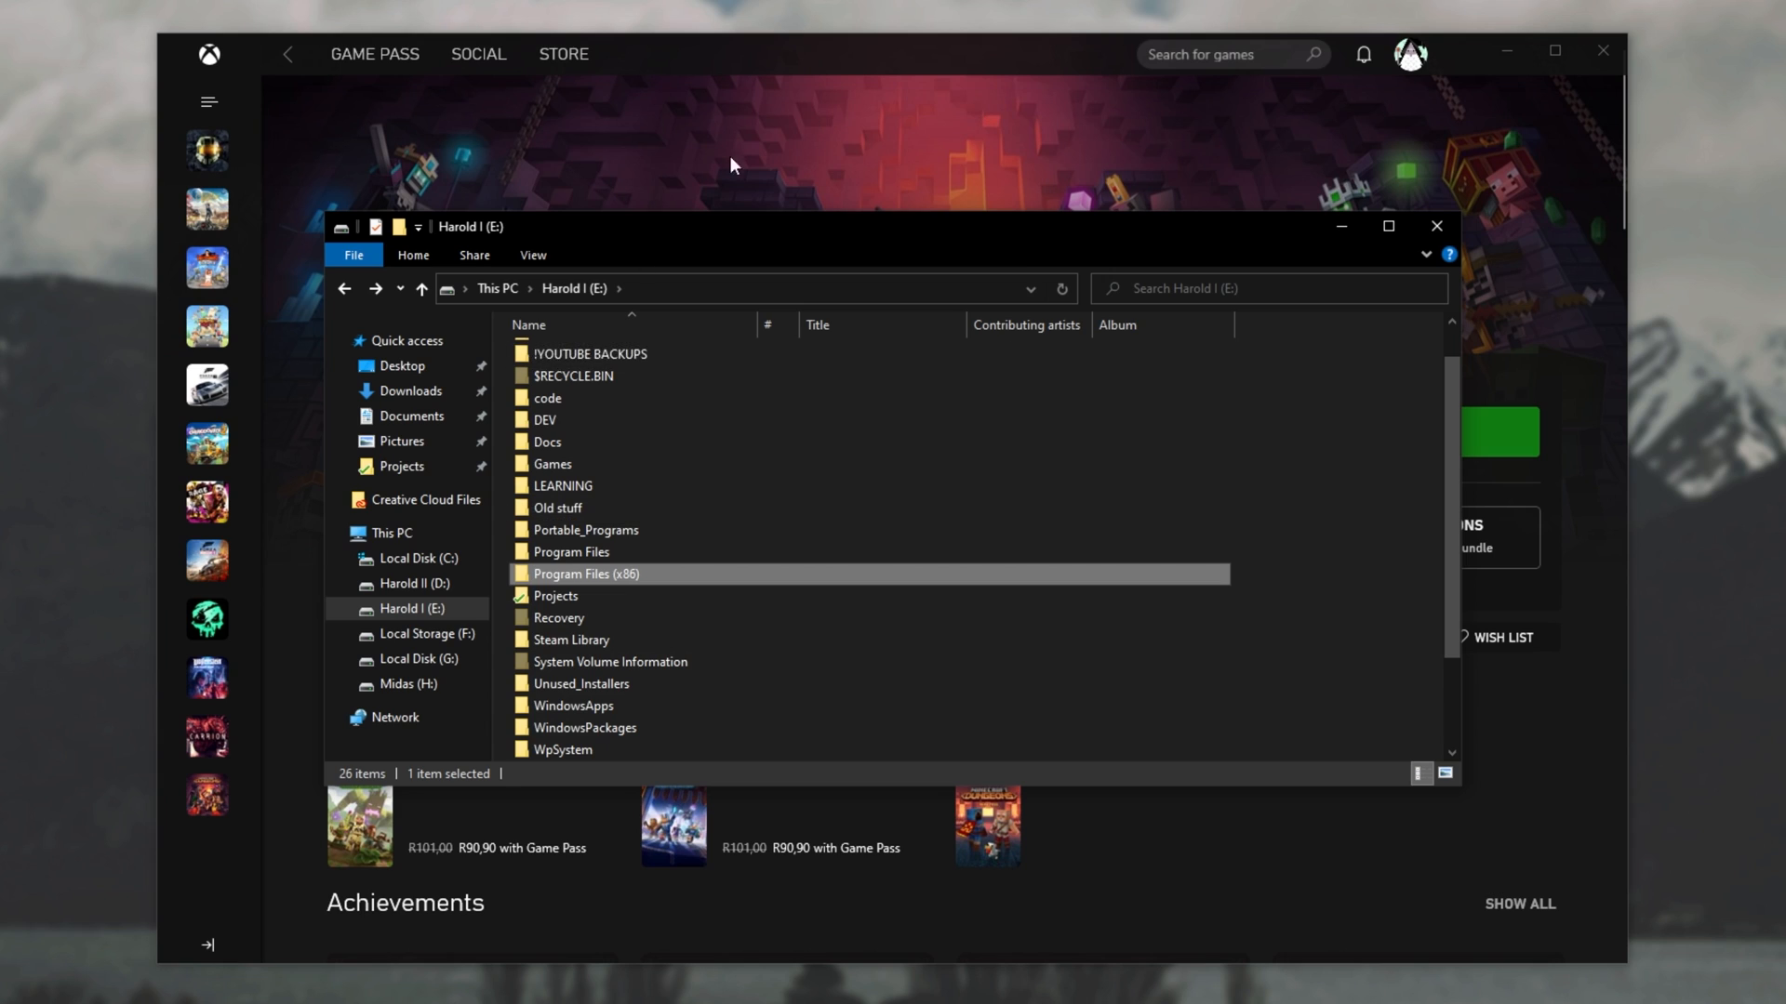
double_click(573, 705)
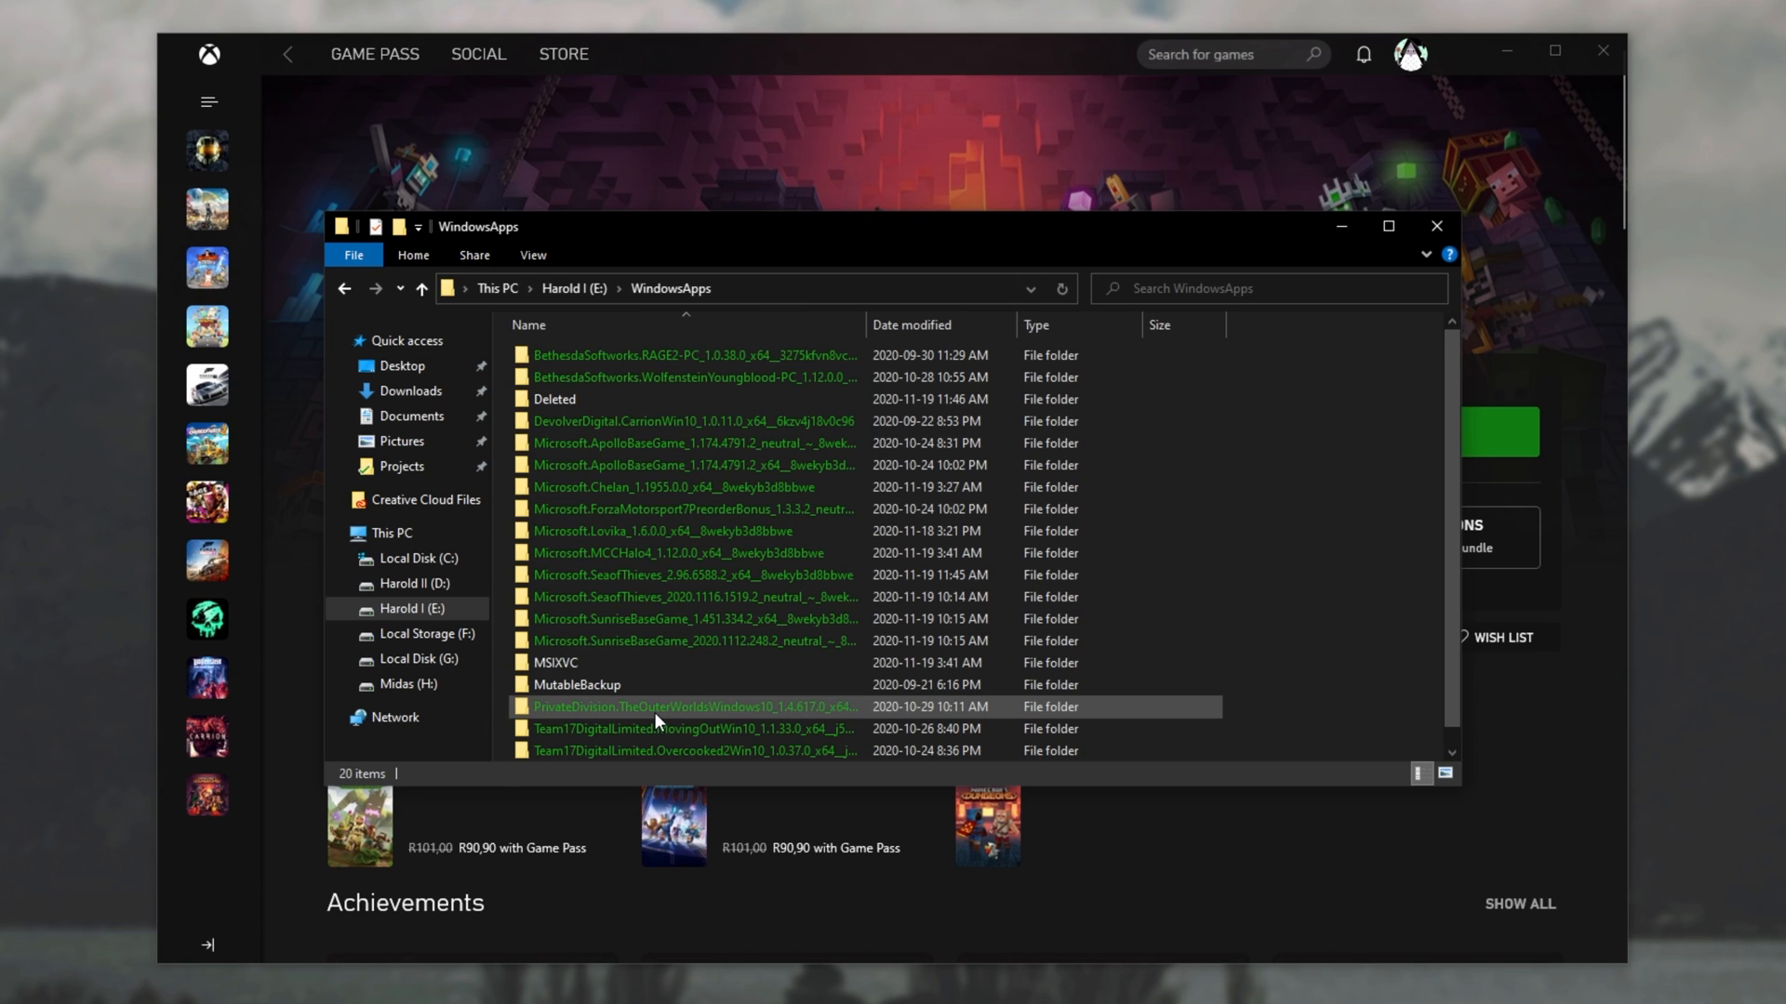
scroll(down, 3)
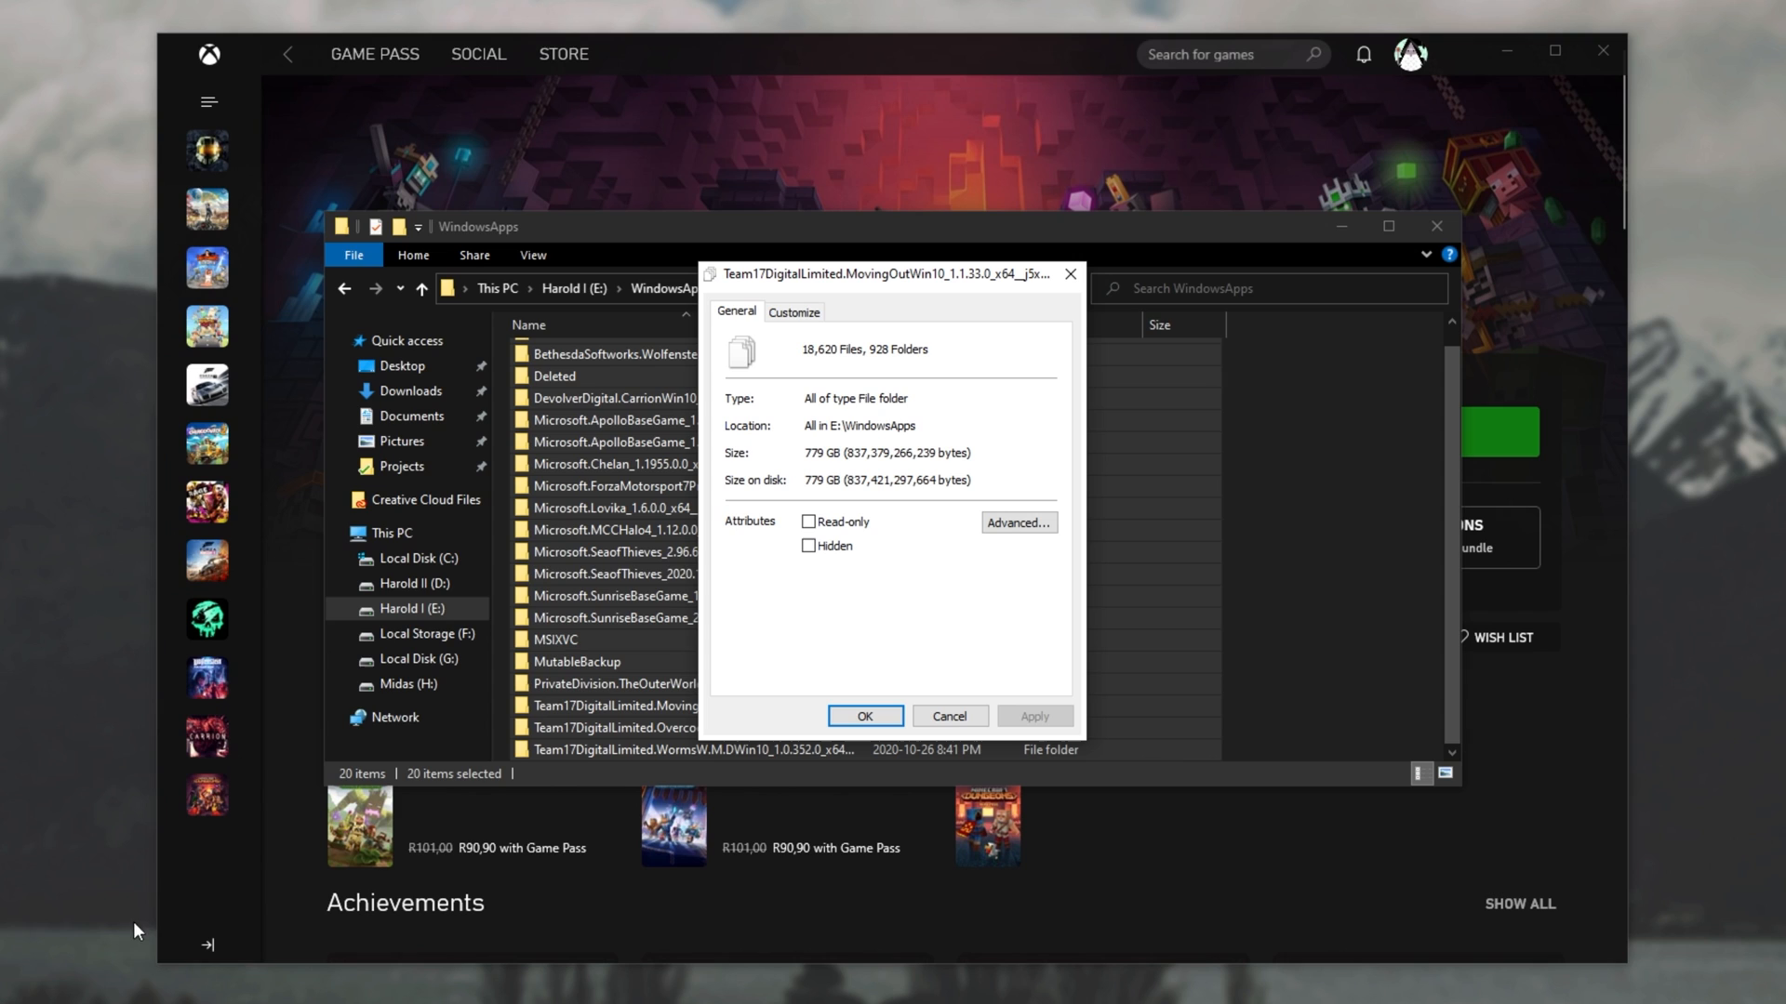
click(863, 716)
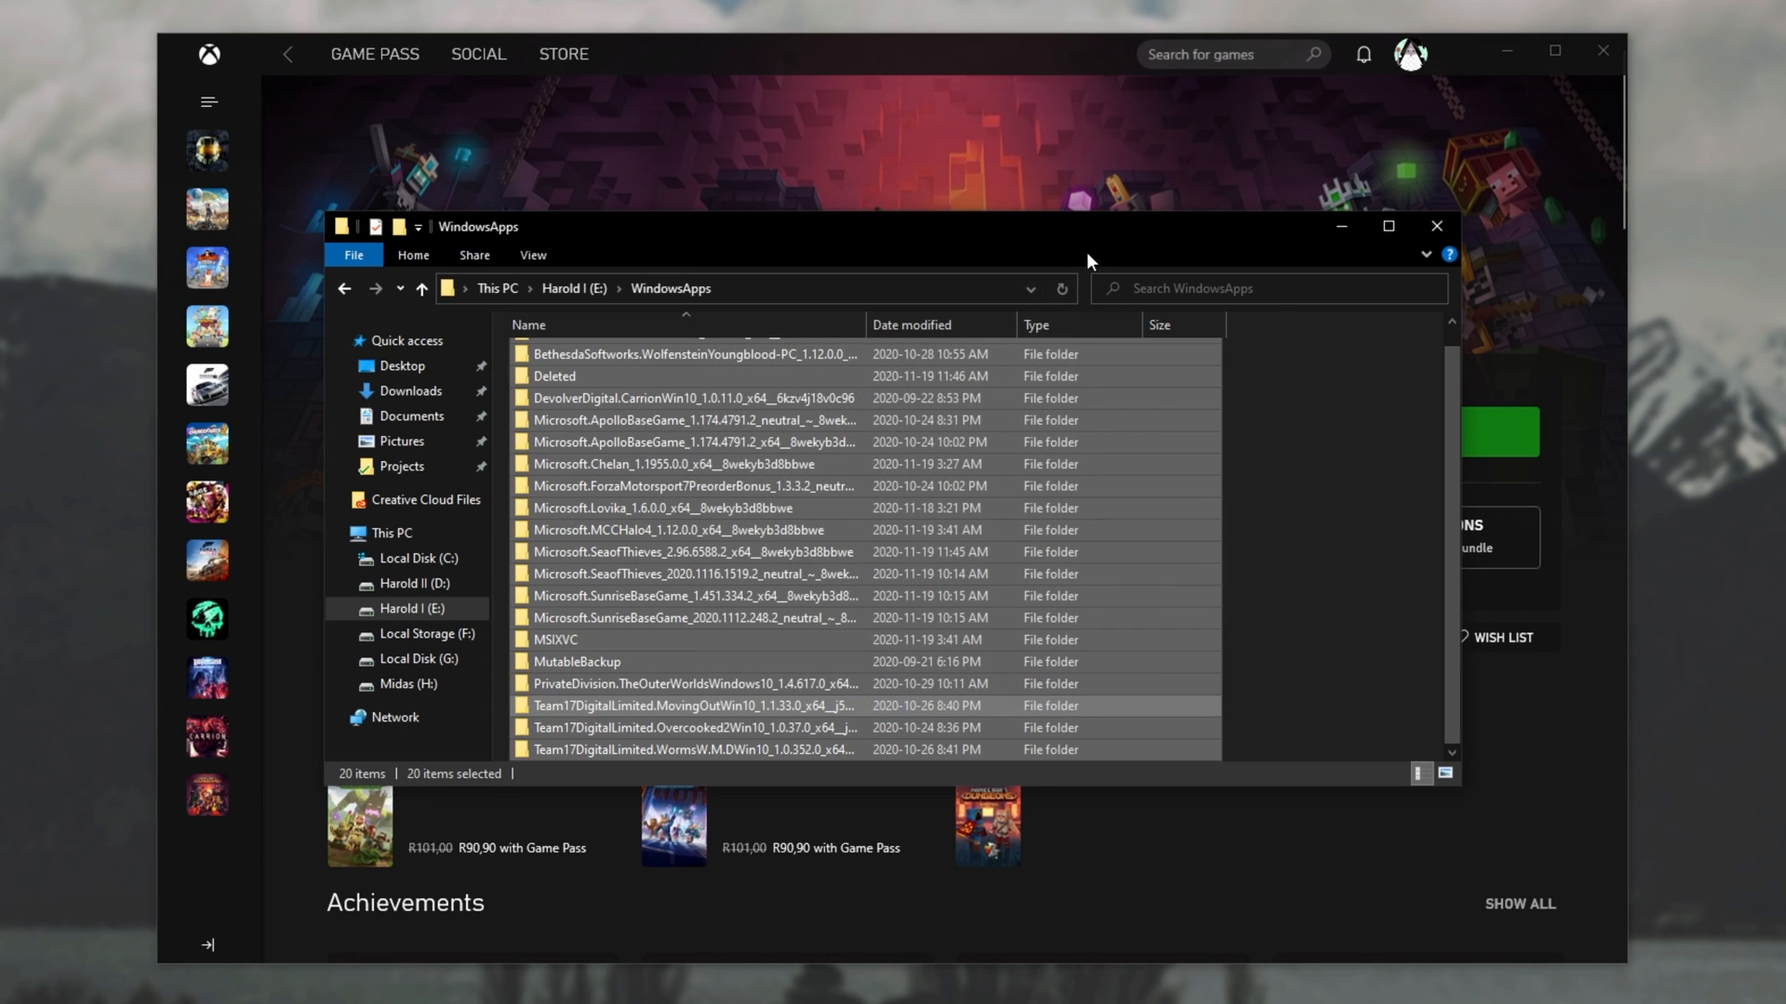
Look at the contents of Local Disk (G:), then close File Explorer.
click(1309, 455)
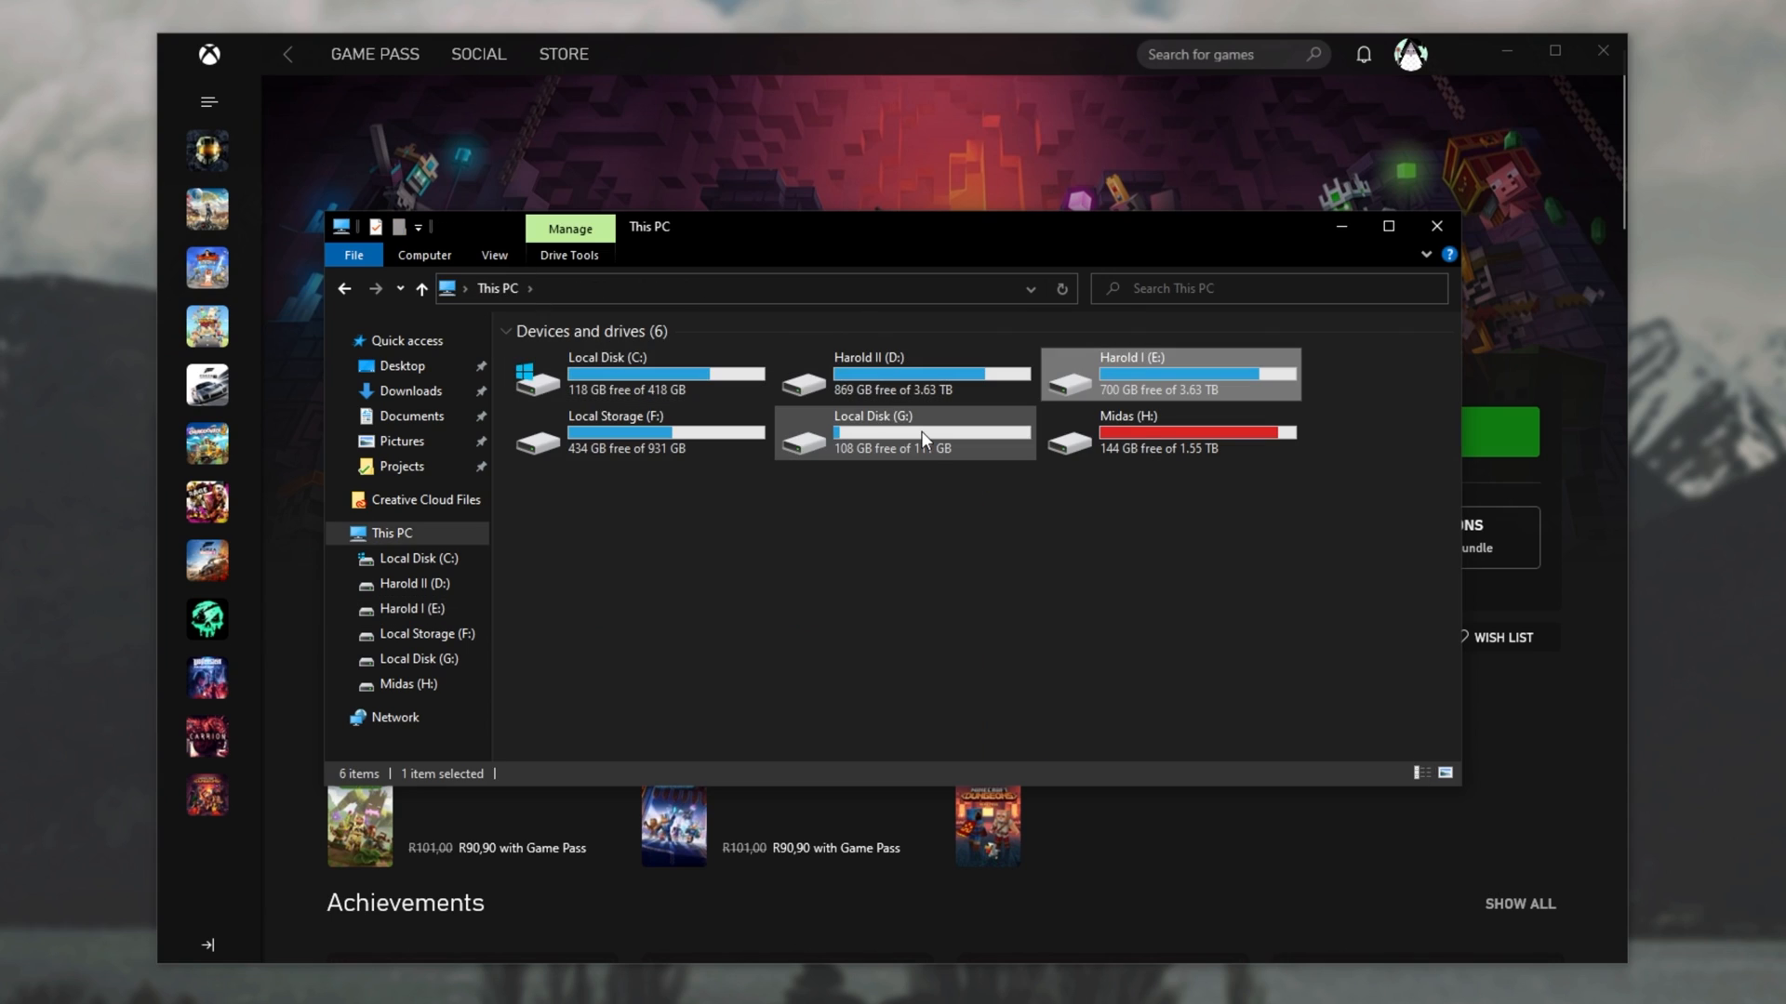
double_click(872, 437)
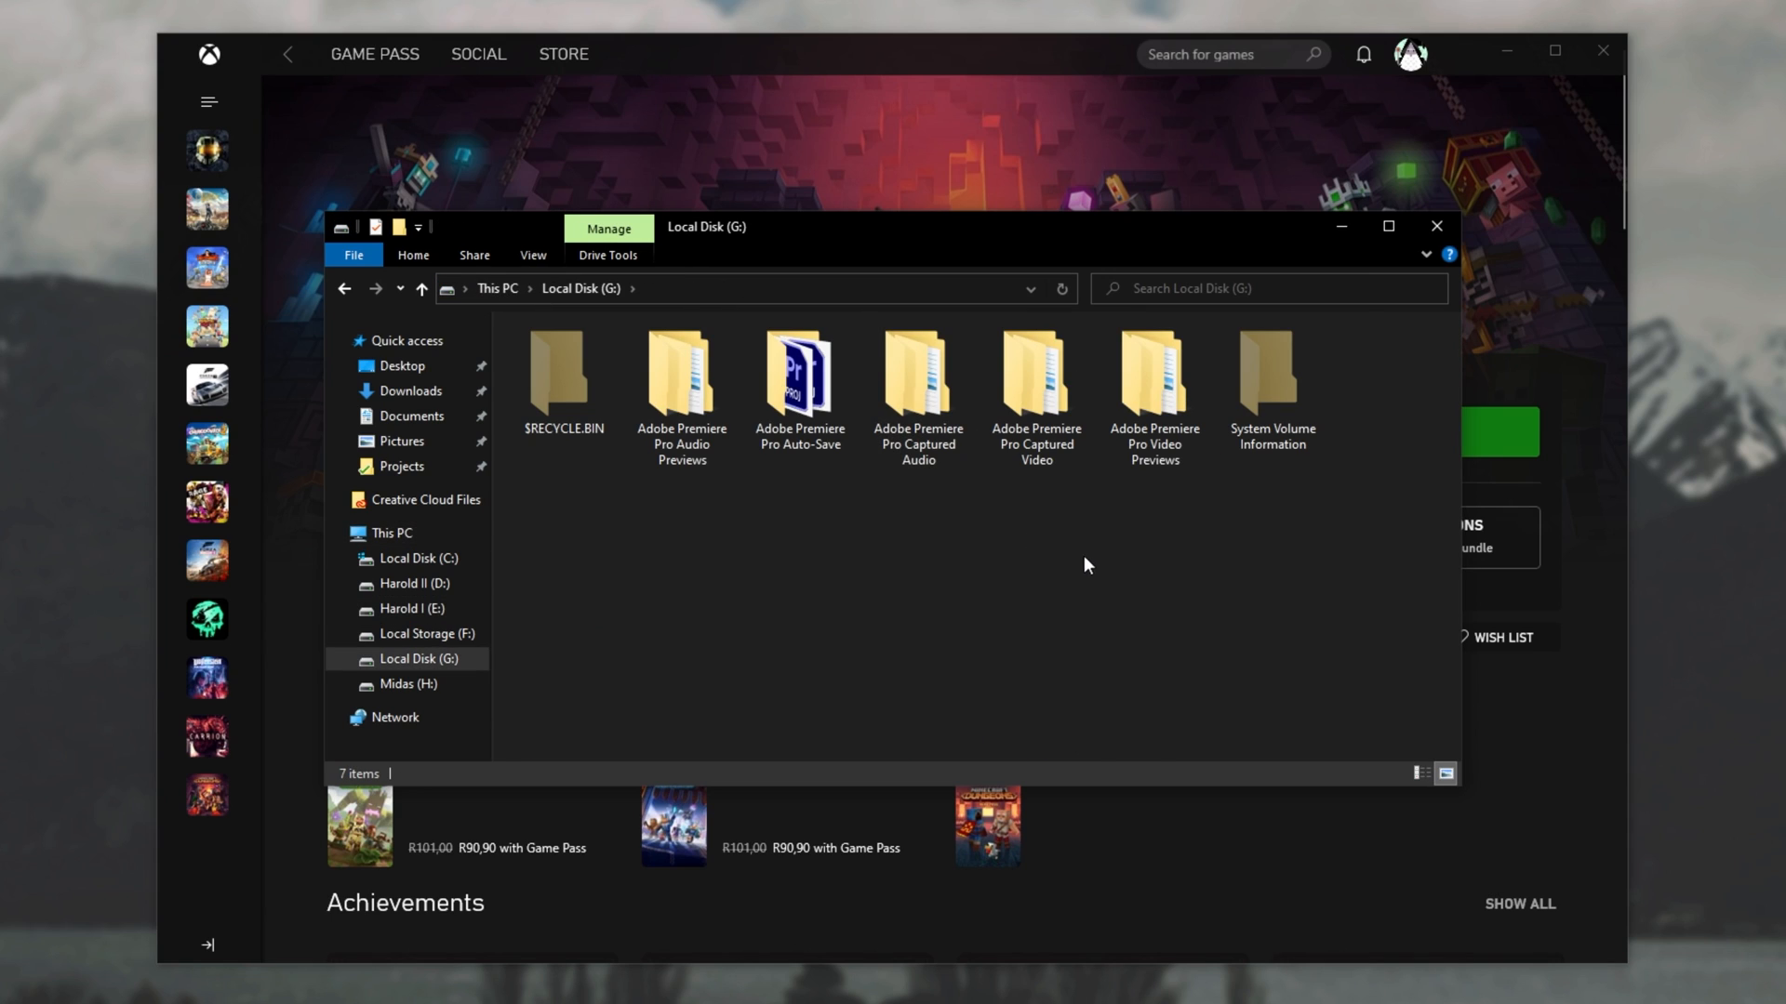
click(1436, 225)
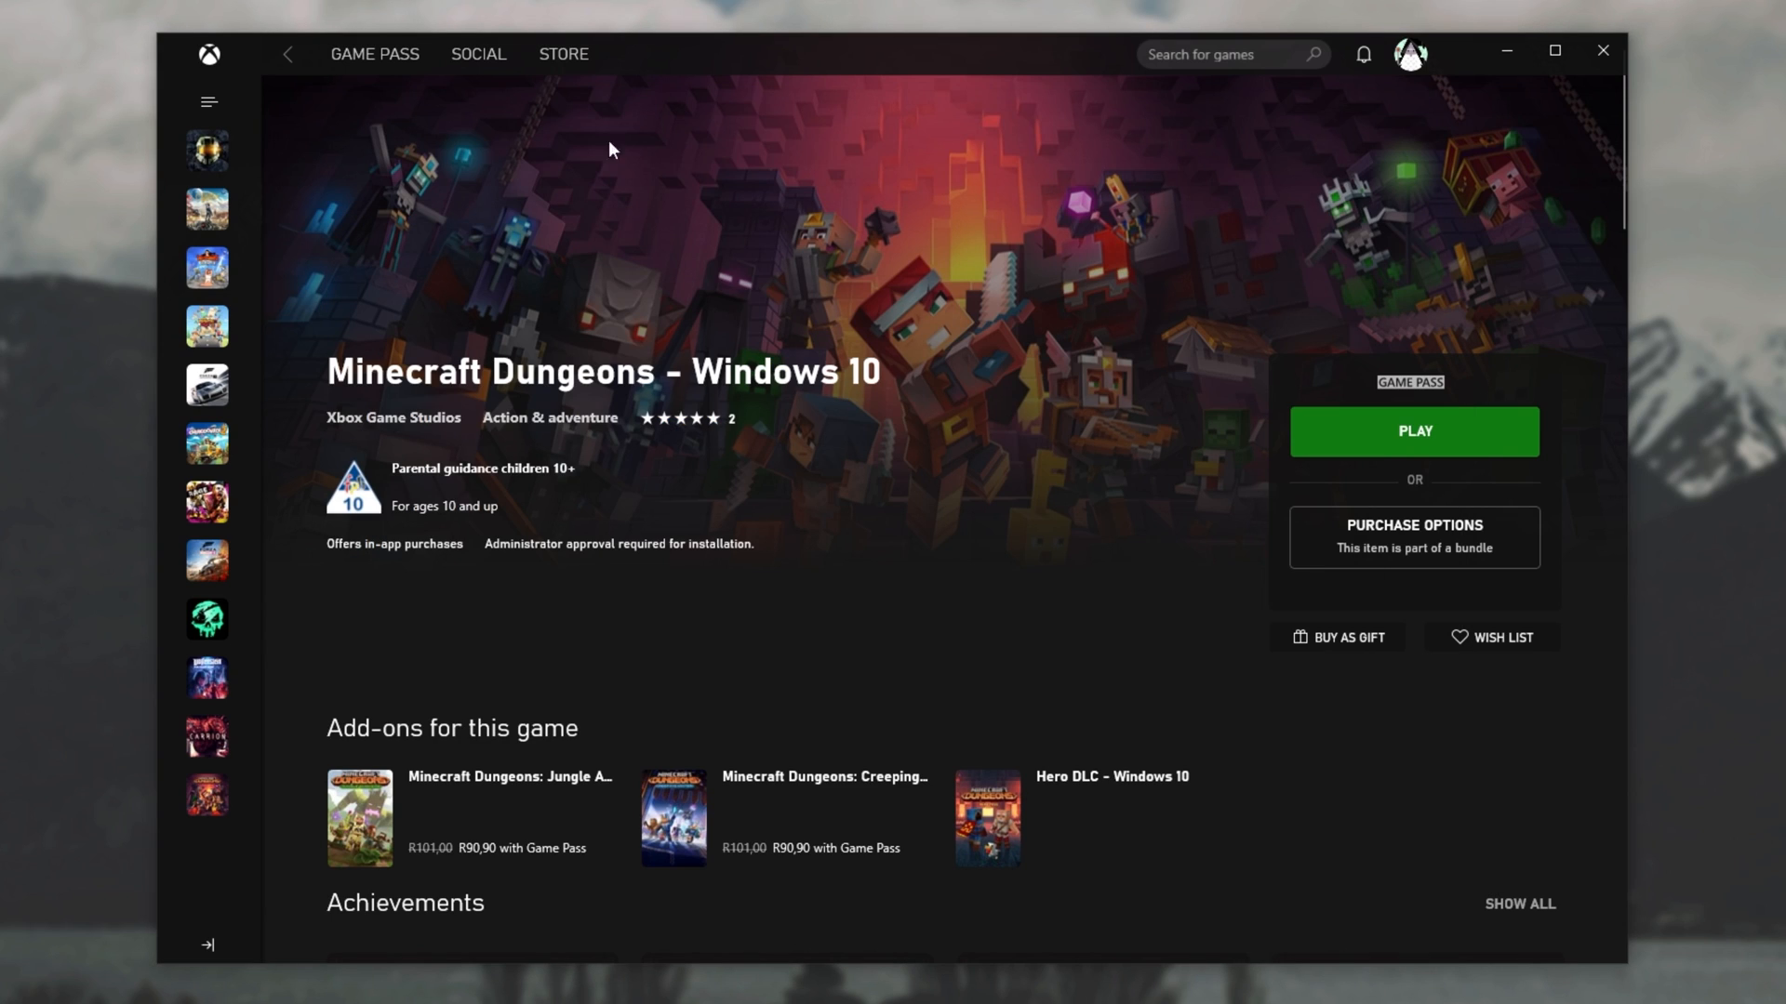
mouse_move(685, 217)
text(a)
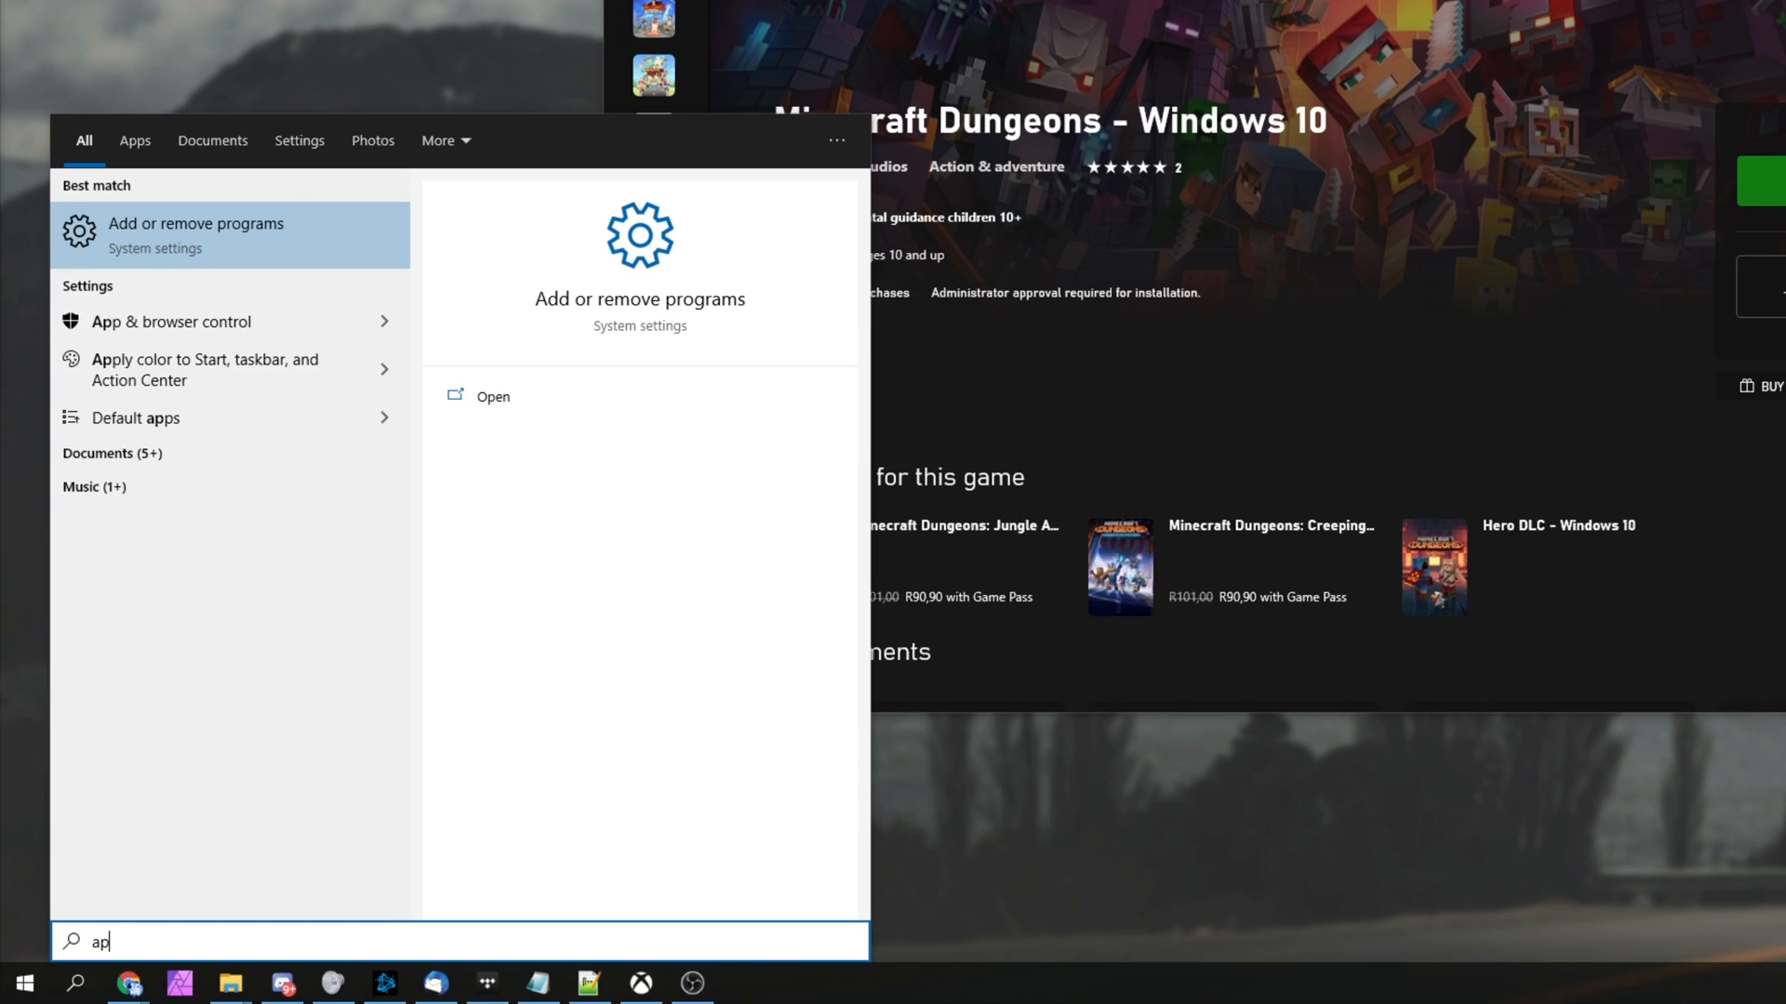
Search 'app' in Start and open Add or remove programs (Apps & features).
text(p)
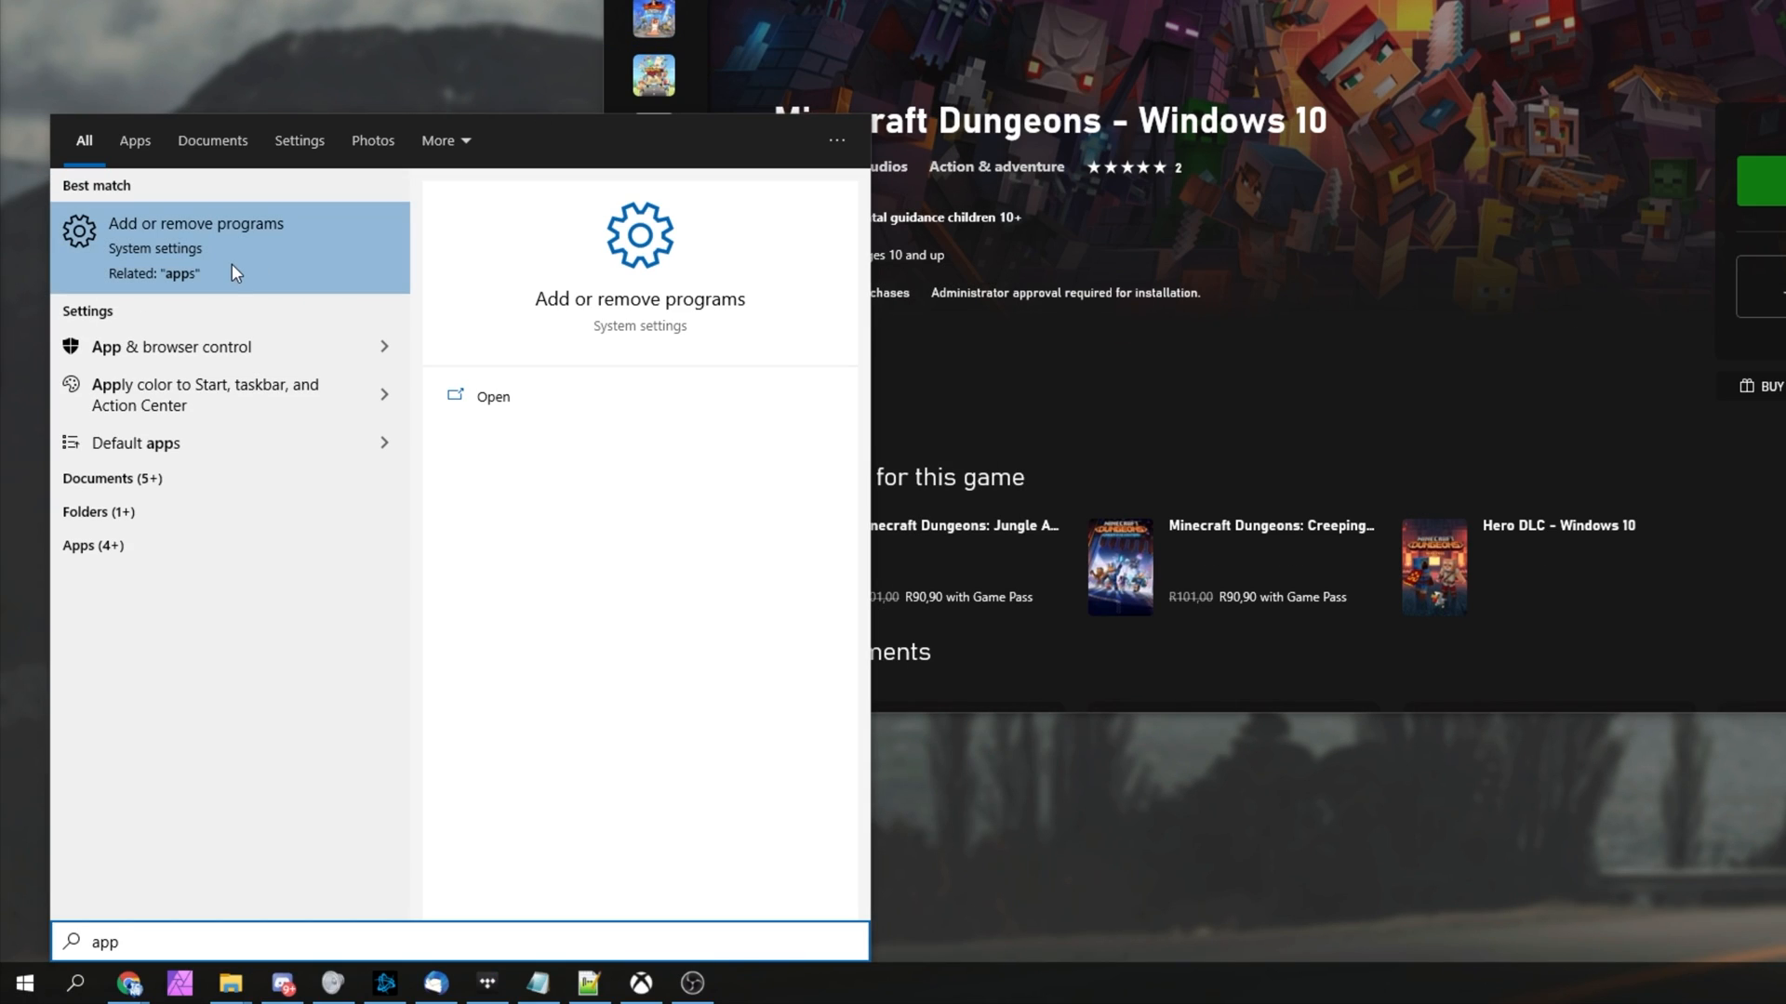
click(196, 235)
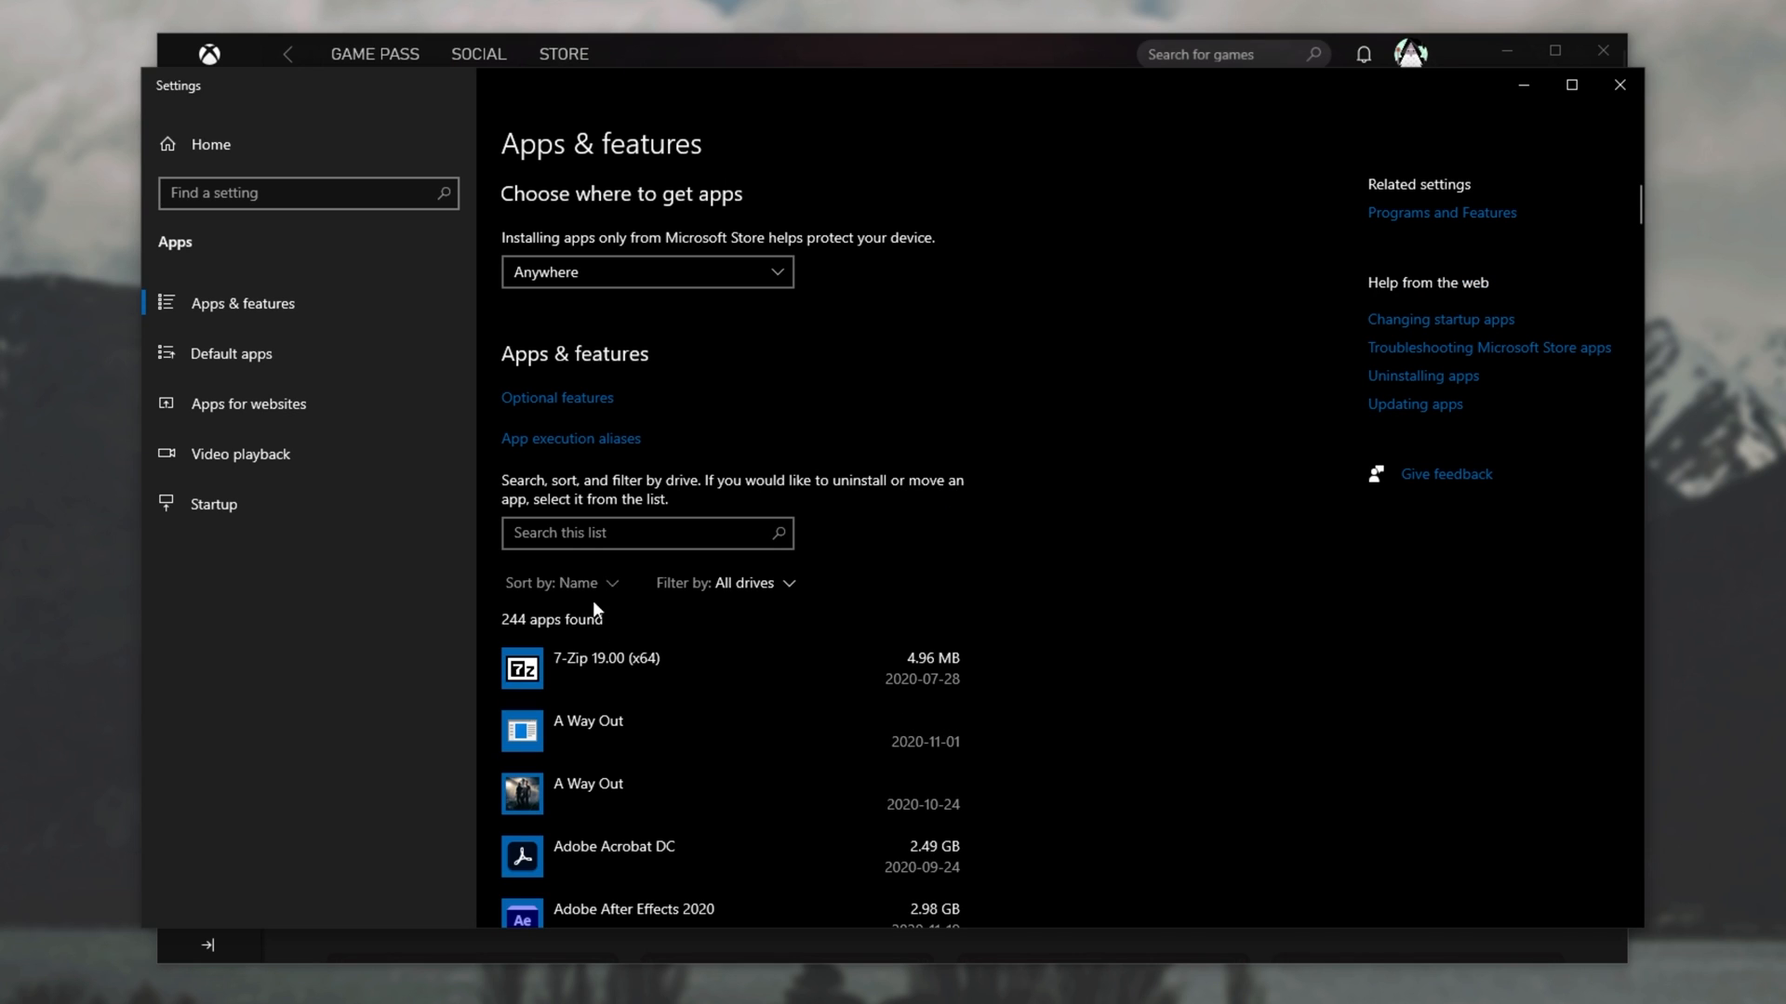
mouse_move(613, 360)
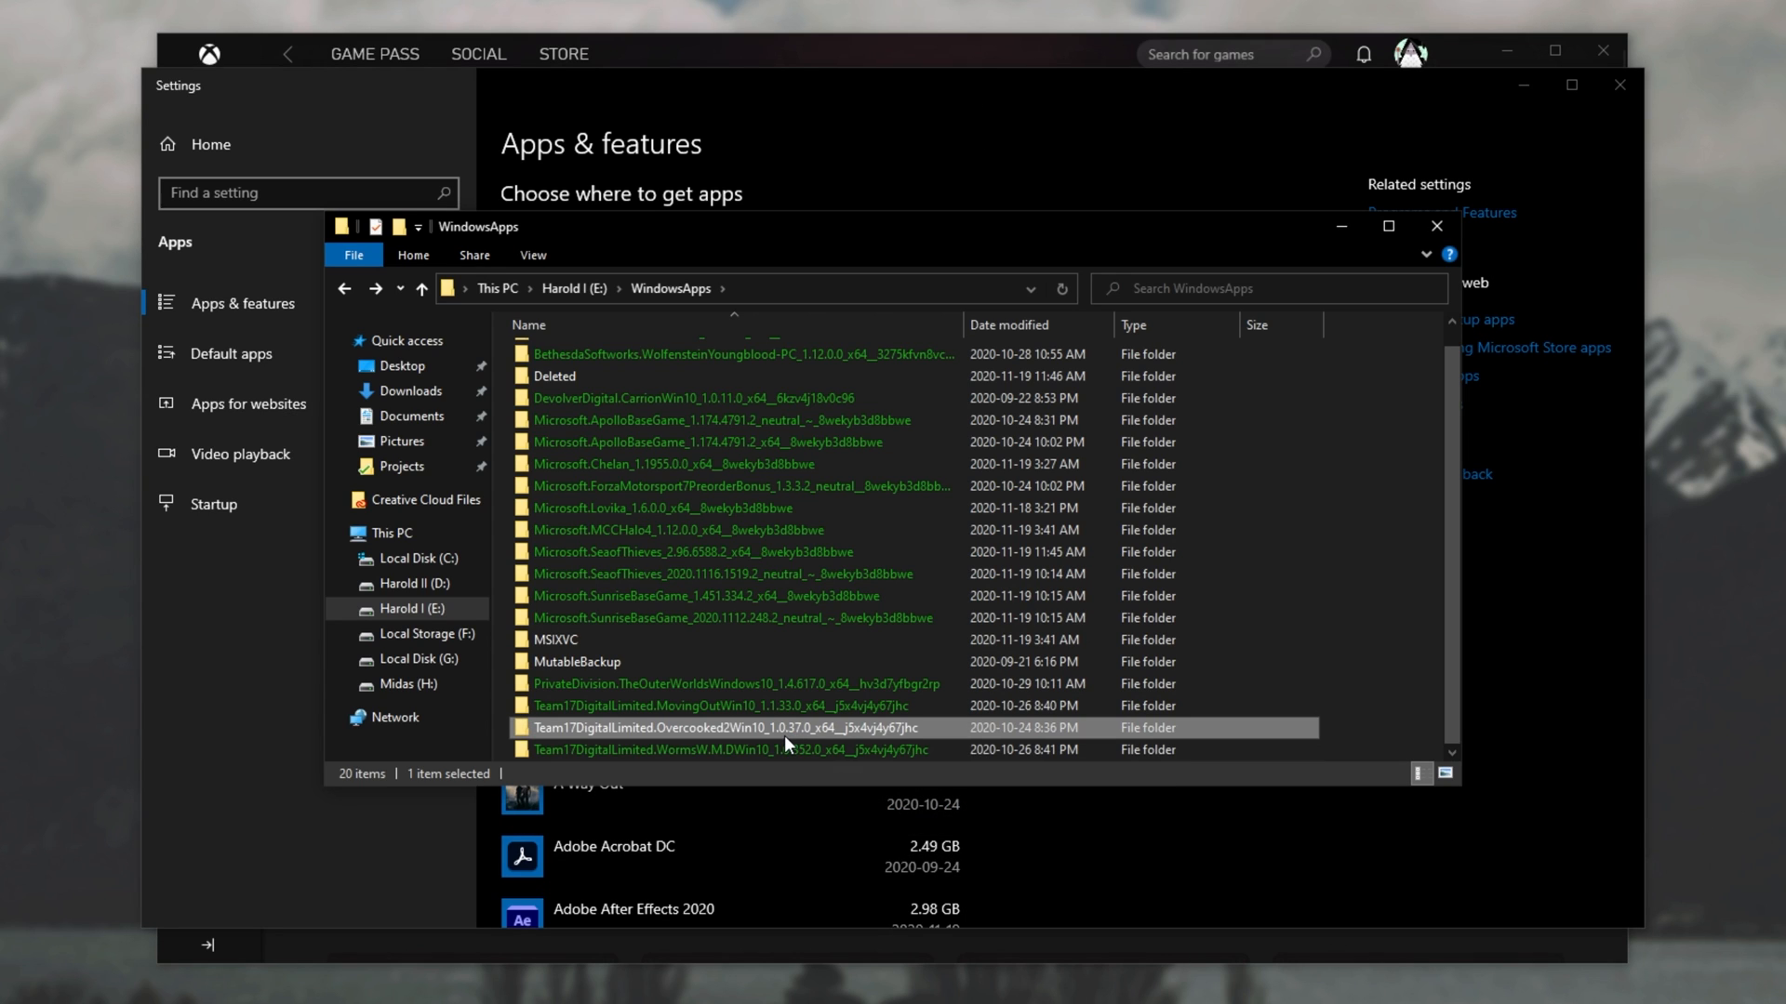
mouse_move(862, 741)
text(over)
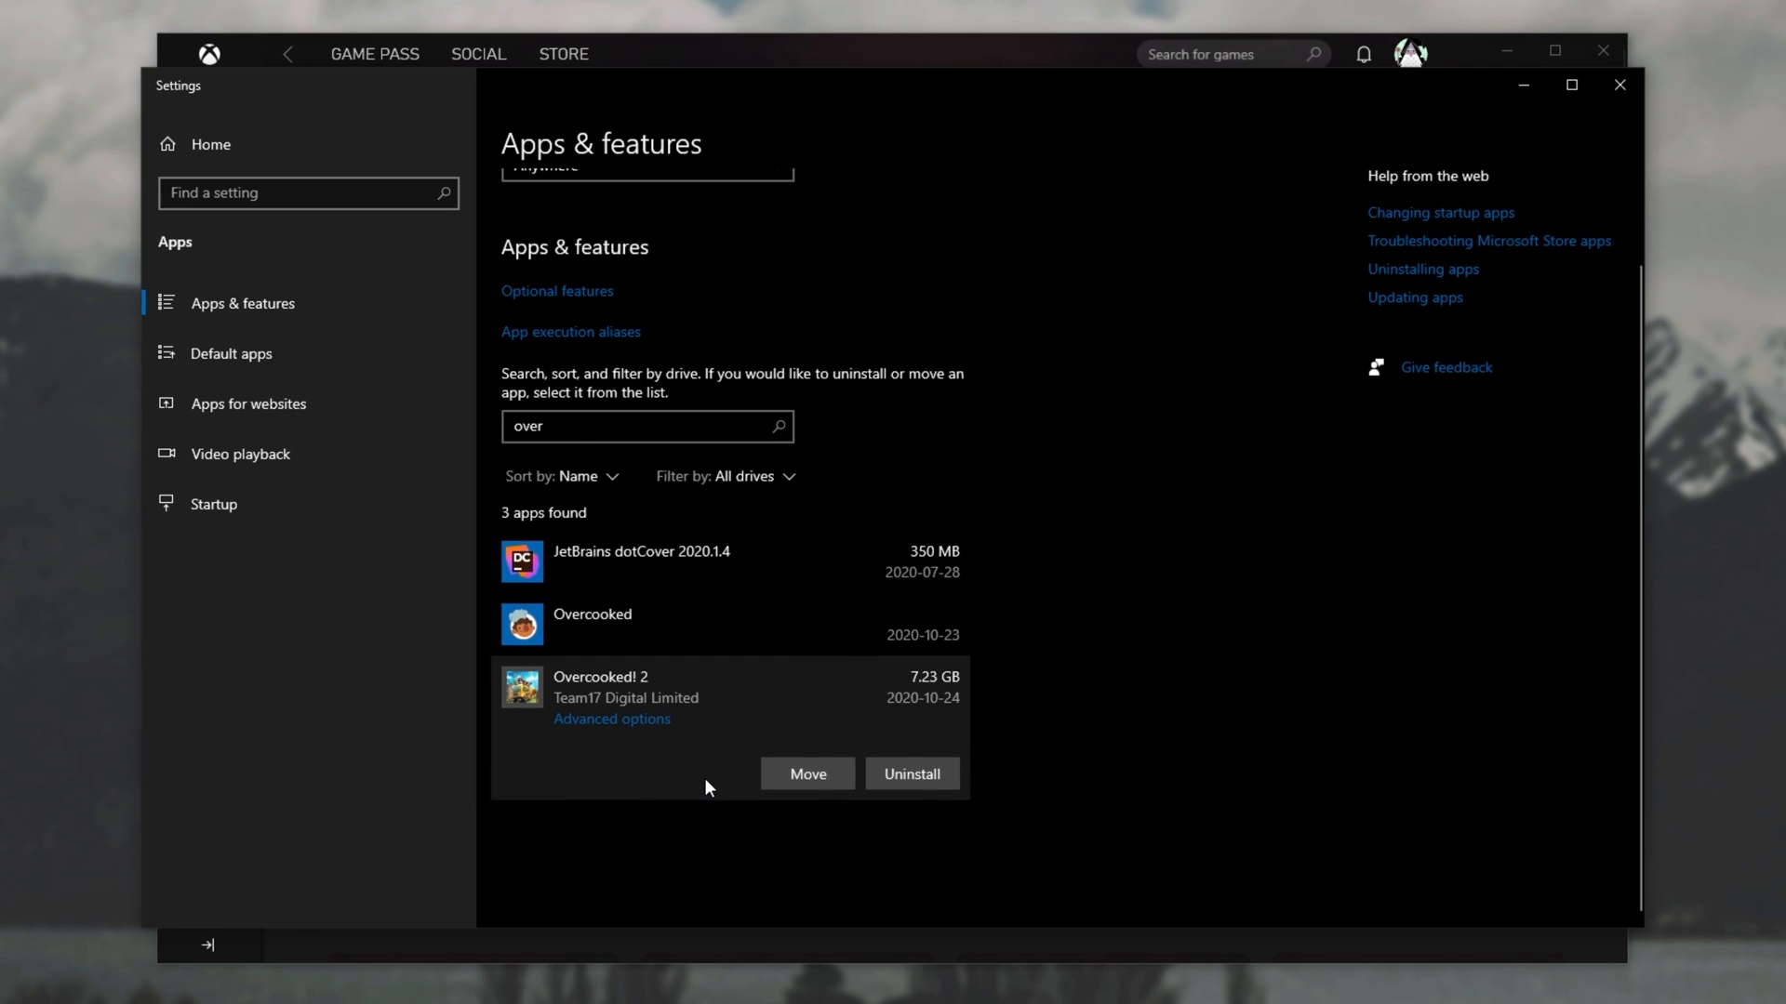
mouse_move(837, 803)
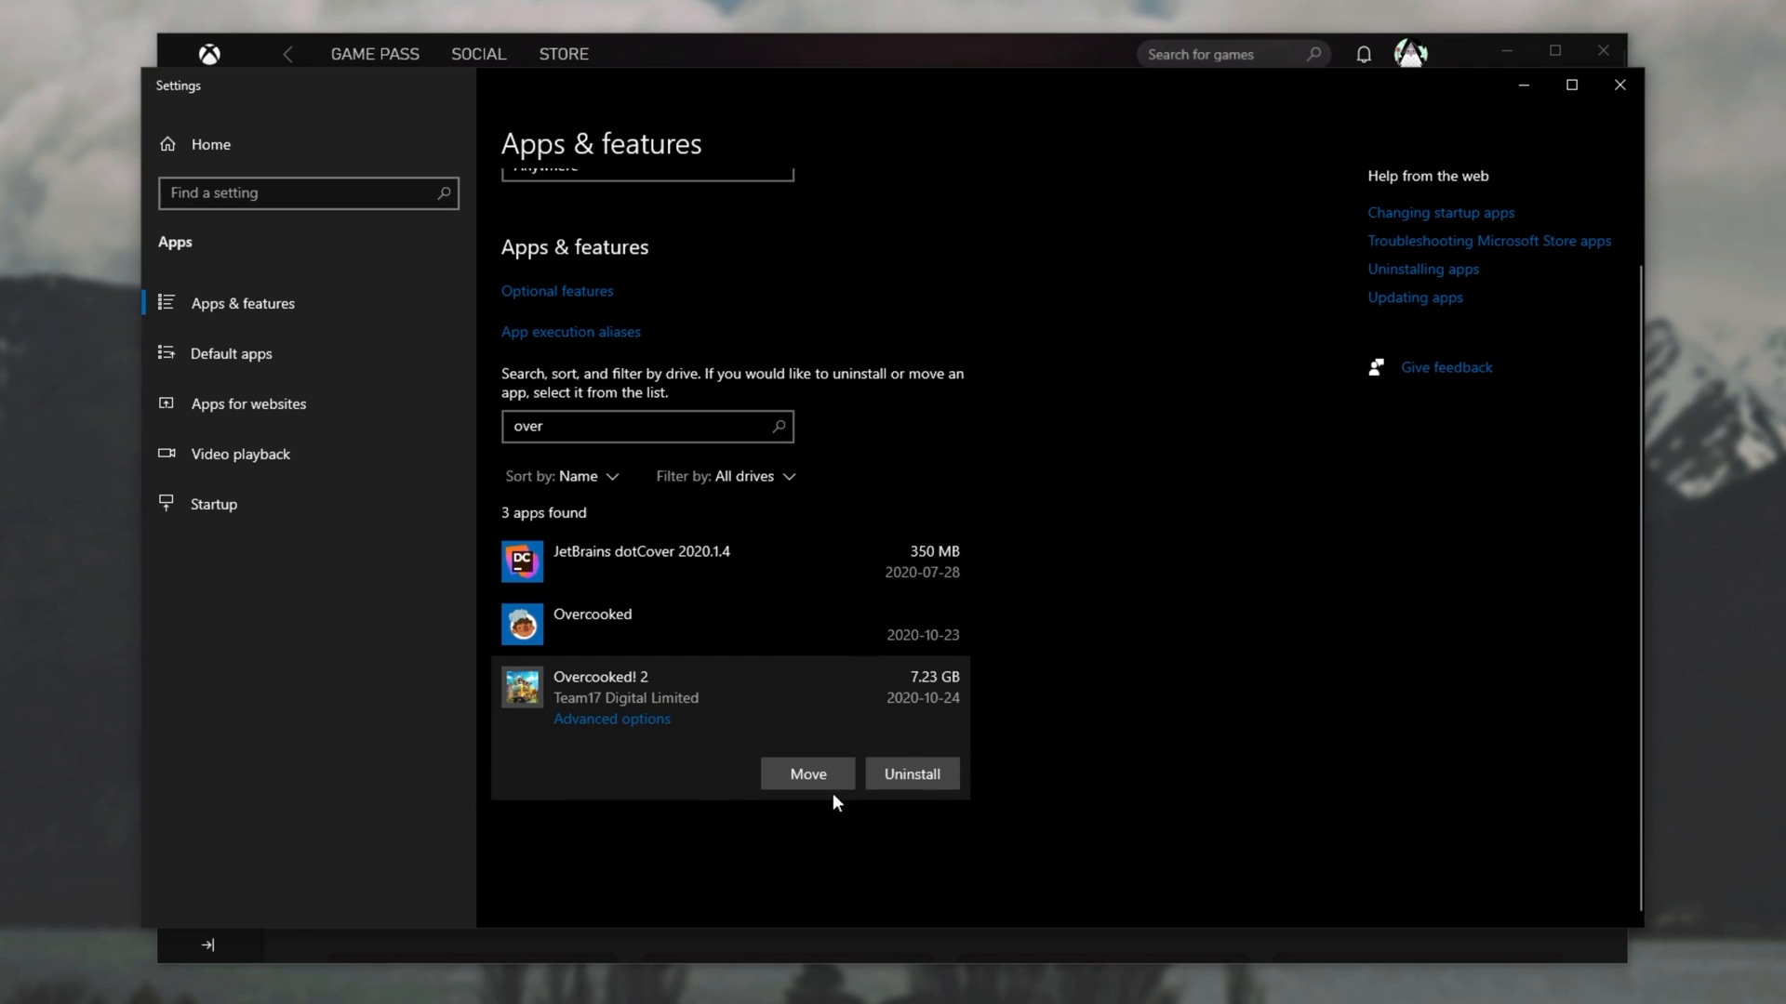
Move Overcooked! 2 to drive G using the Move option.
click(808, 773)
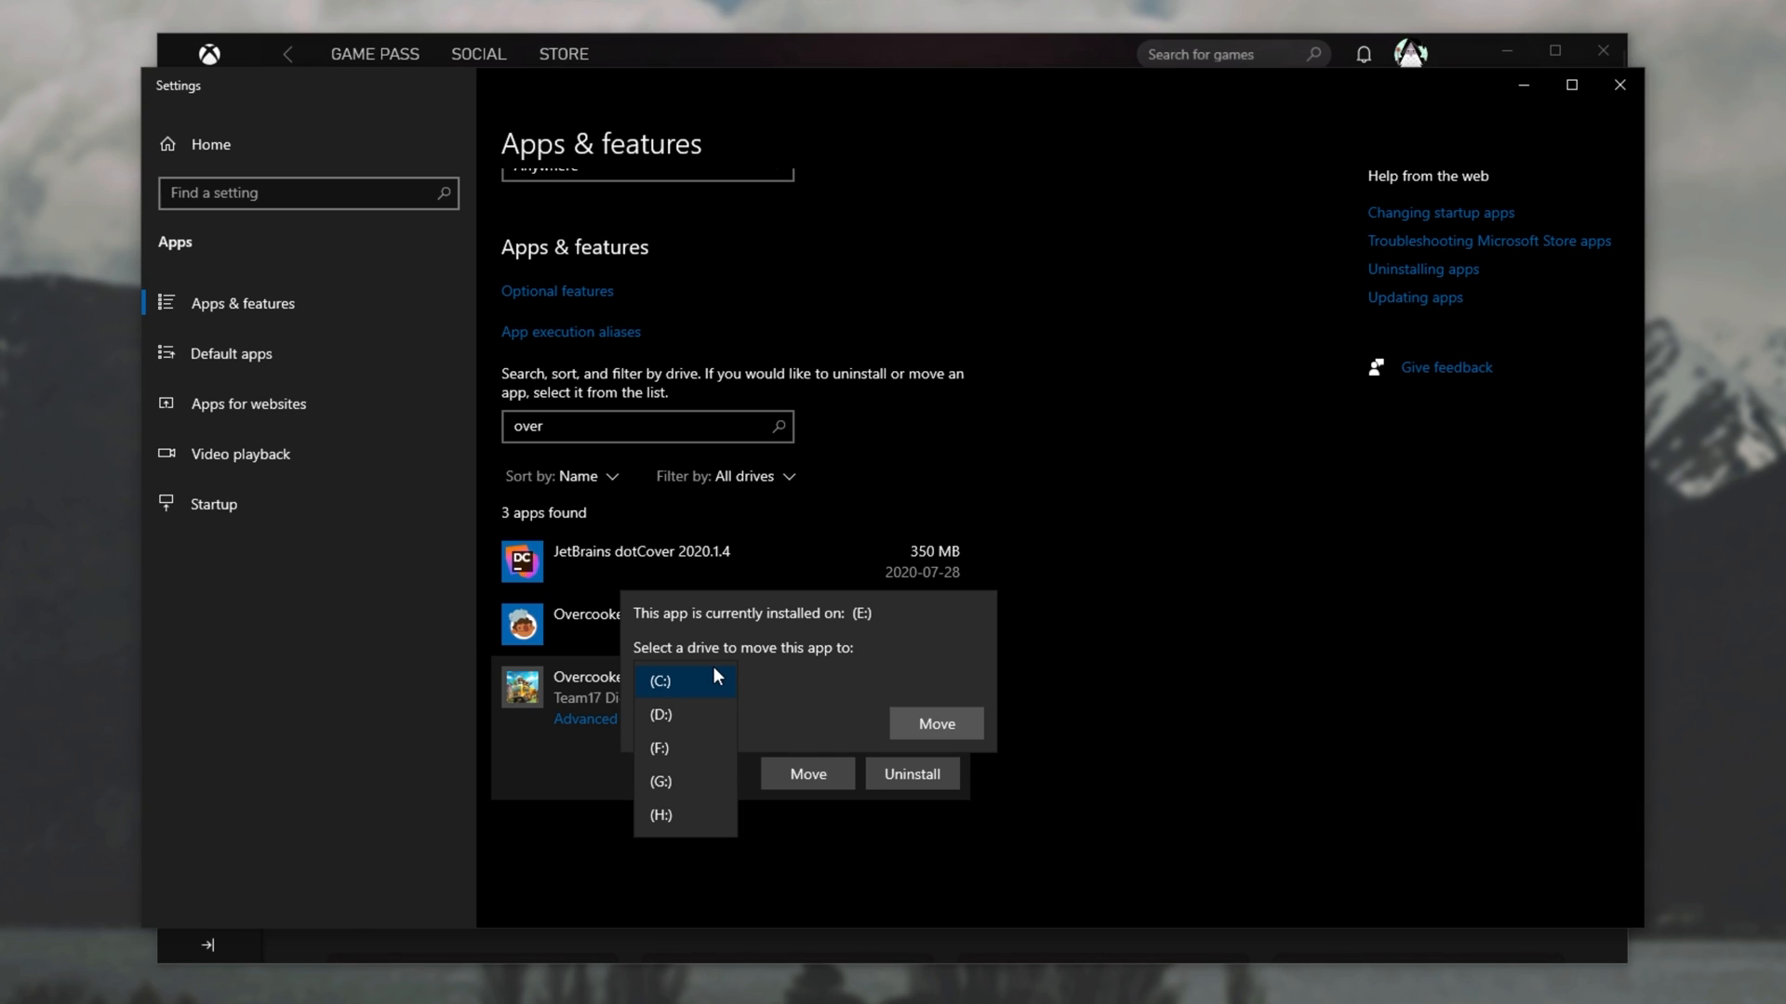
click(660, 781)
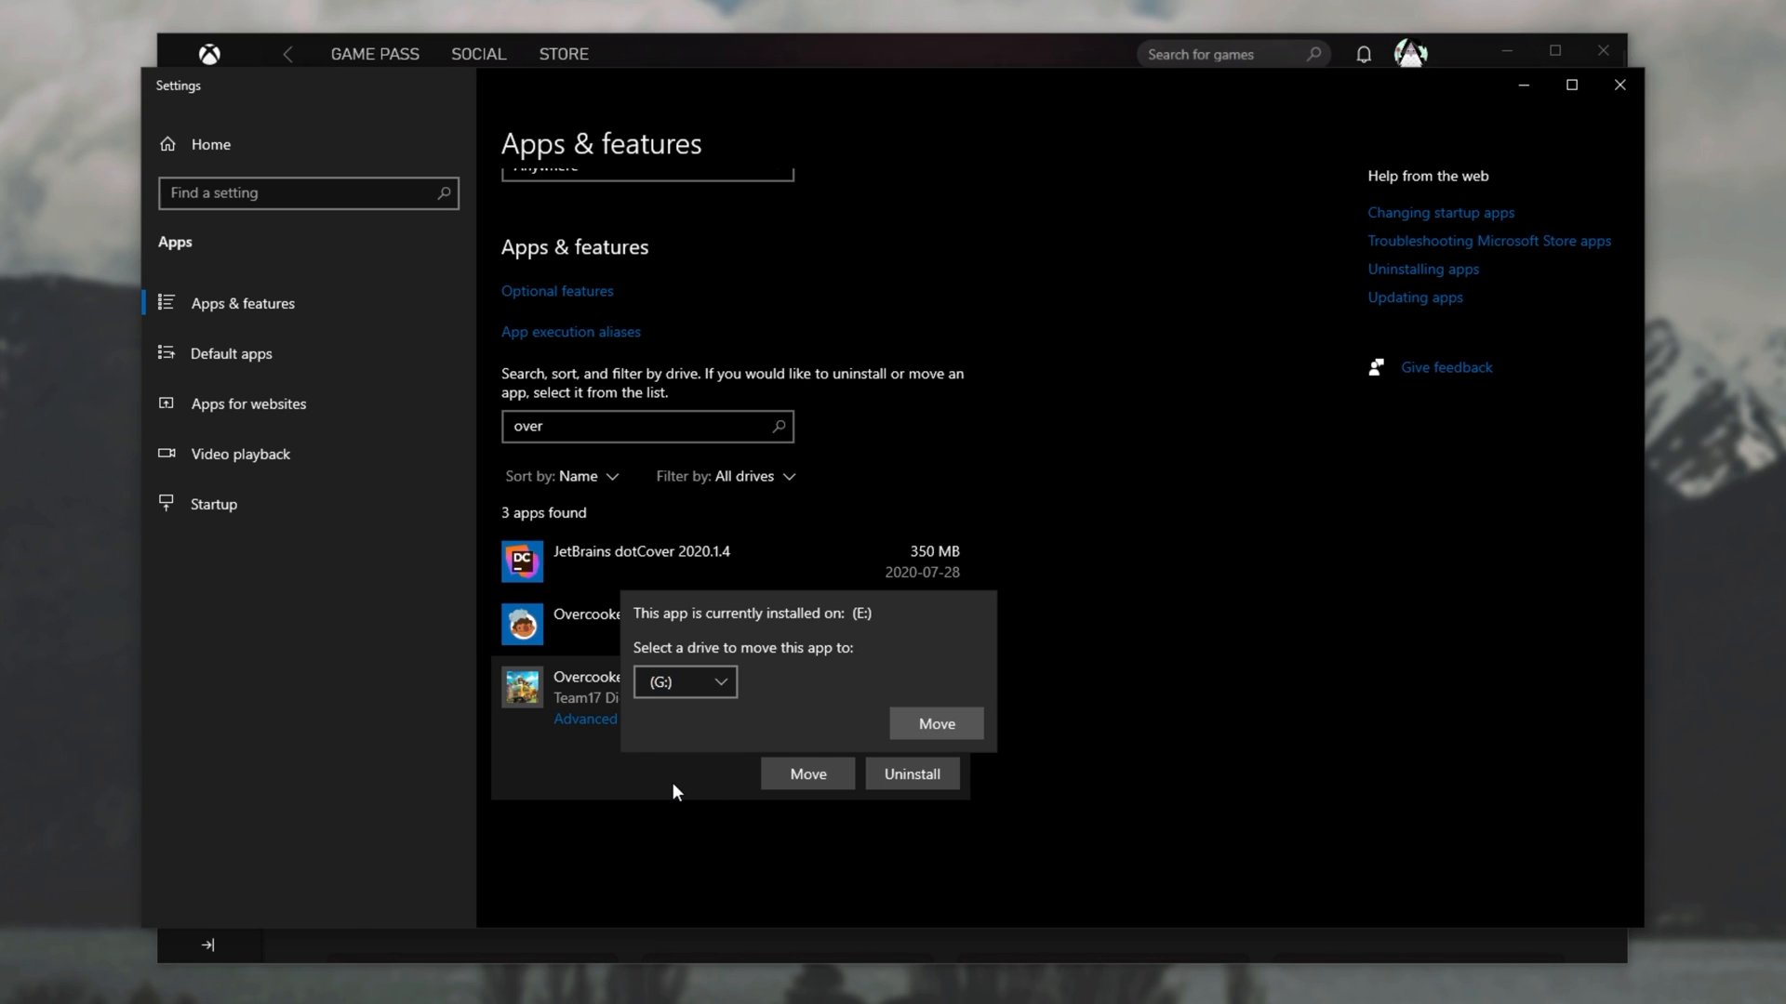
click(937, 724)
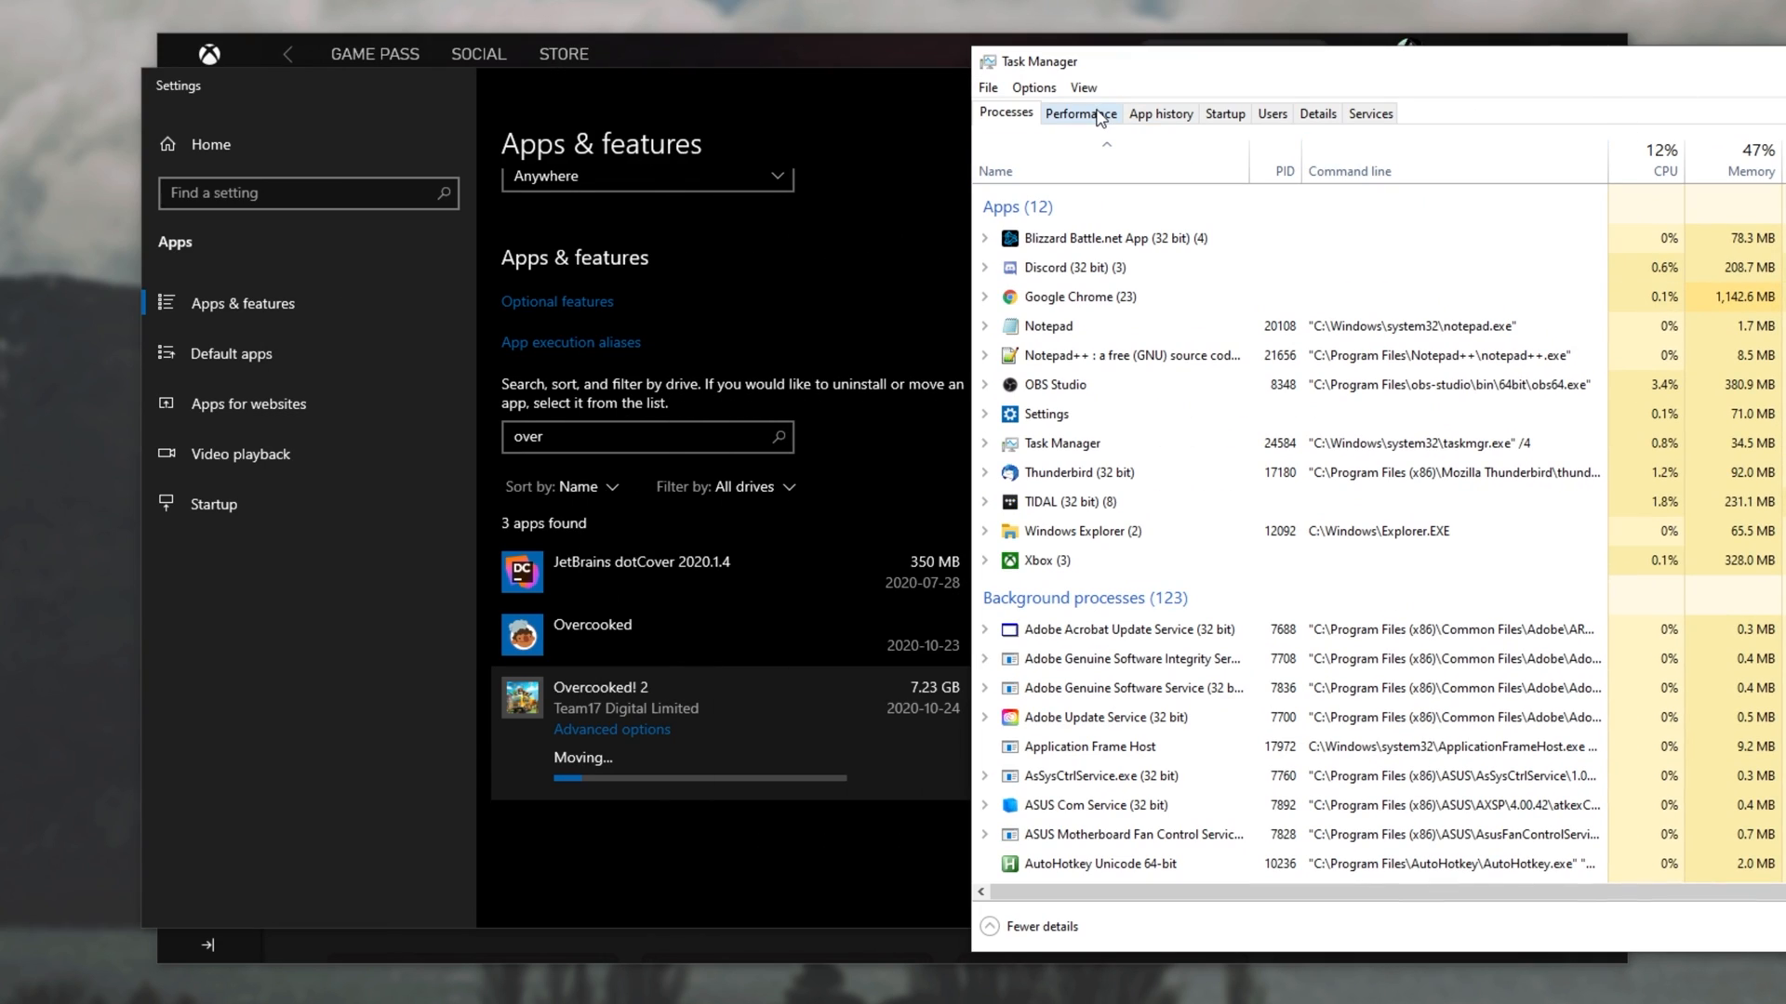
Compare Task Manager disk activity for Disk 2 (G:) and Disk 3 (E:).
click(1080, 113)
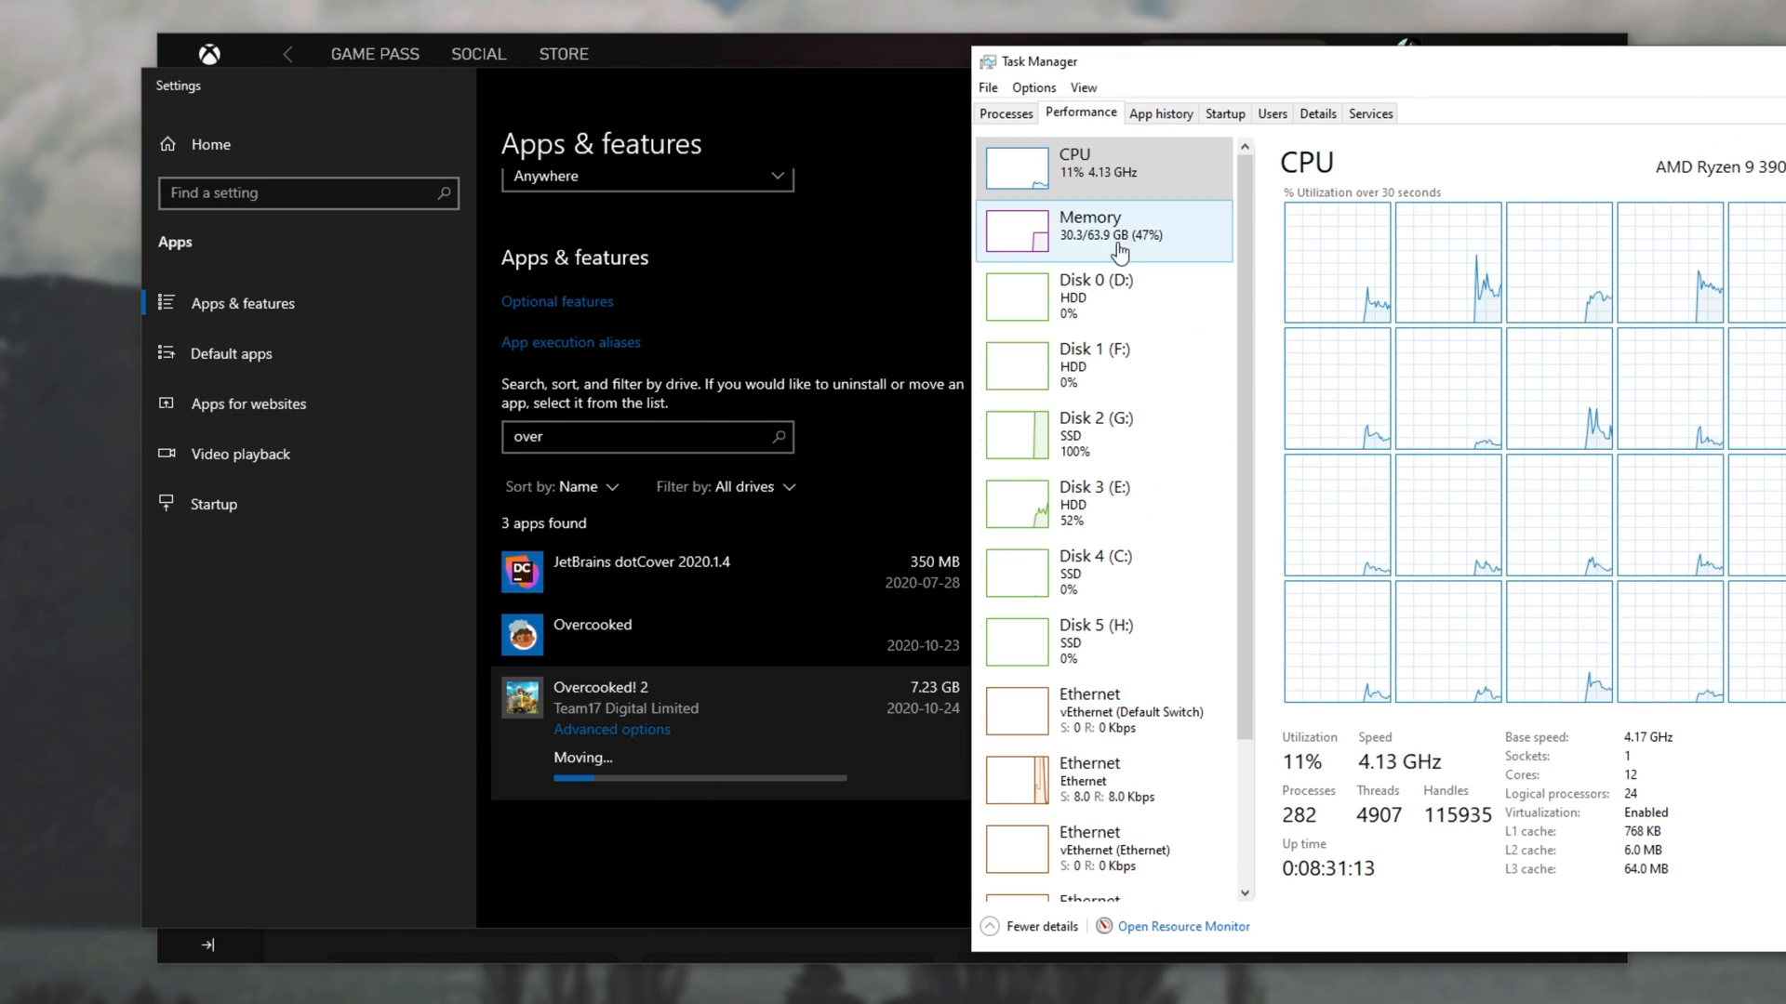
click(1095, 435)
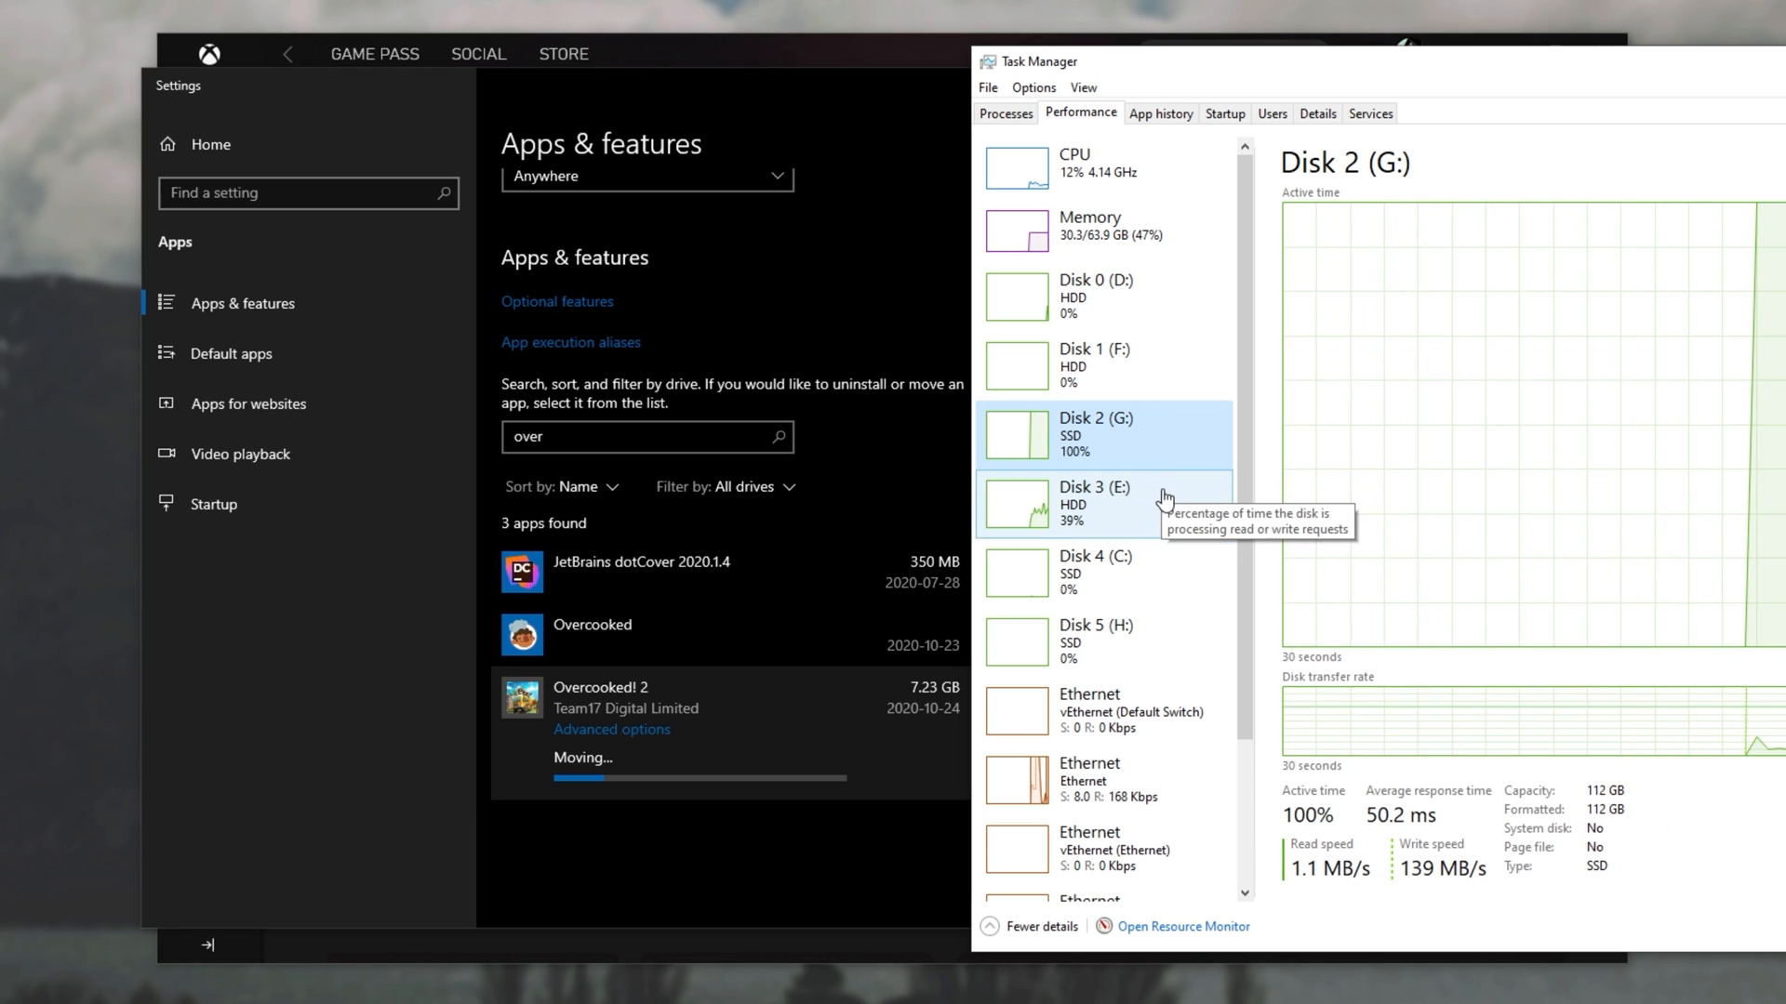
click(1094, 503)
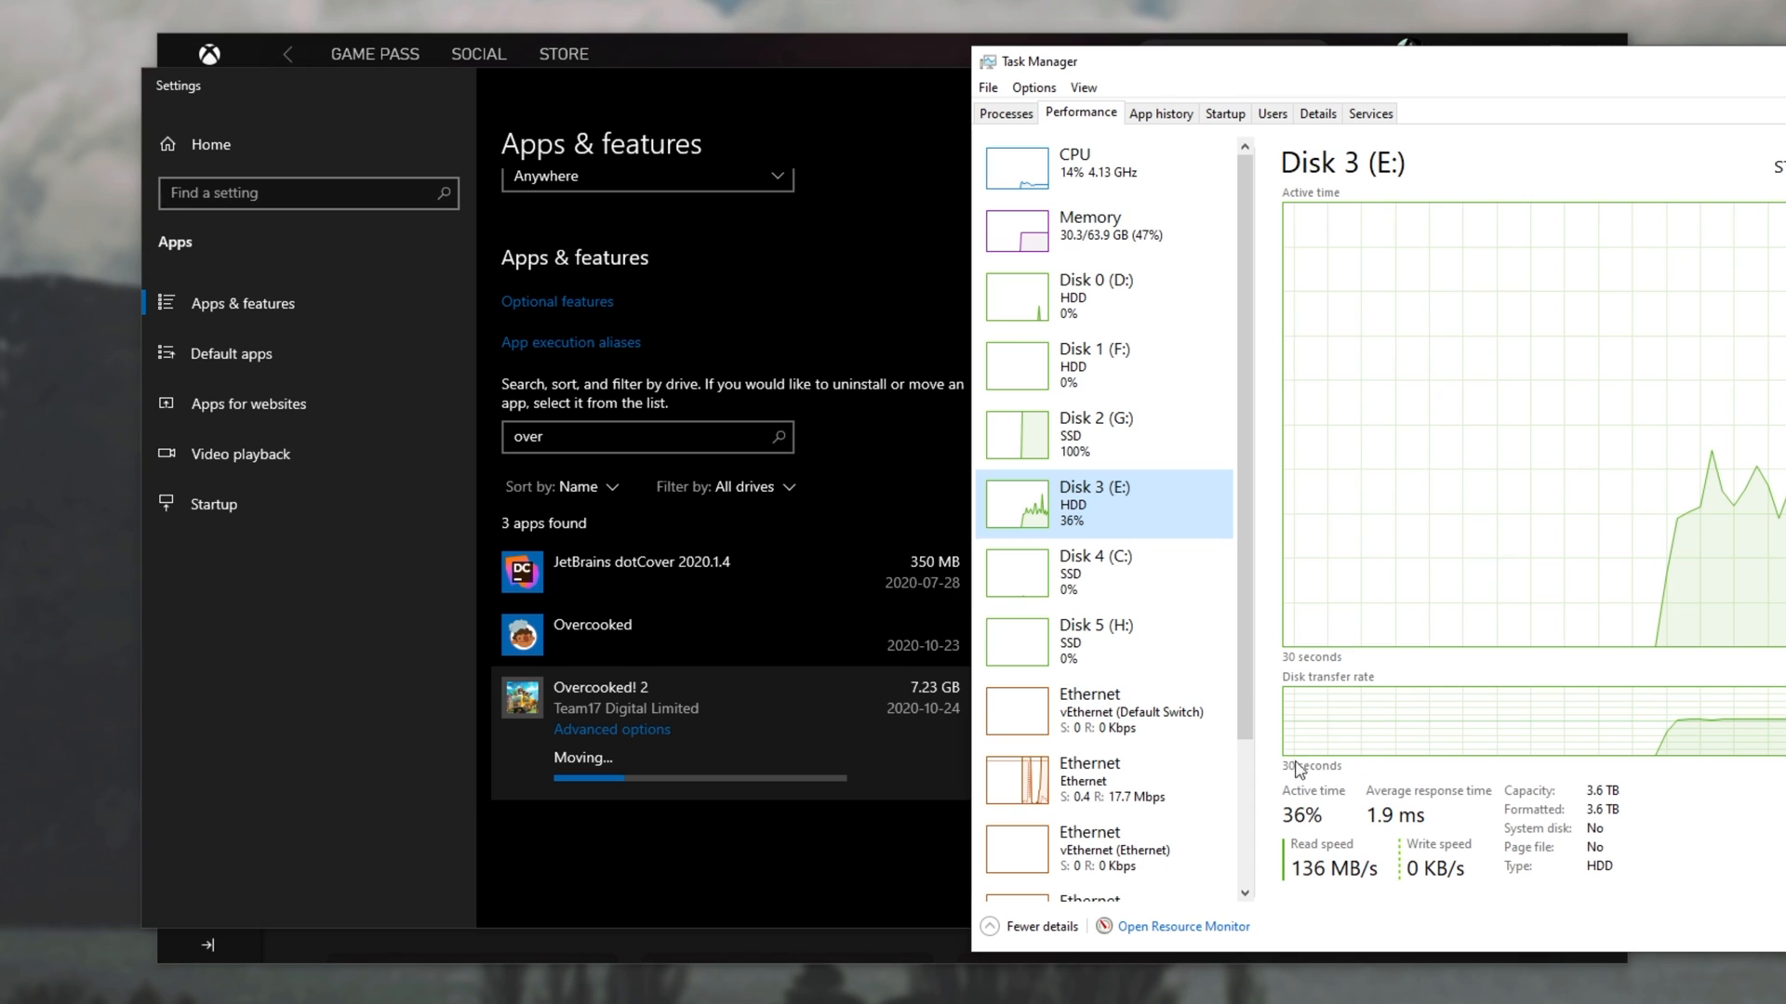
click(1094, 435)
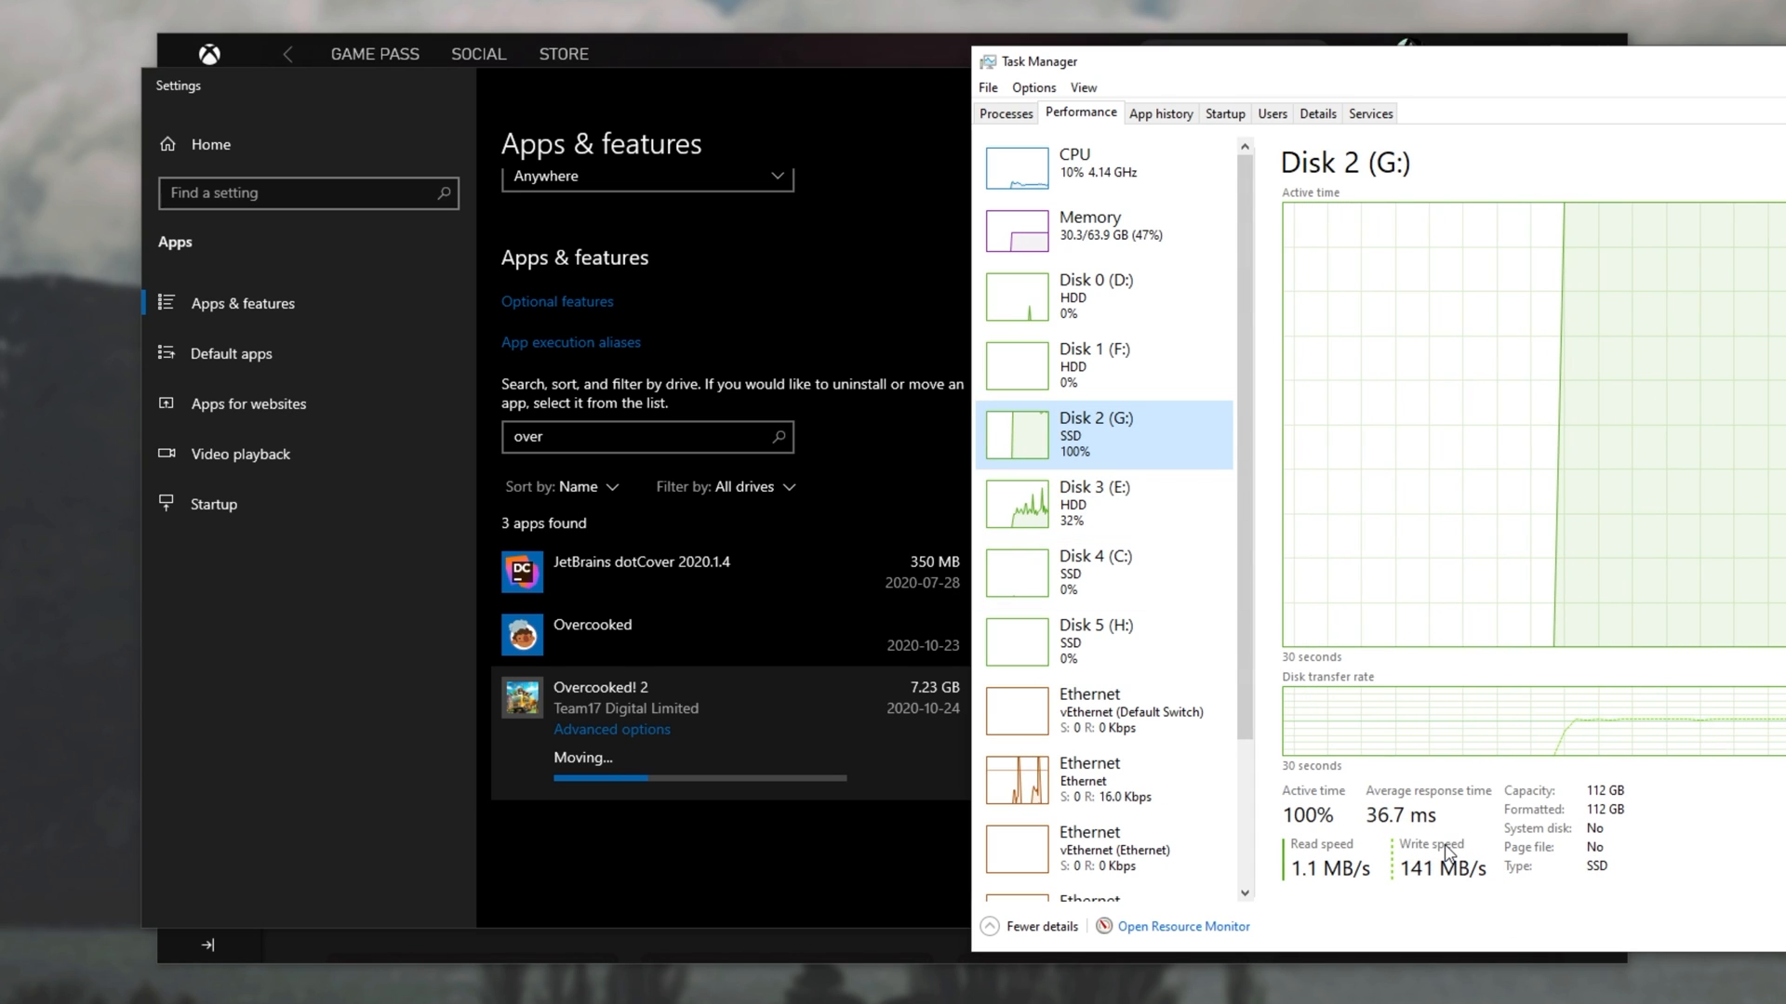
mouse_move(729, 245)
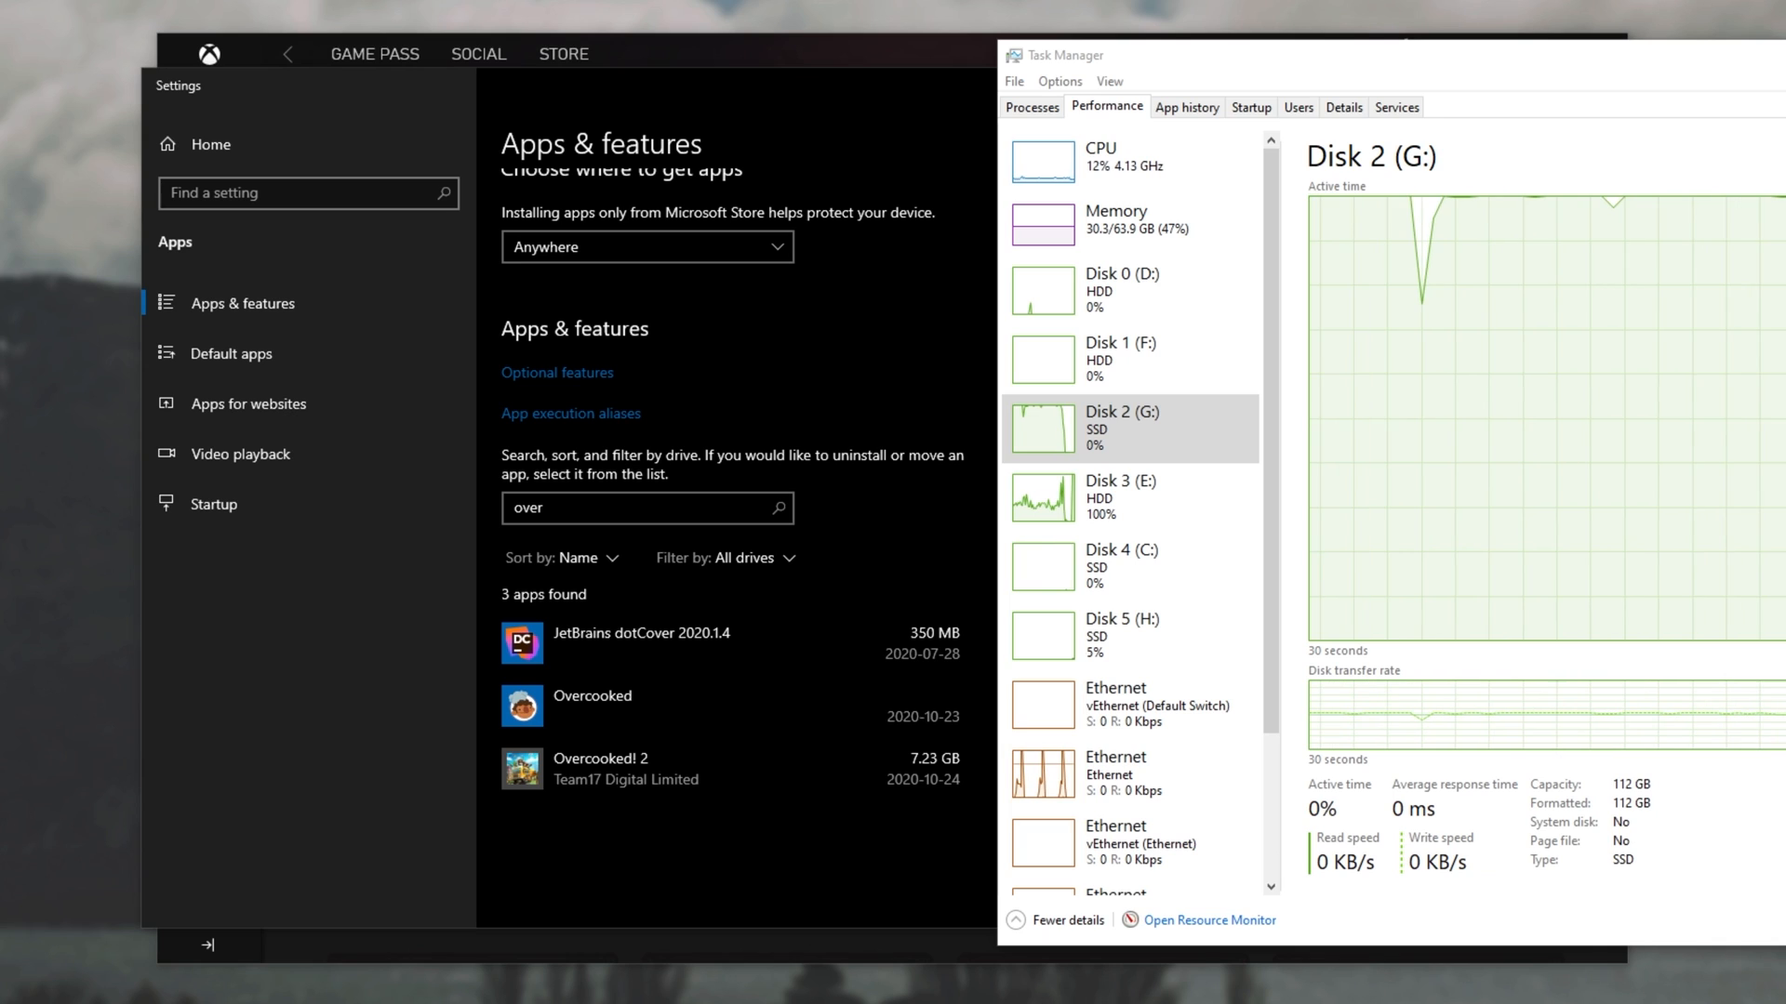
Open Overcooked! 2's Move drive dropdown to confirm it's installed on G.
click(683, 769)
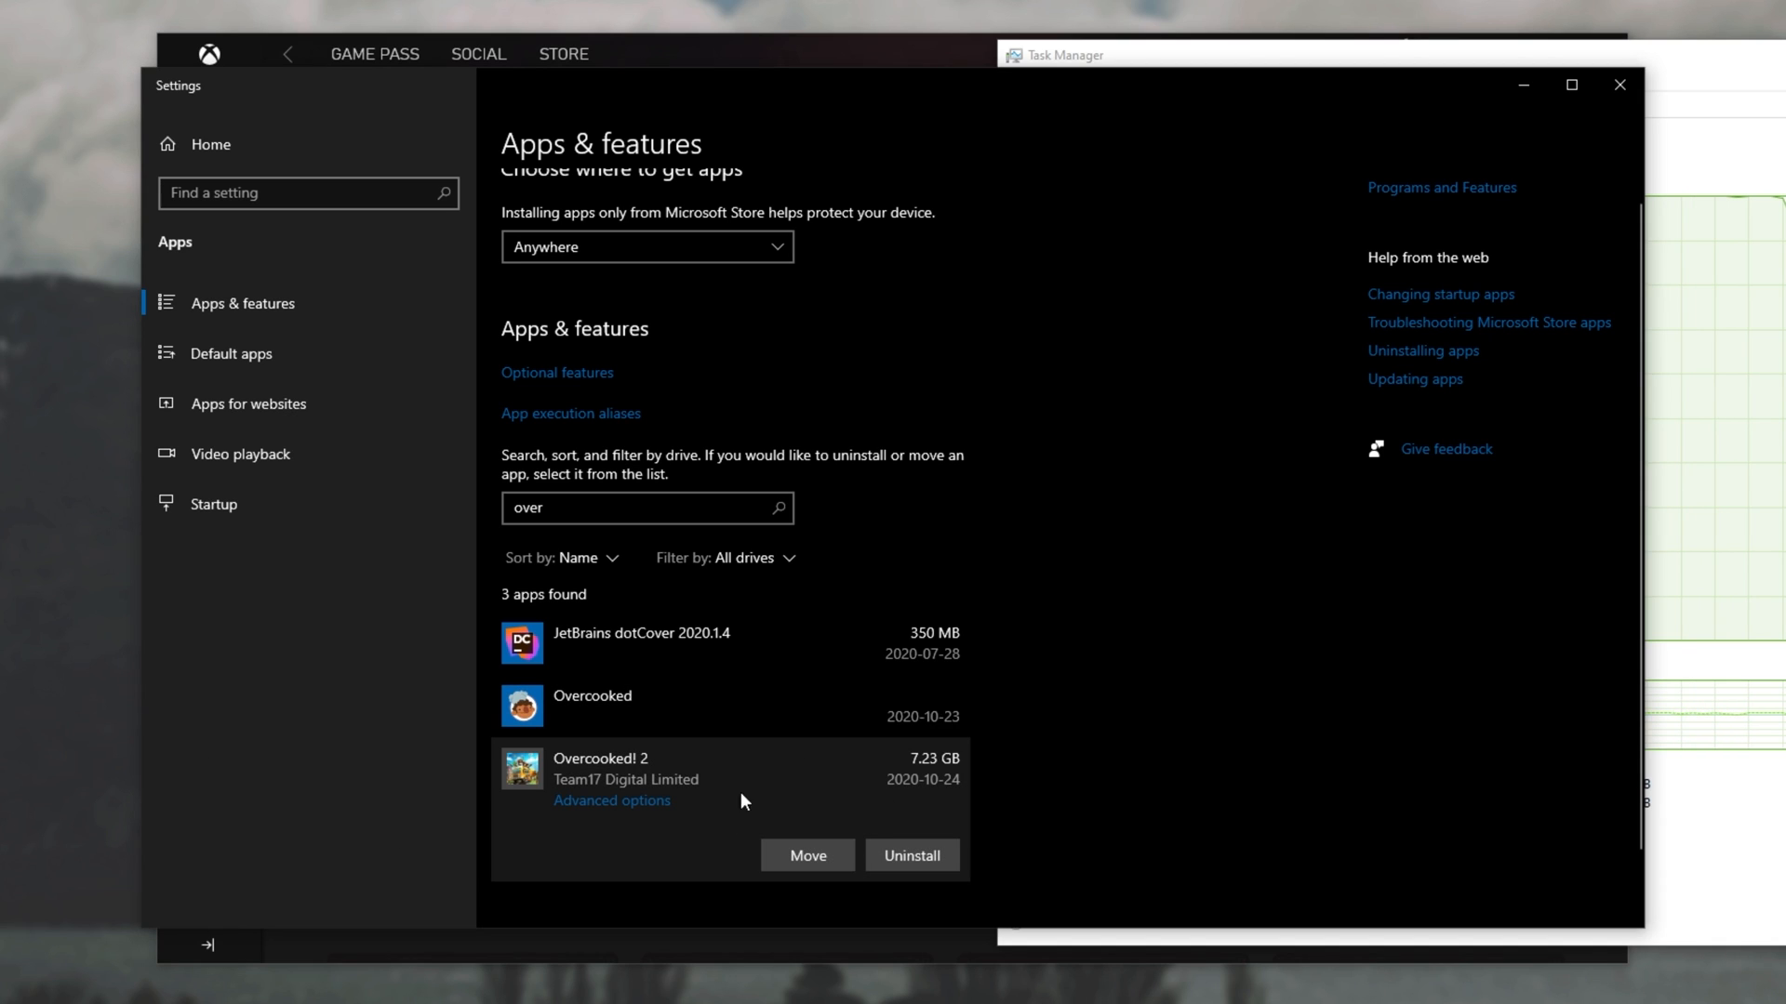
click(1138, 55)
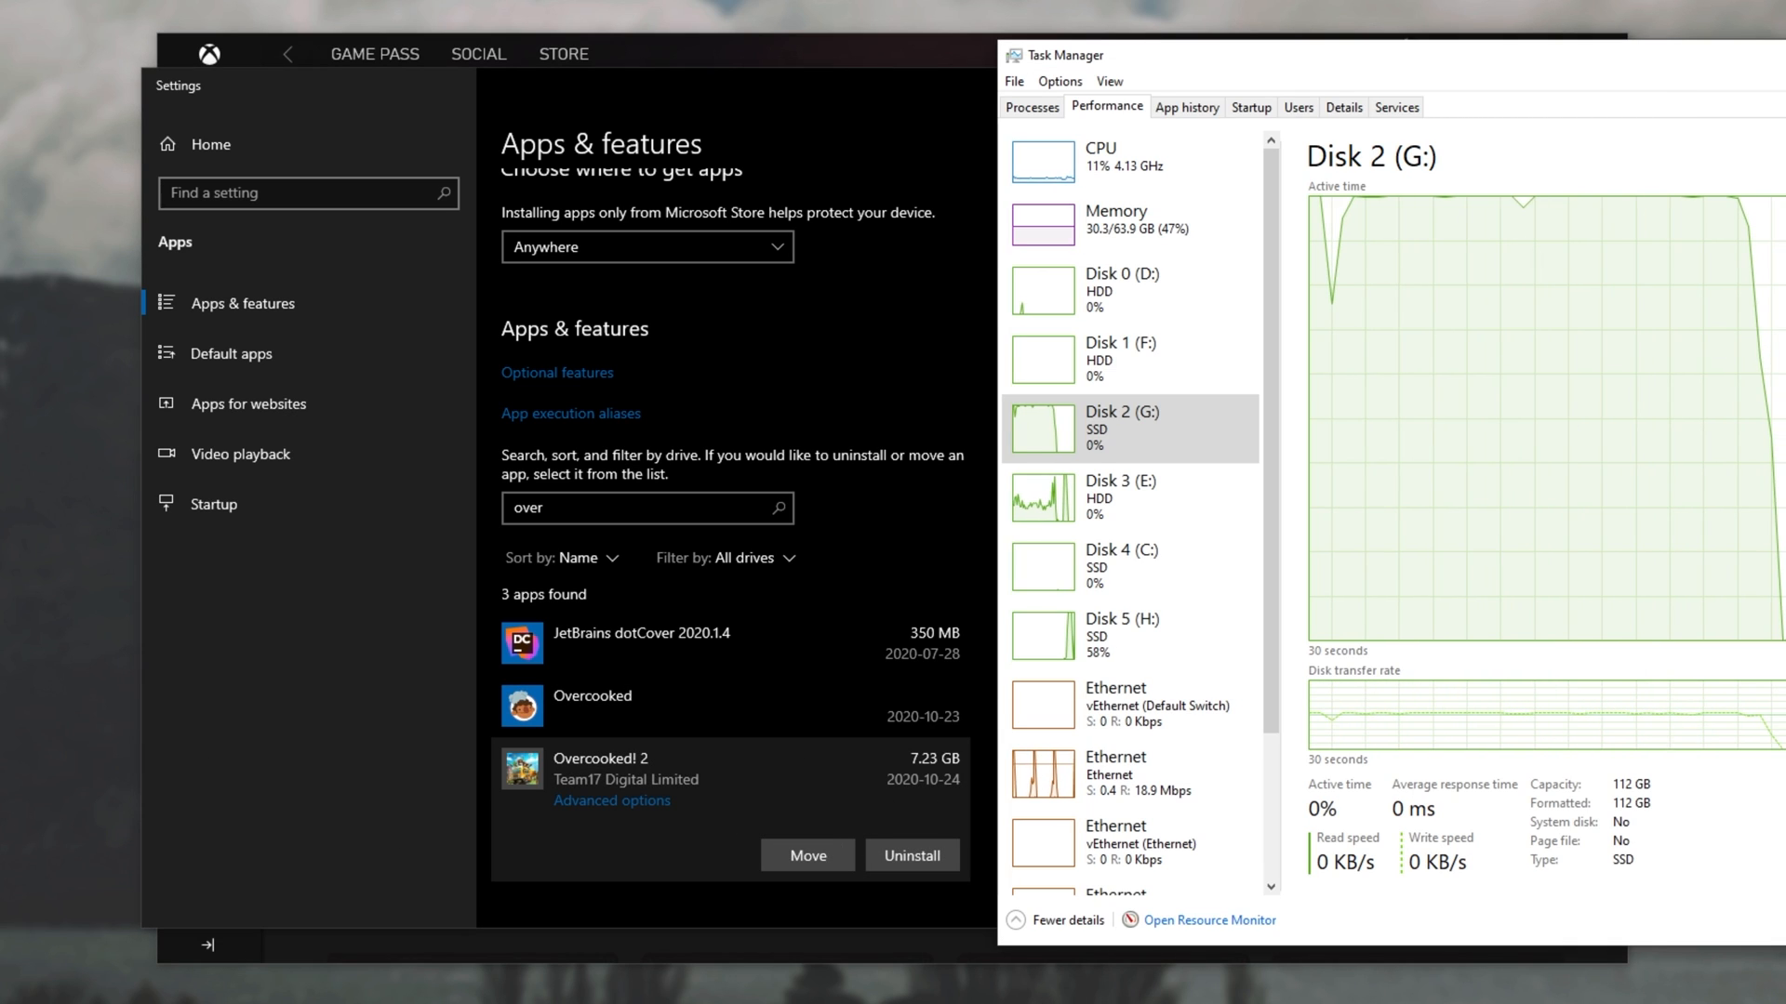
click(806, 855)
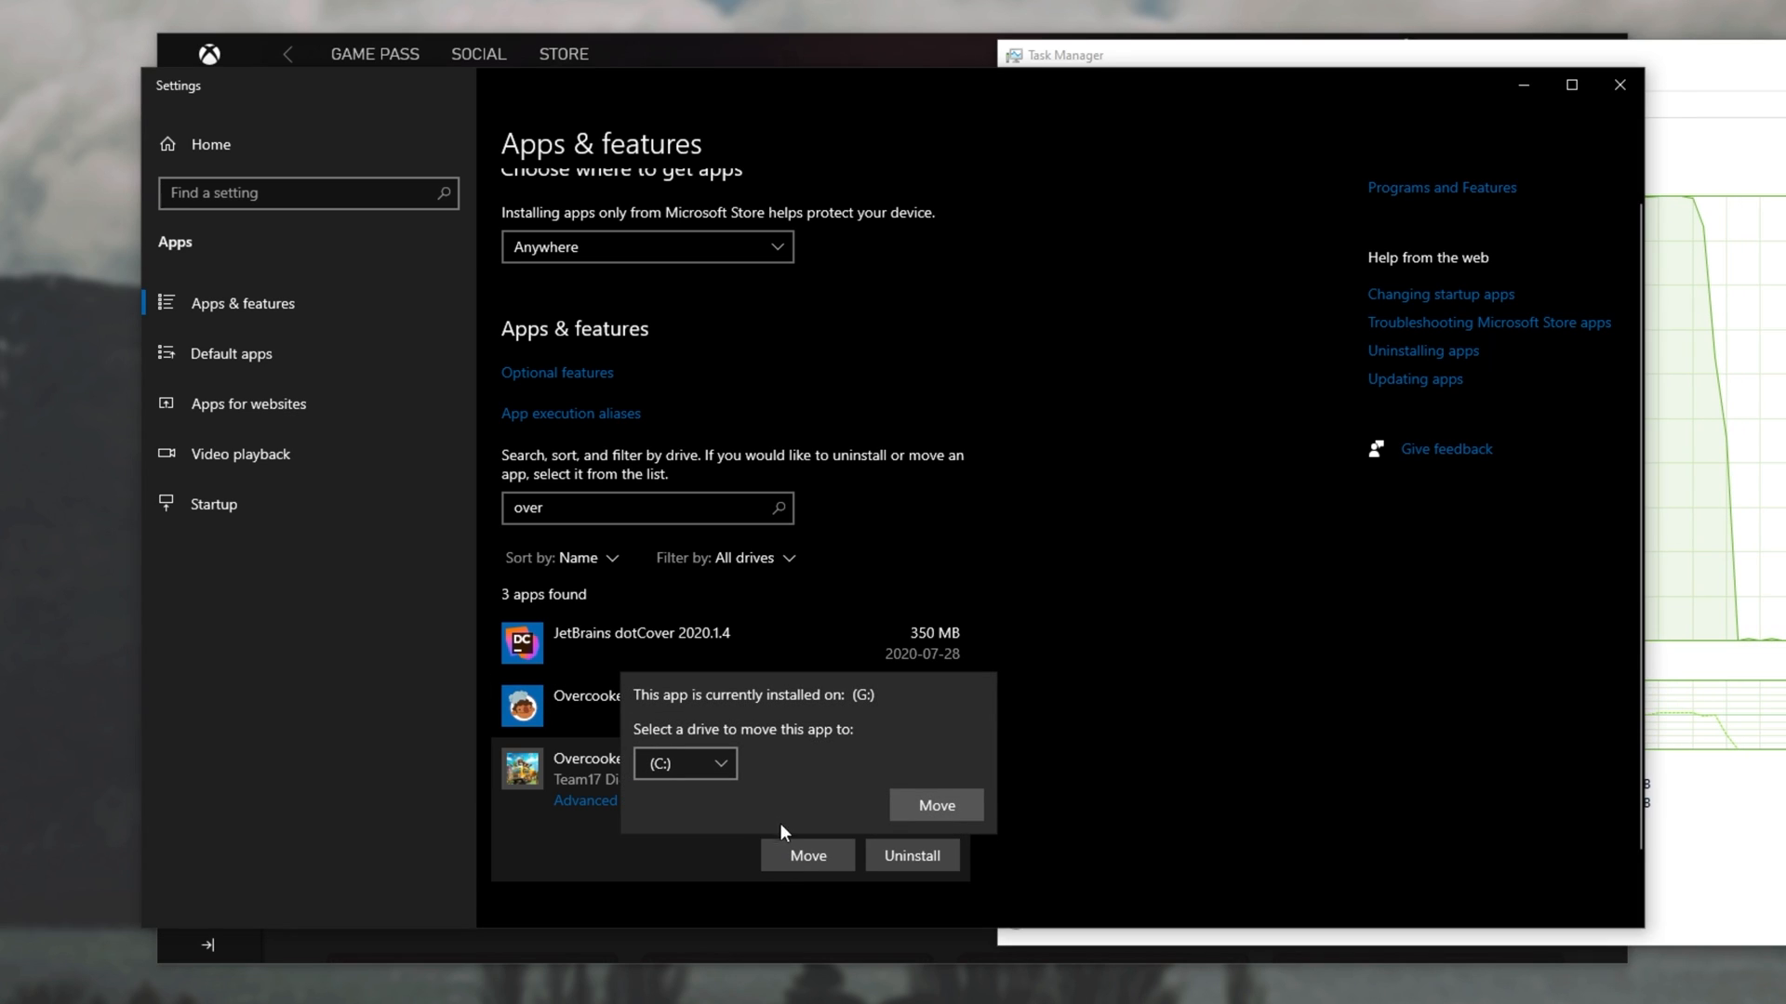
mouse_move(848, 711)
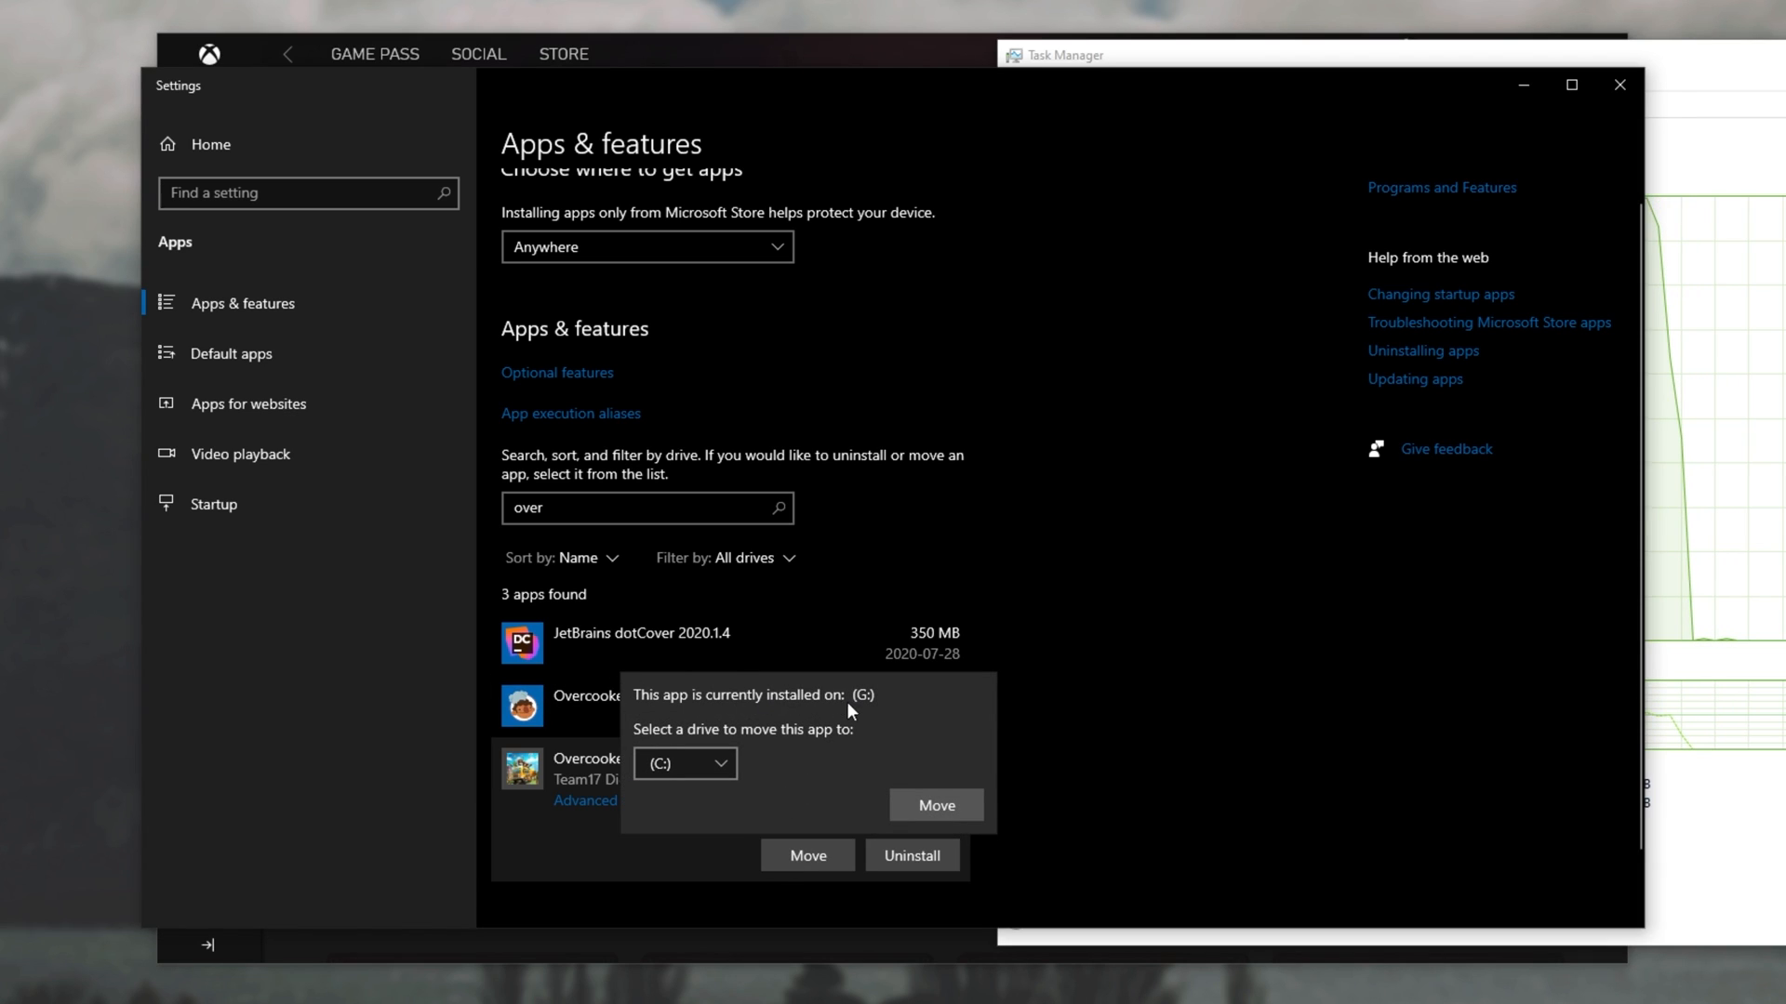
click(684, 762)
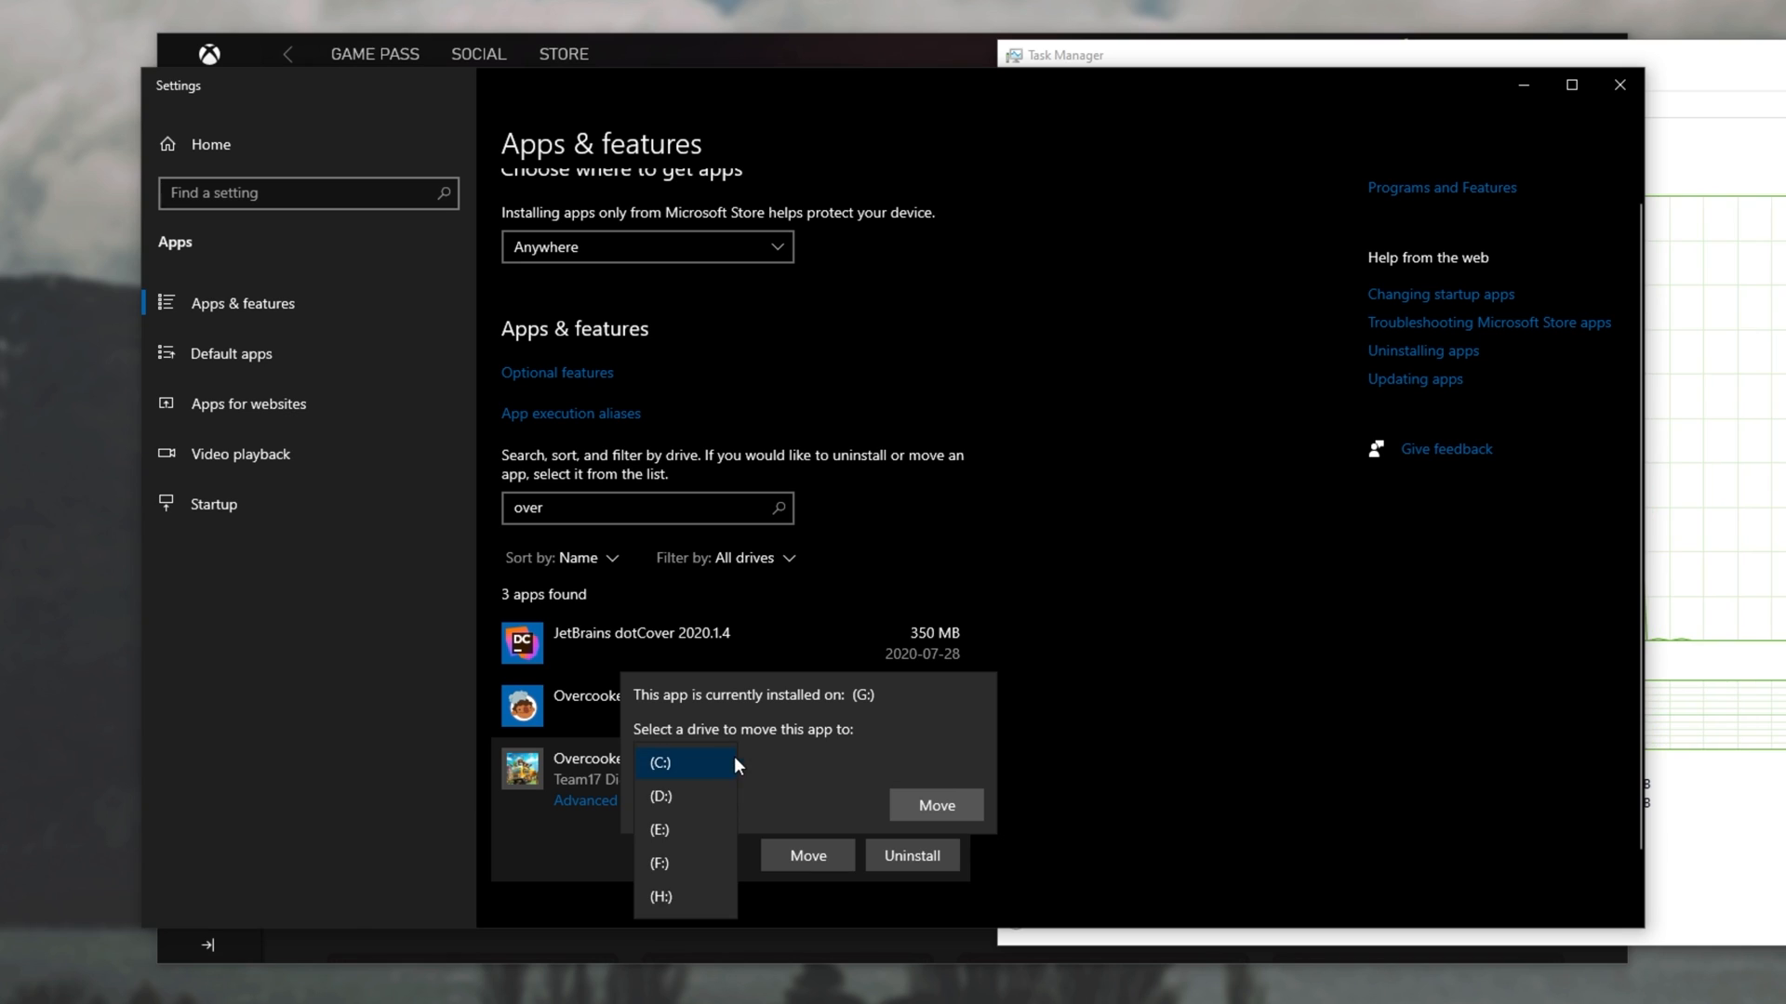
mouse_move(684, 795)
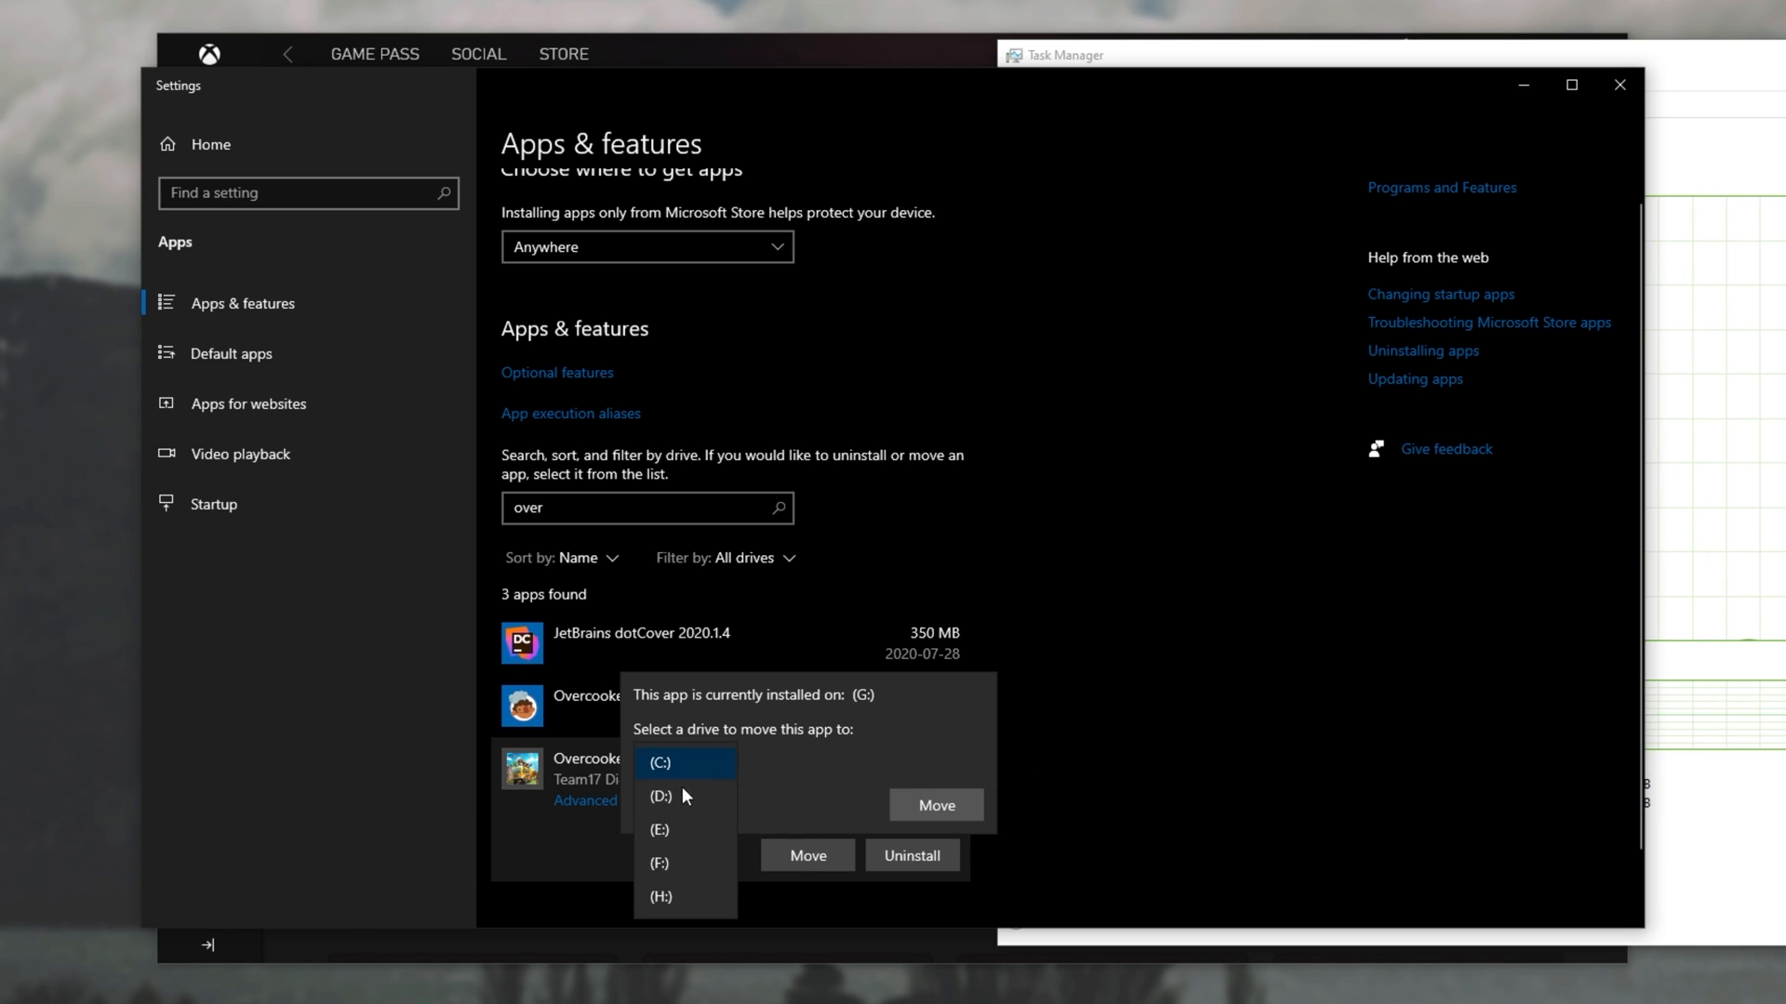
click(660, 761)
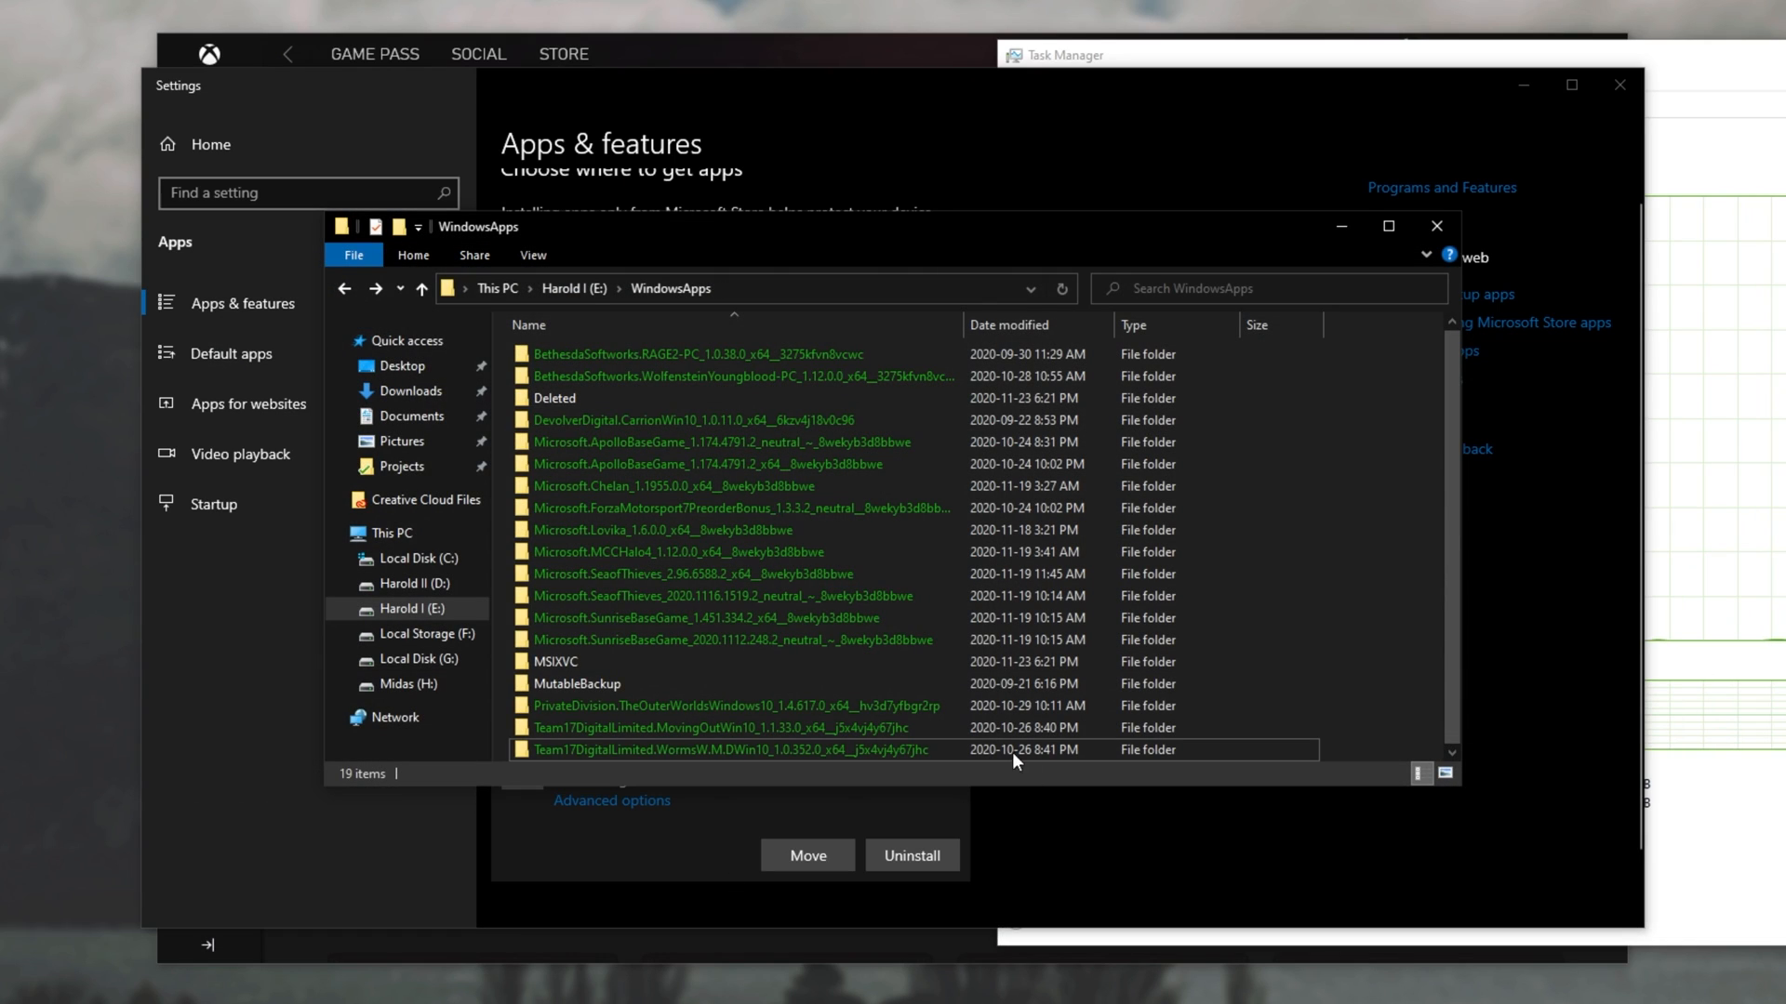
mouse_move(1036, 786)
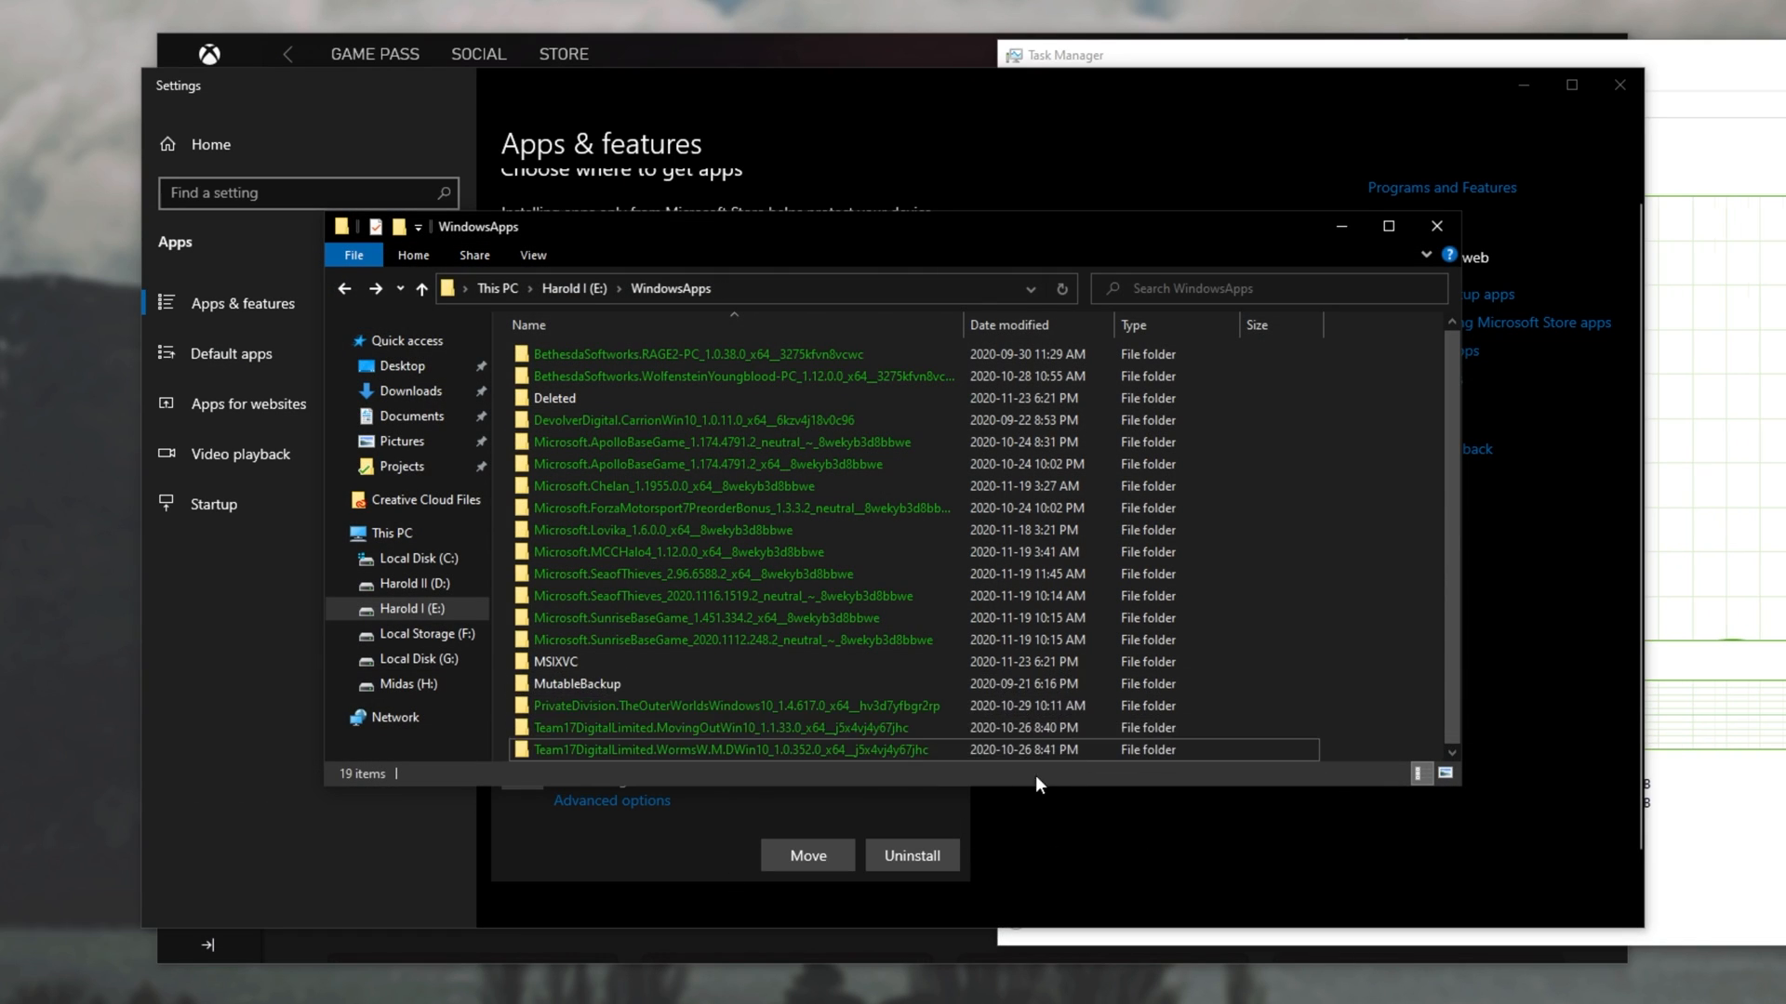
mouse_move(597, 305)
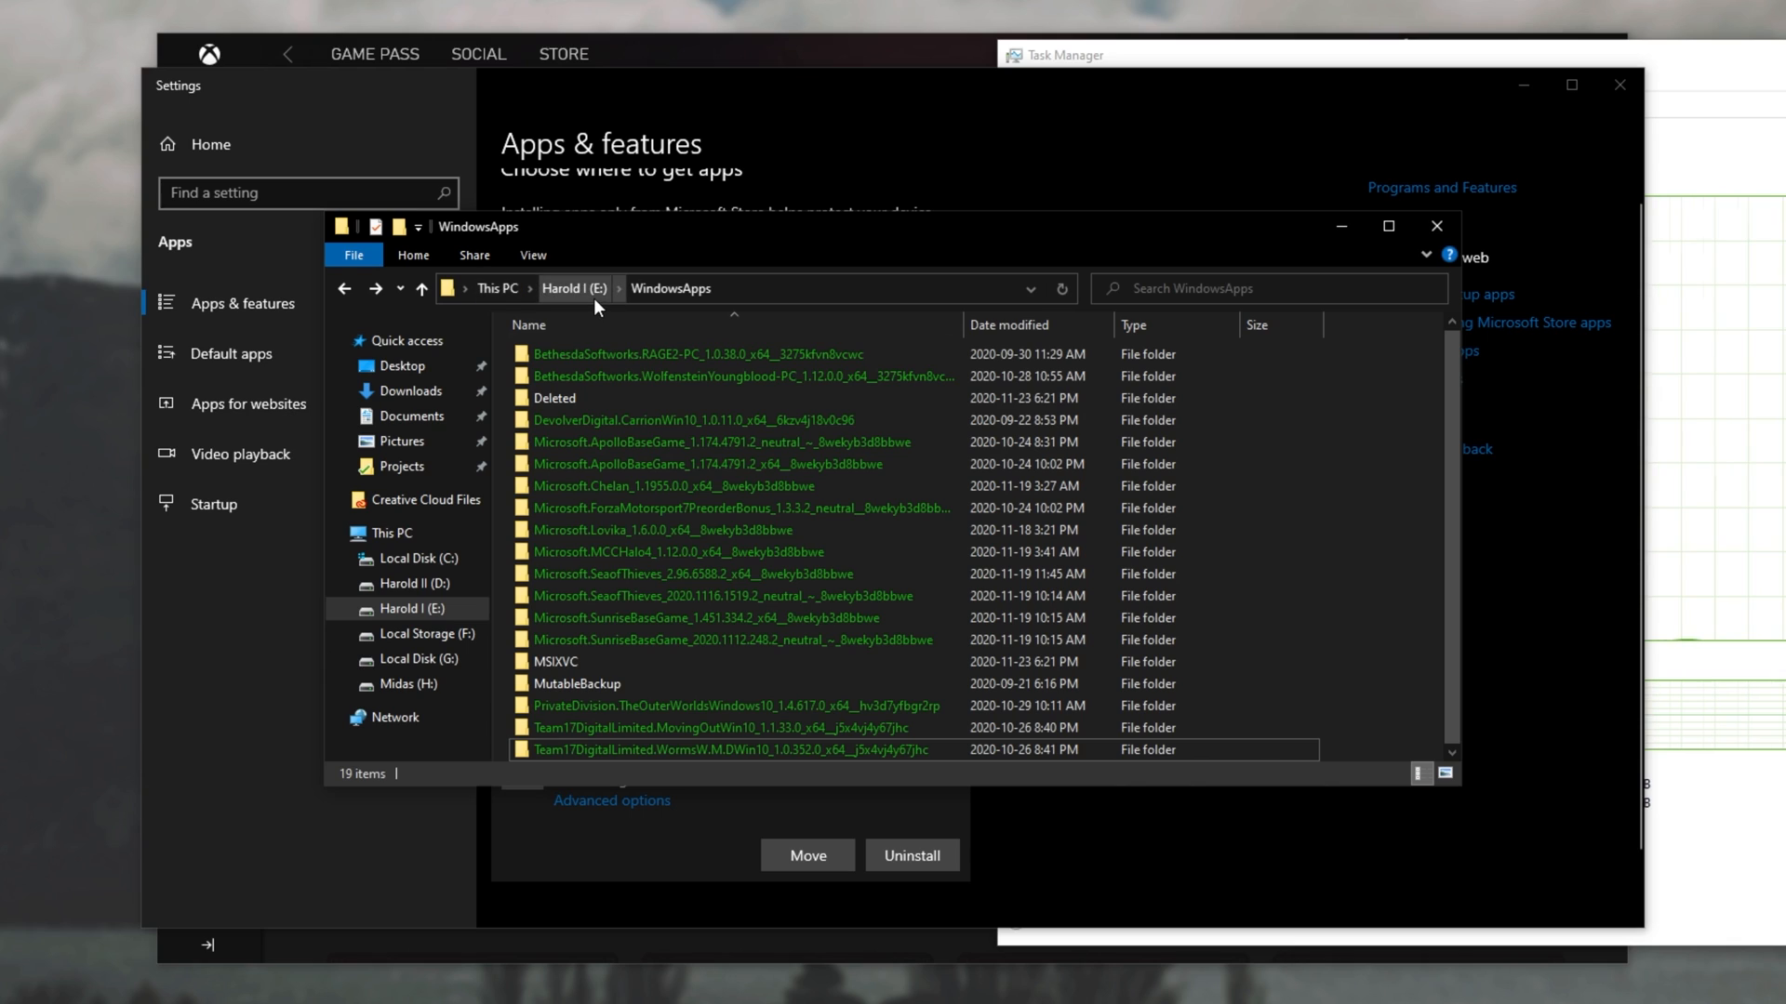
Open WindowsApps on drive G, granting access at the permission prompt.
click(415, 659)
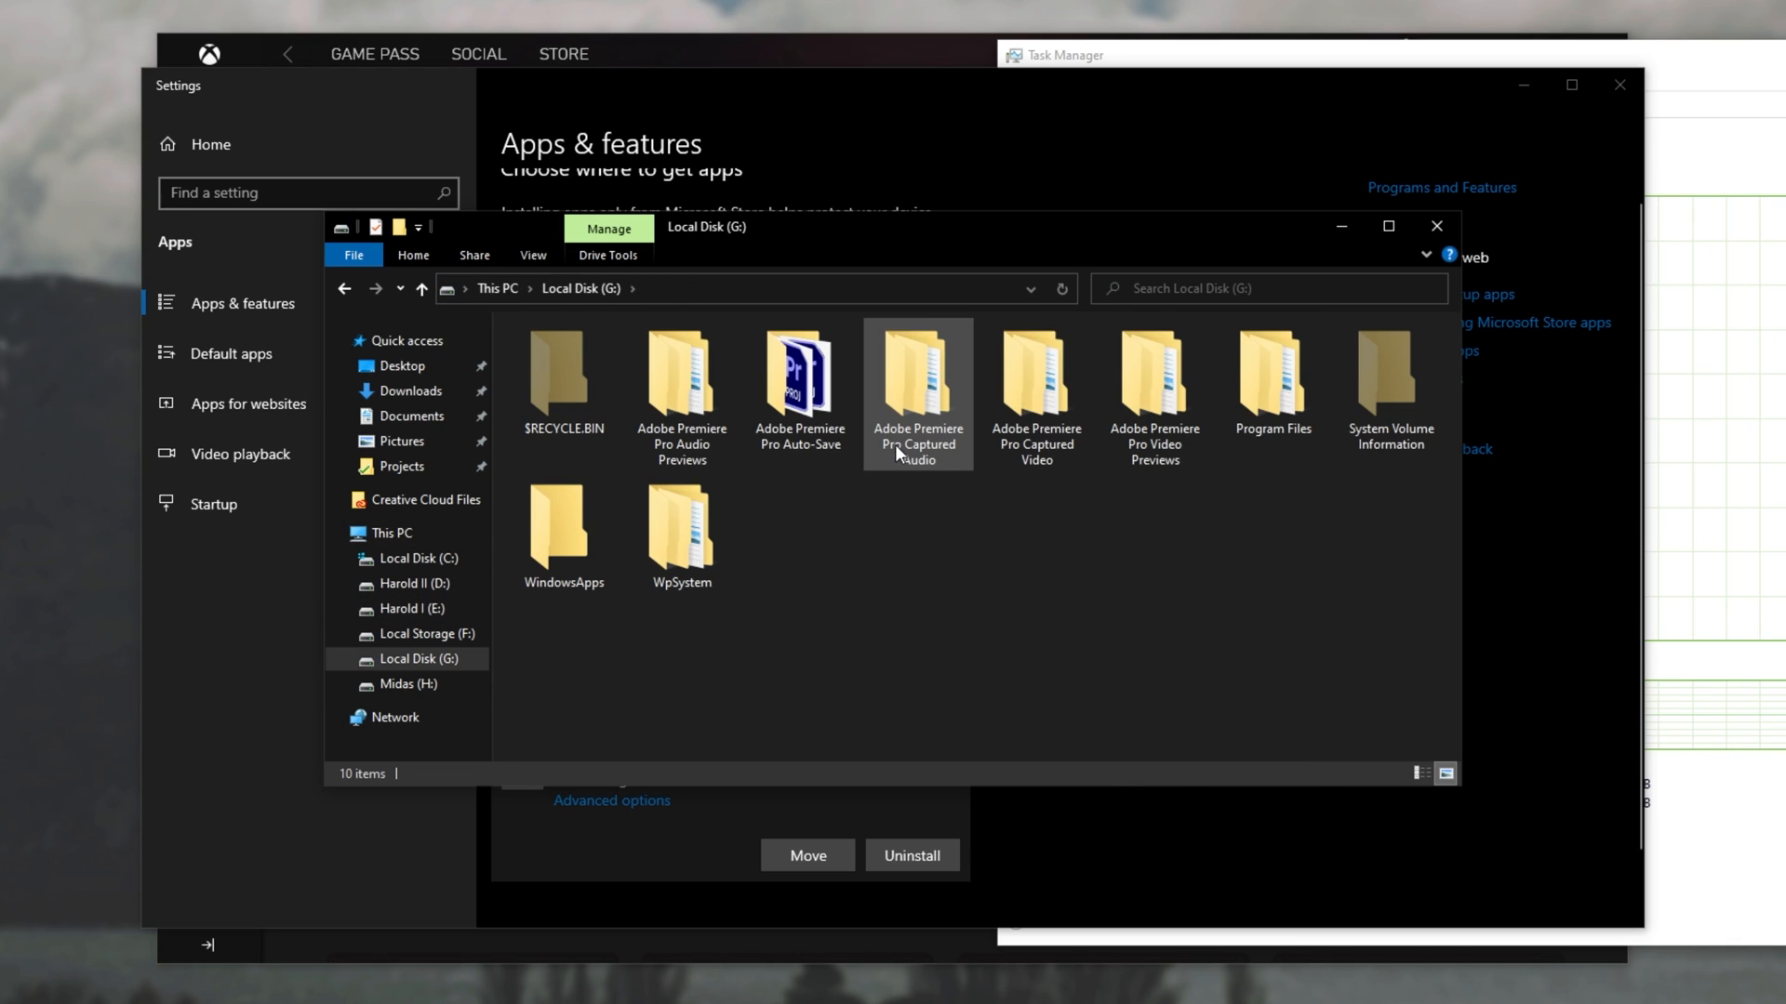
click(681, 532)
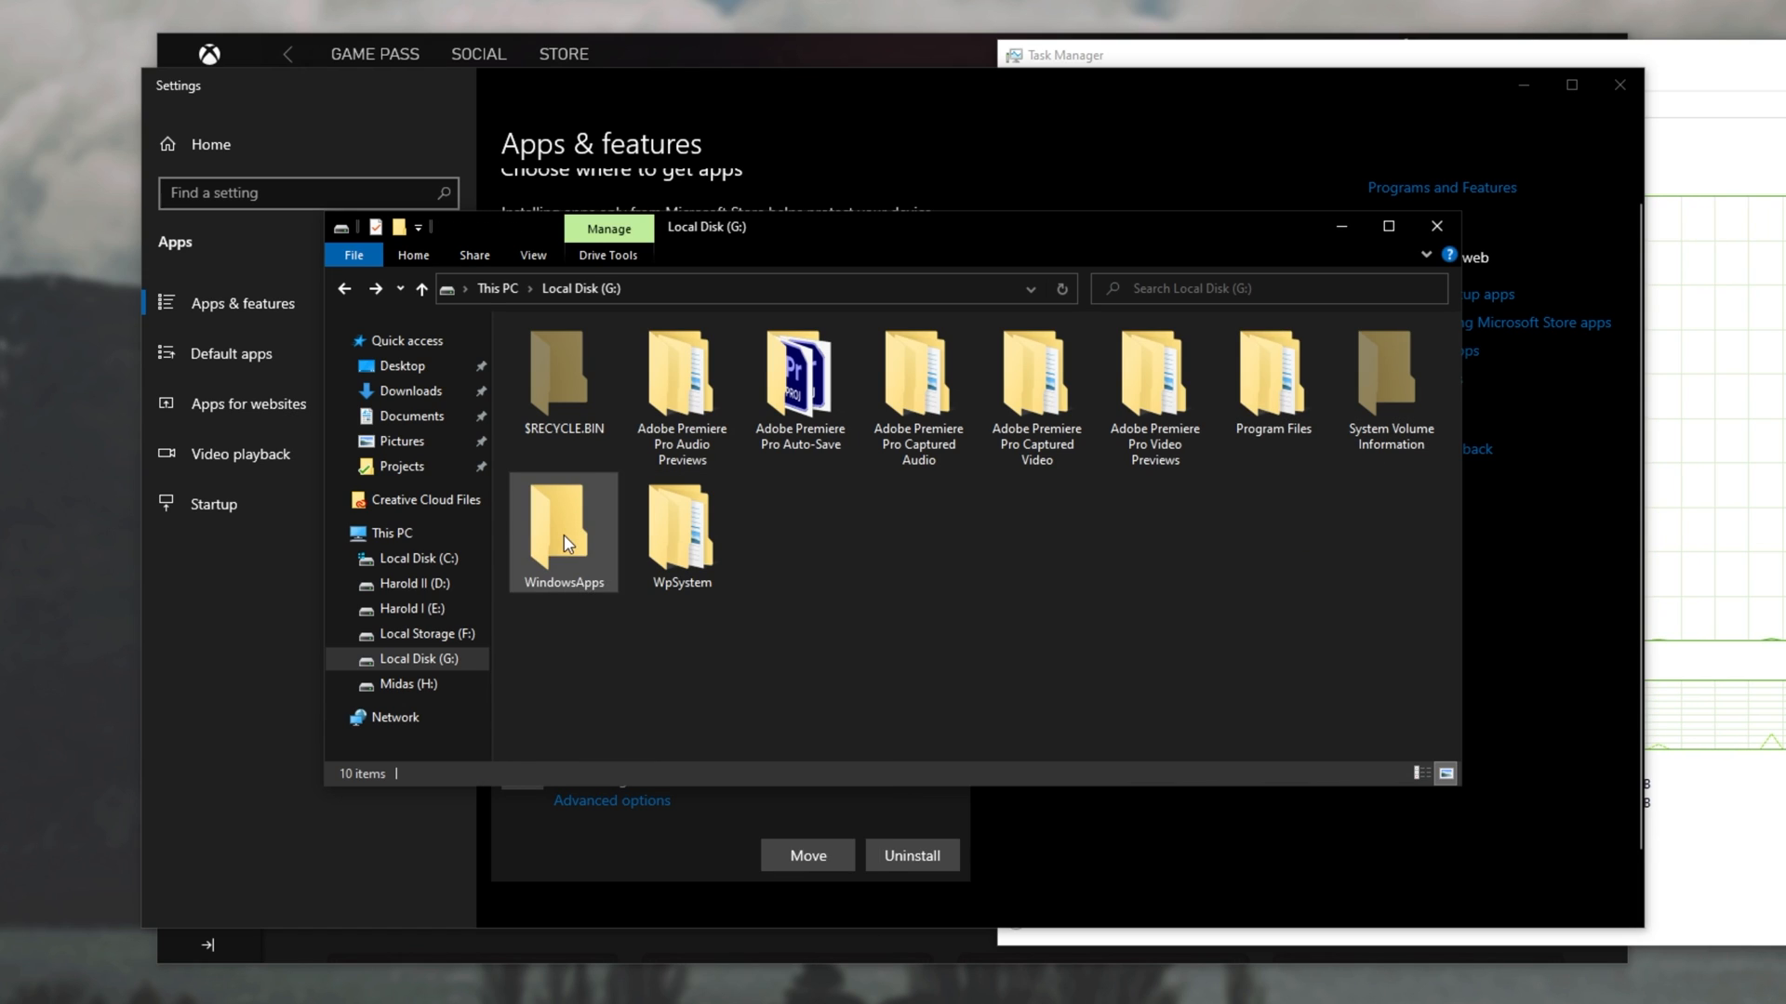
right_click(562, 529)
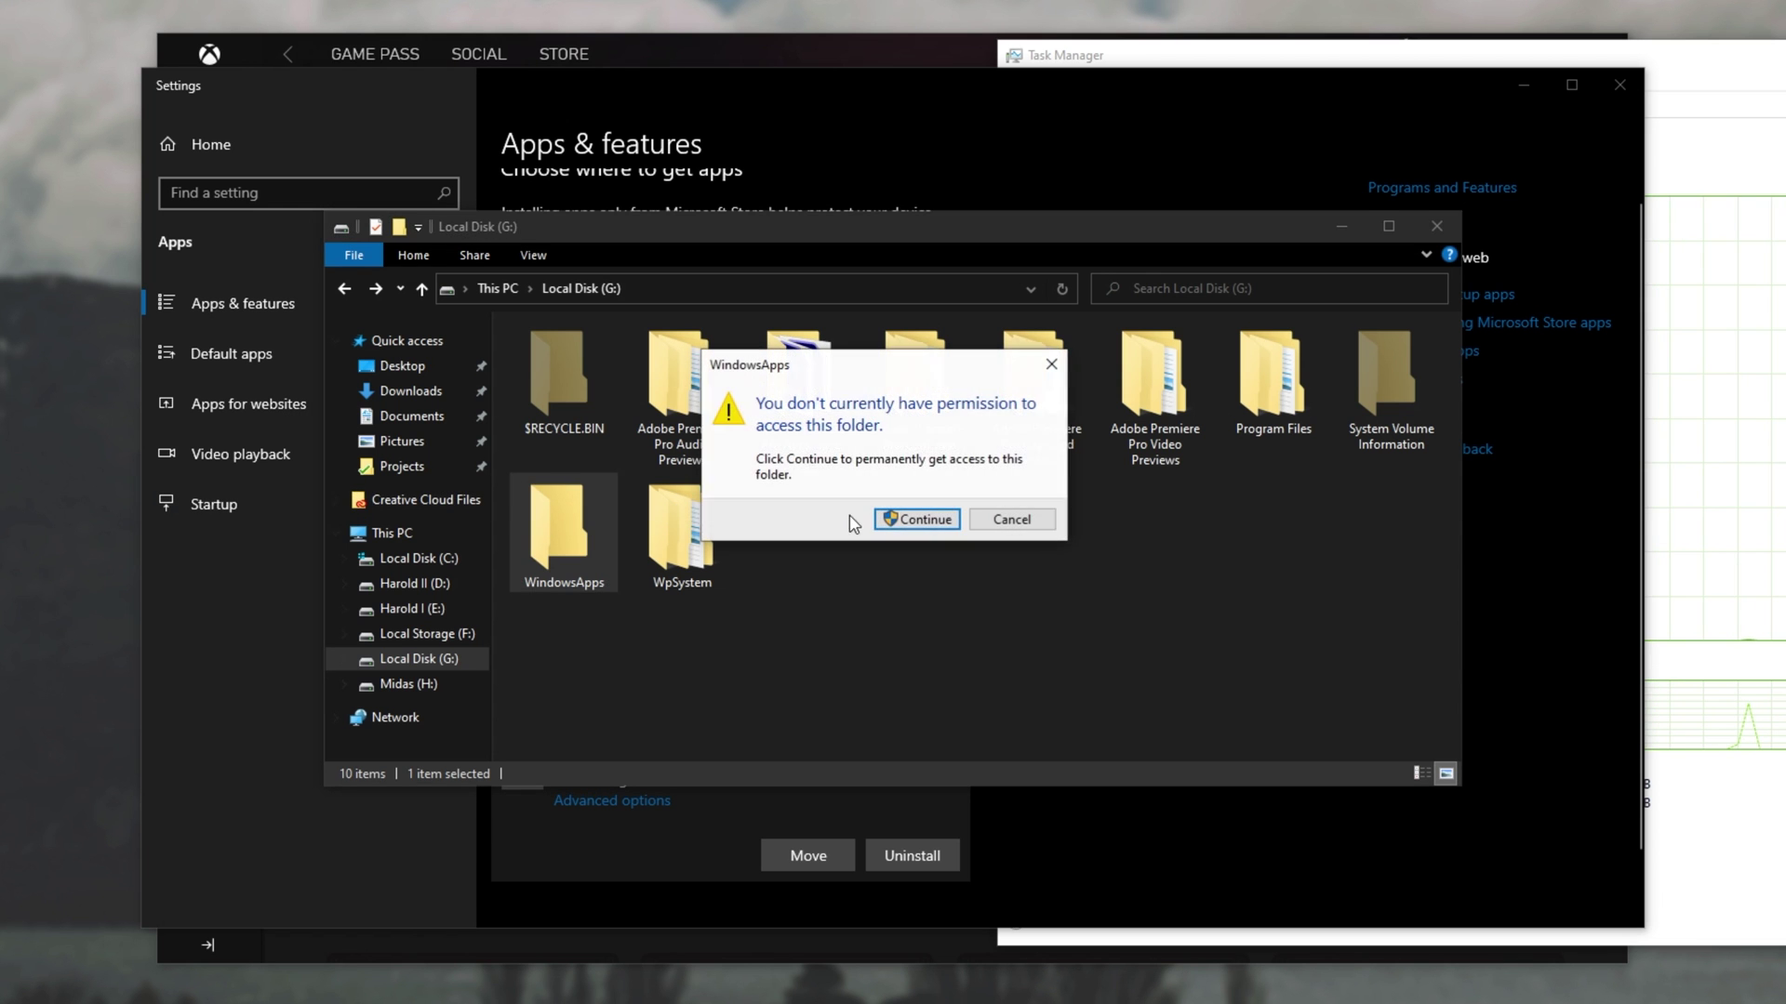
click(917, 519)
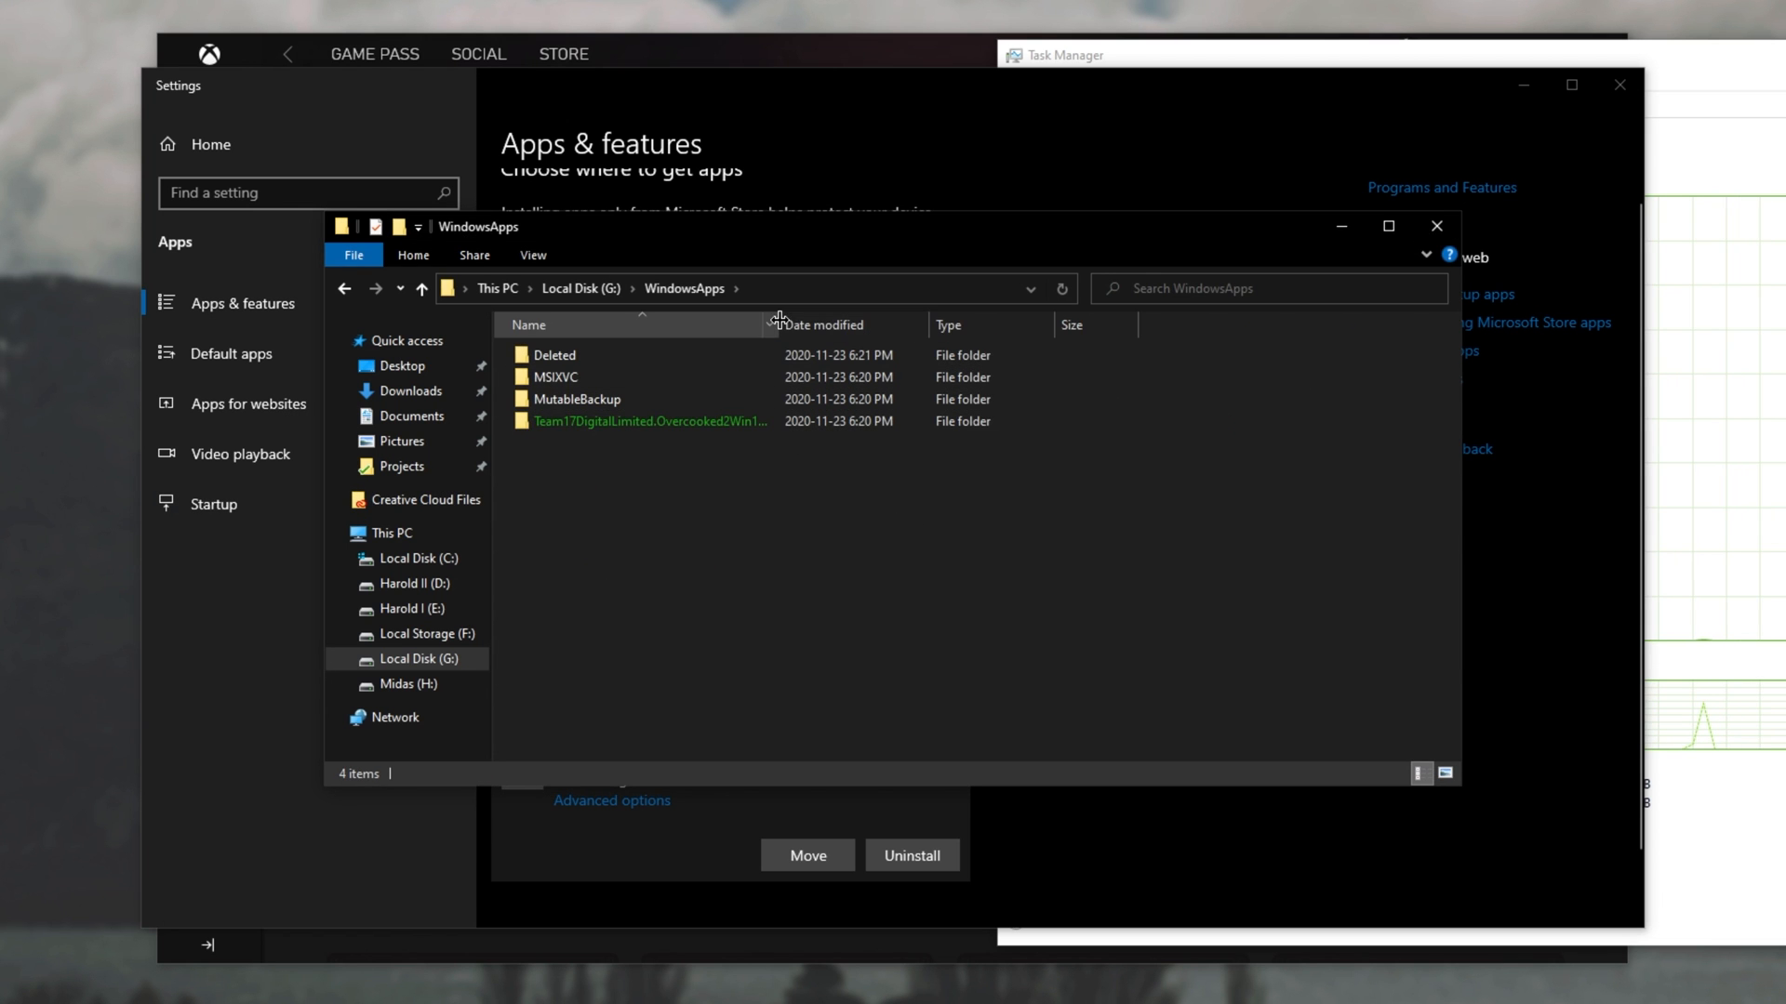
Inspect the 7.17 GB Overcooked2 package folder on drive G.
click(647, 421)
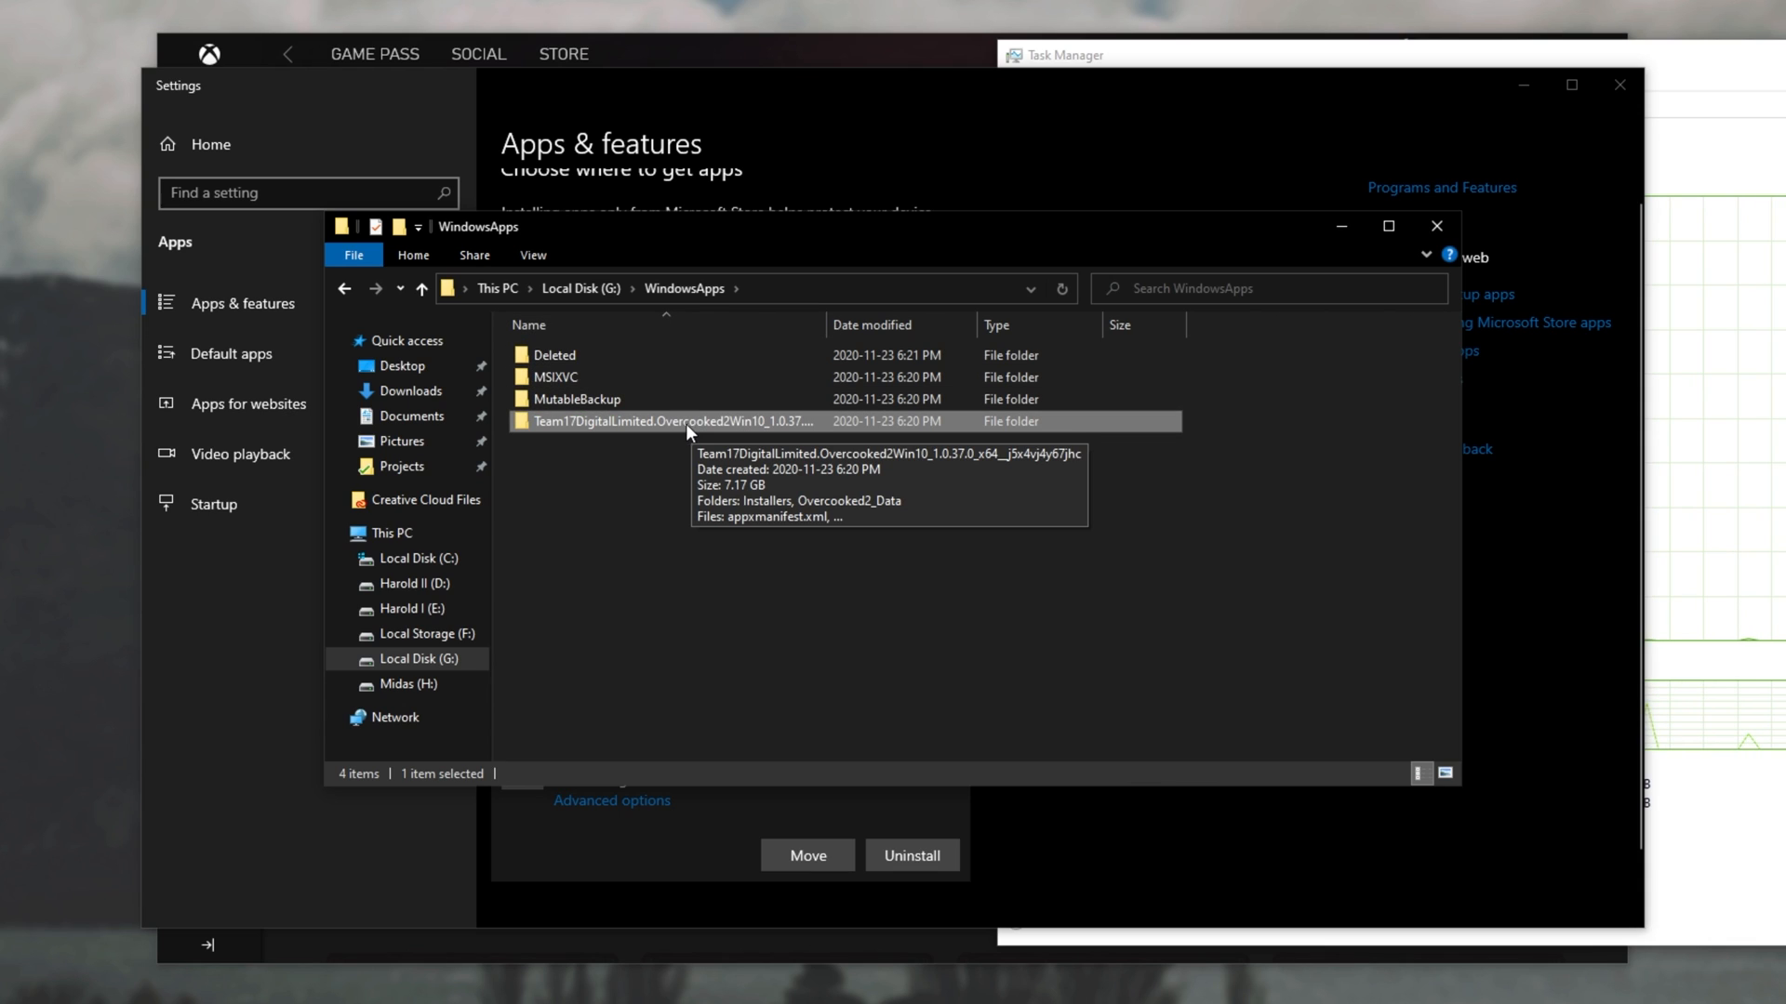
double_click(684, 421)
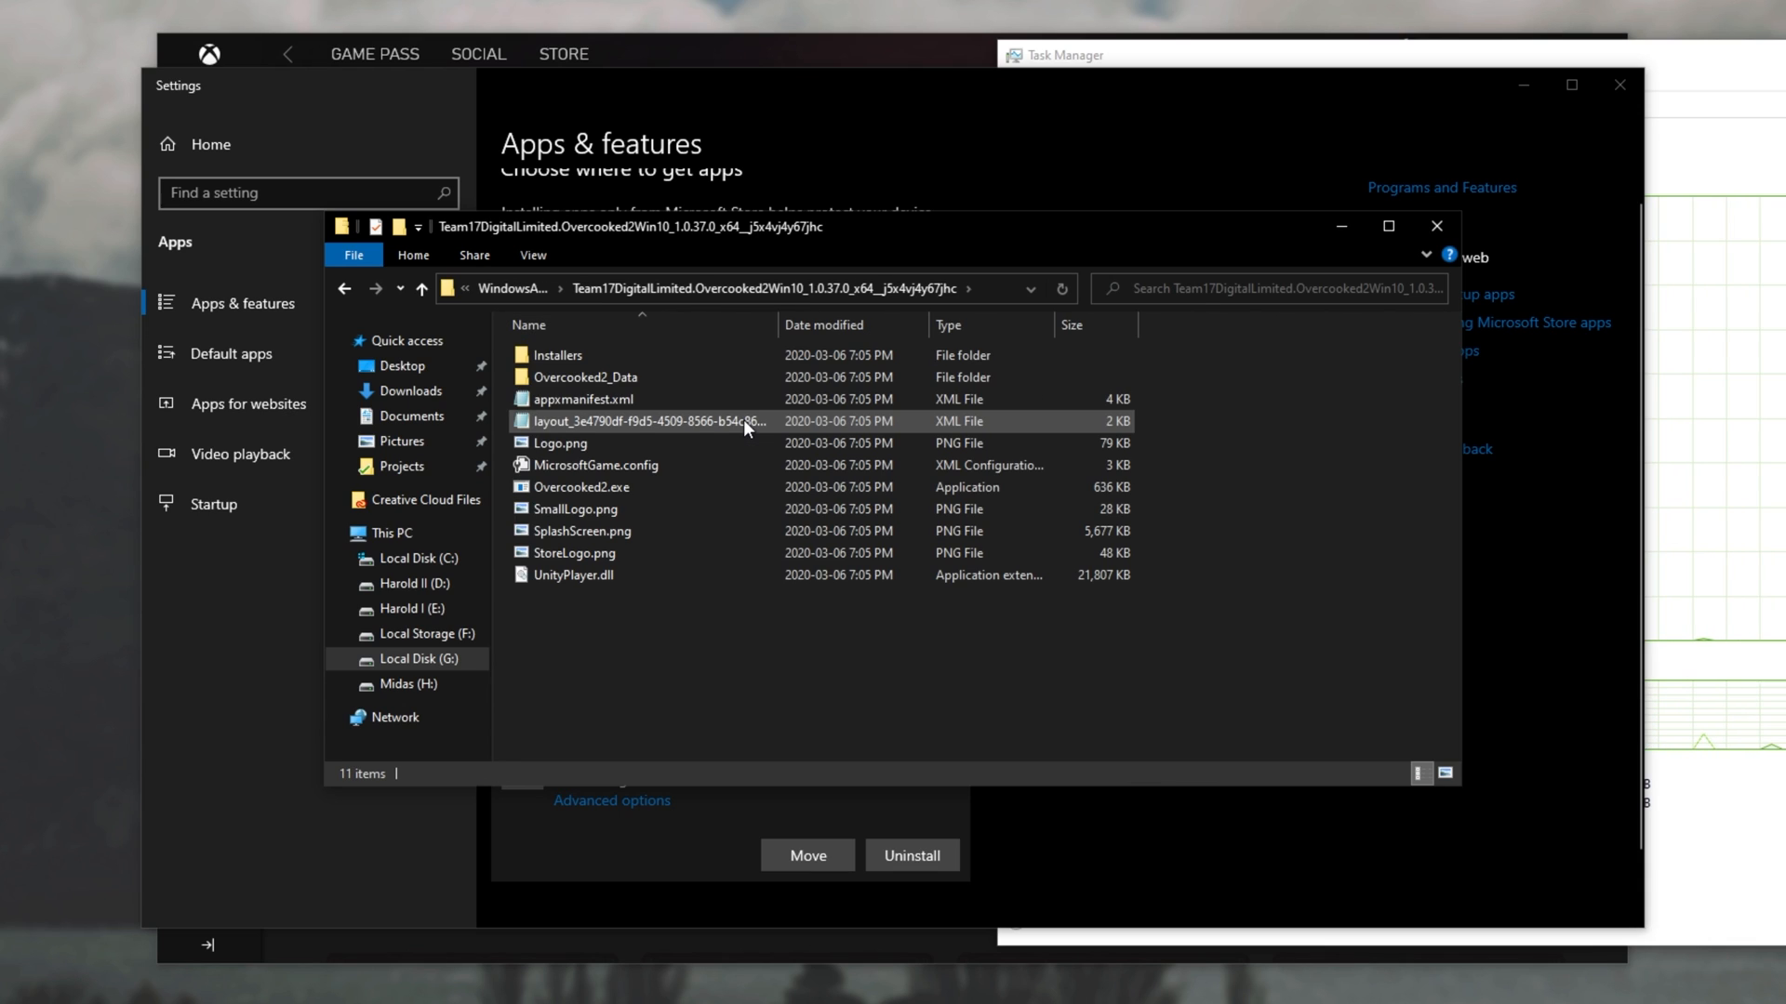
right_click(684, 421)
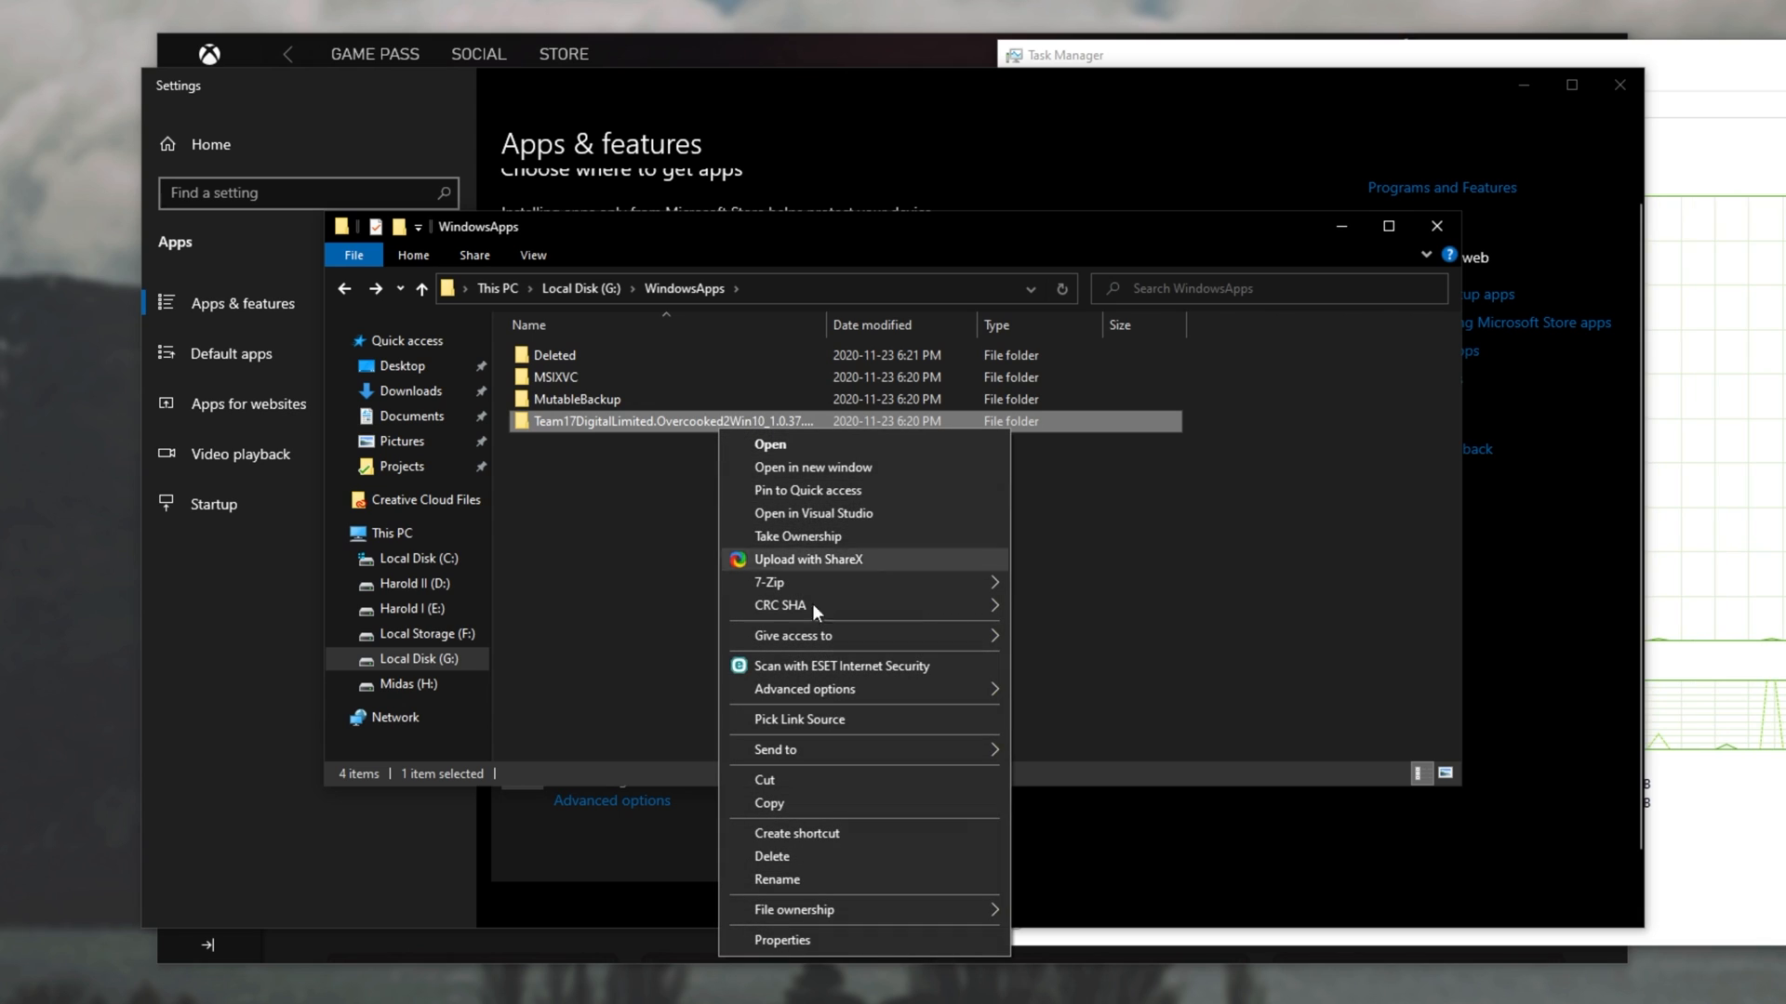
click(781, 940)
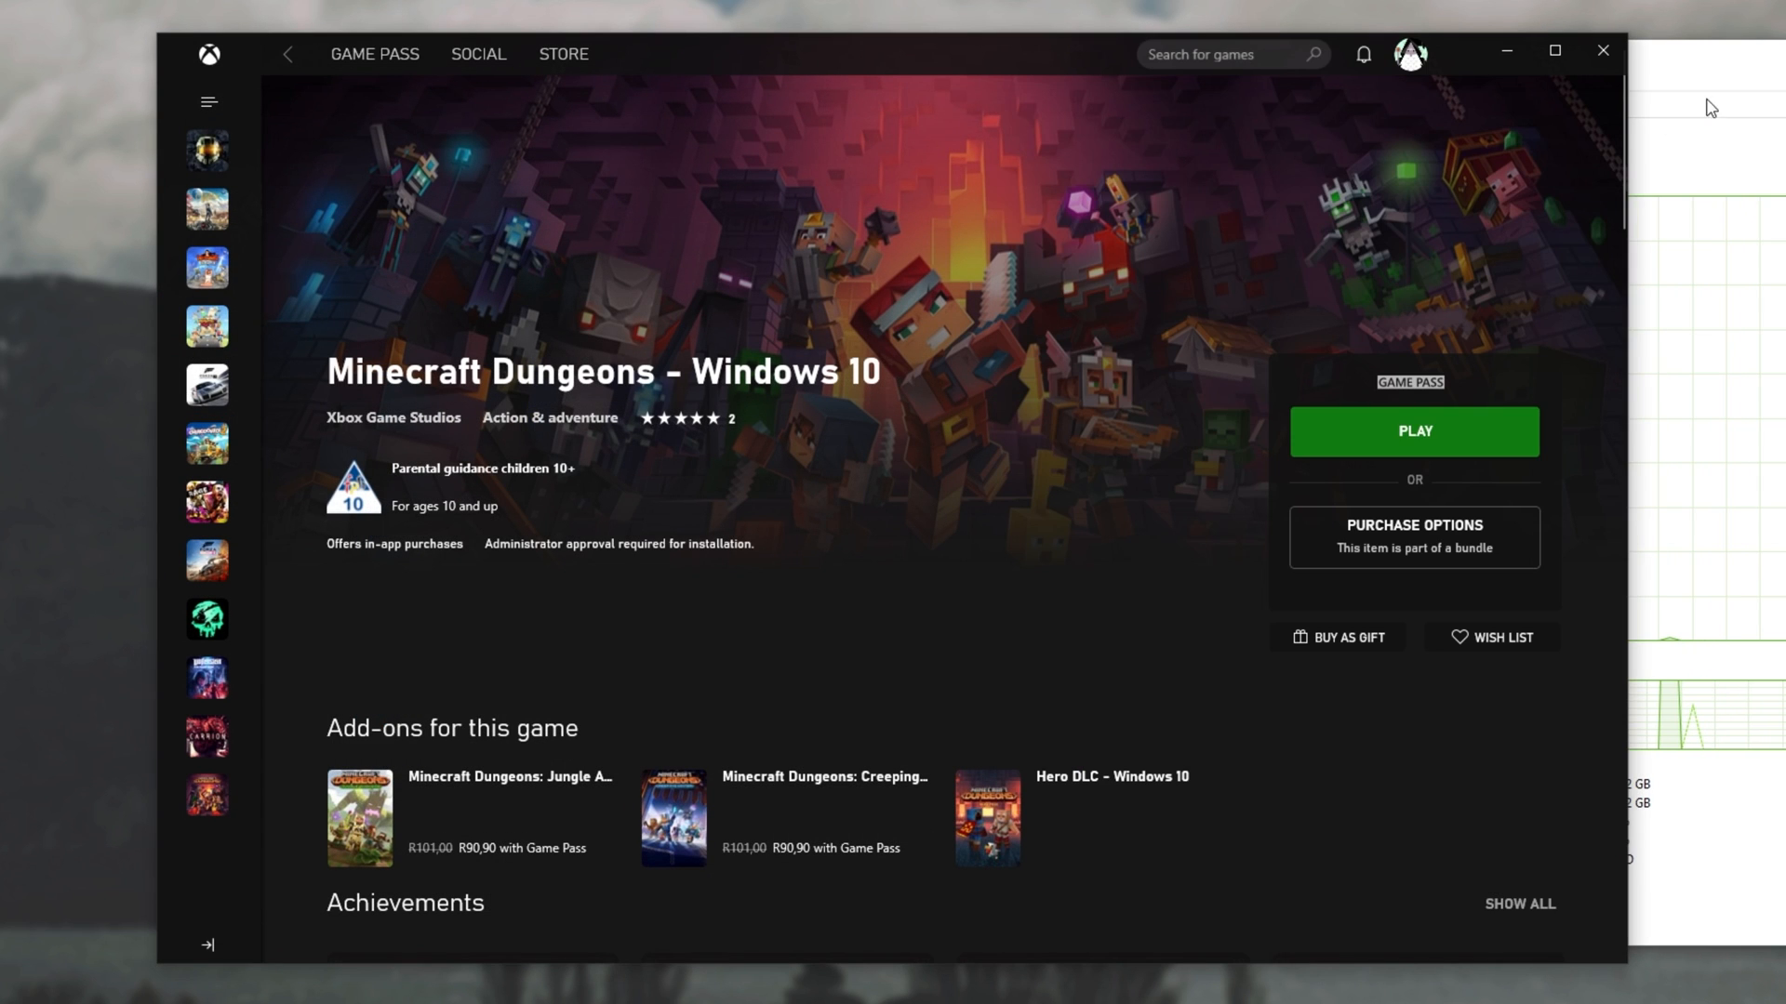
mouse_move(209, 619)
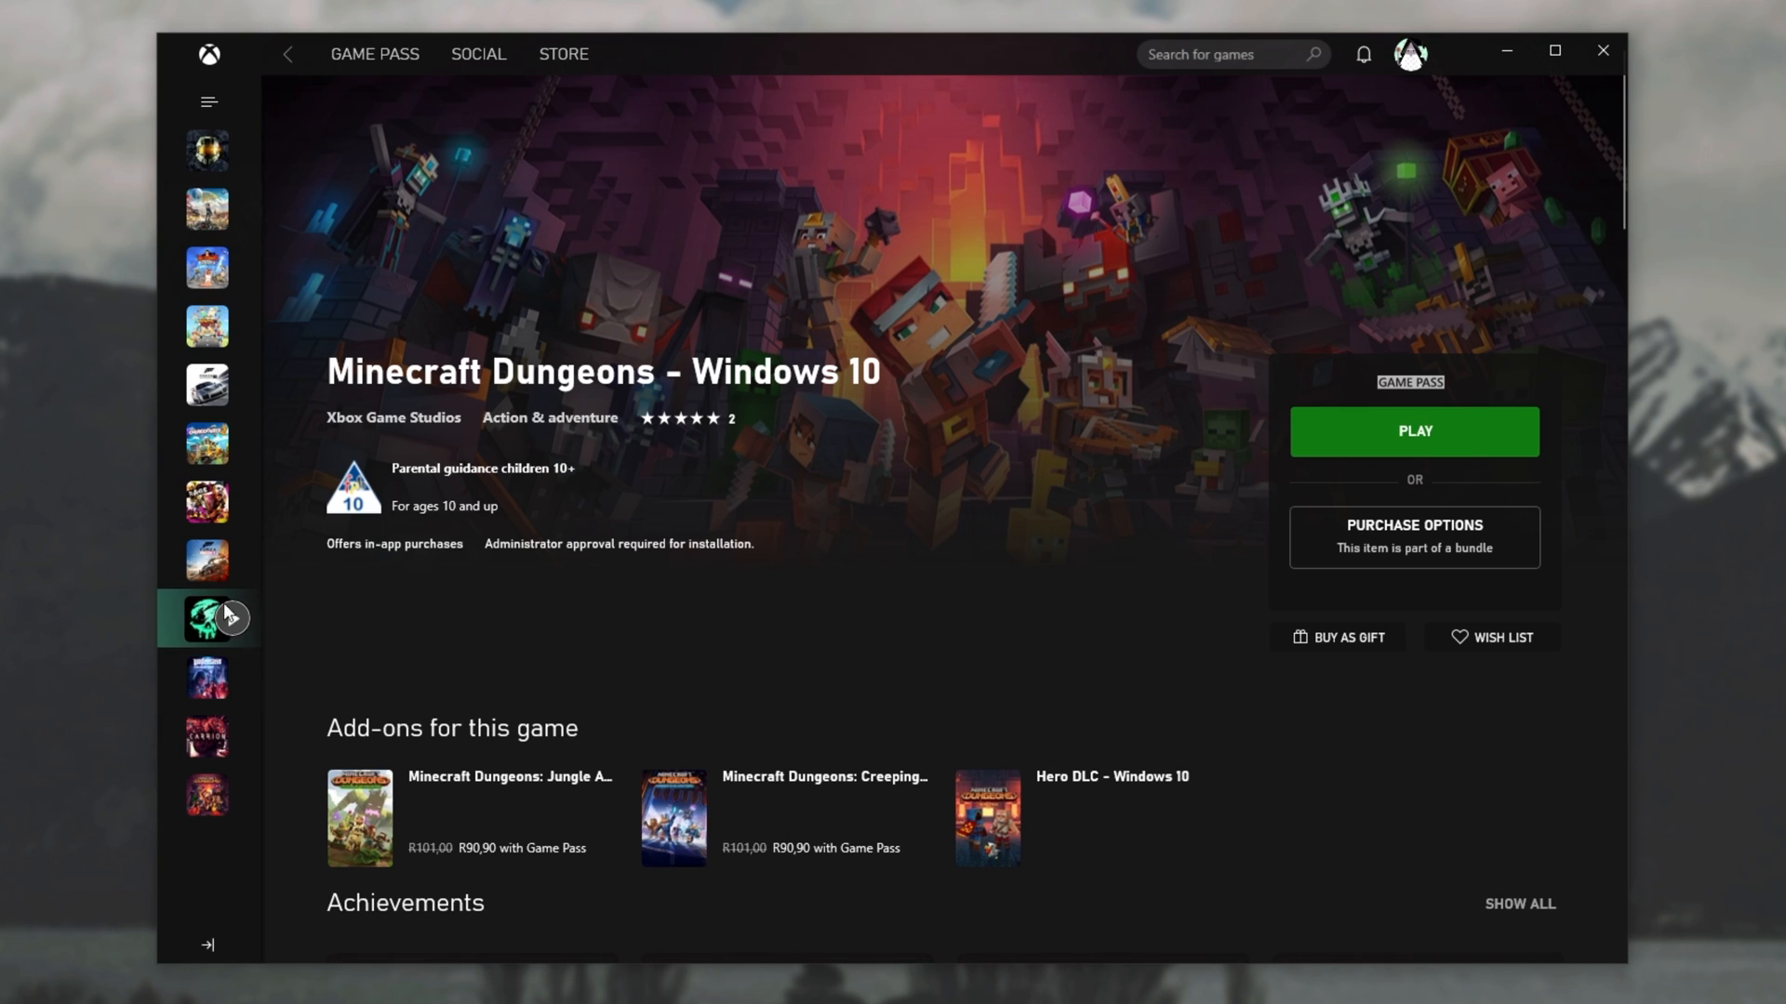
Launch Overcooked! 2 with PLAY from its Xbox app page.
click(207, 442)
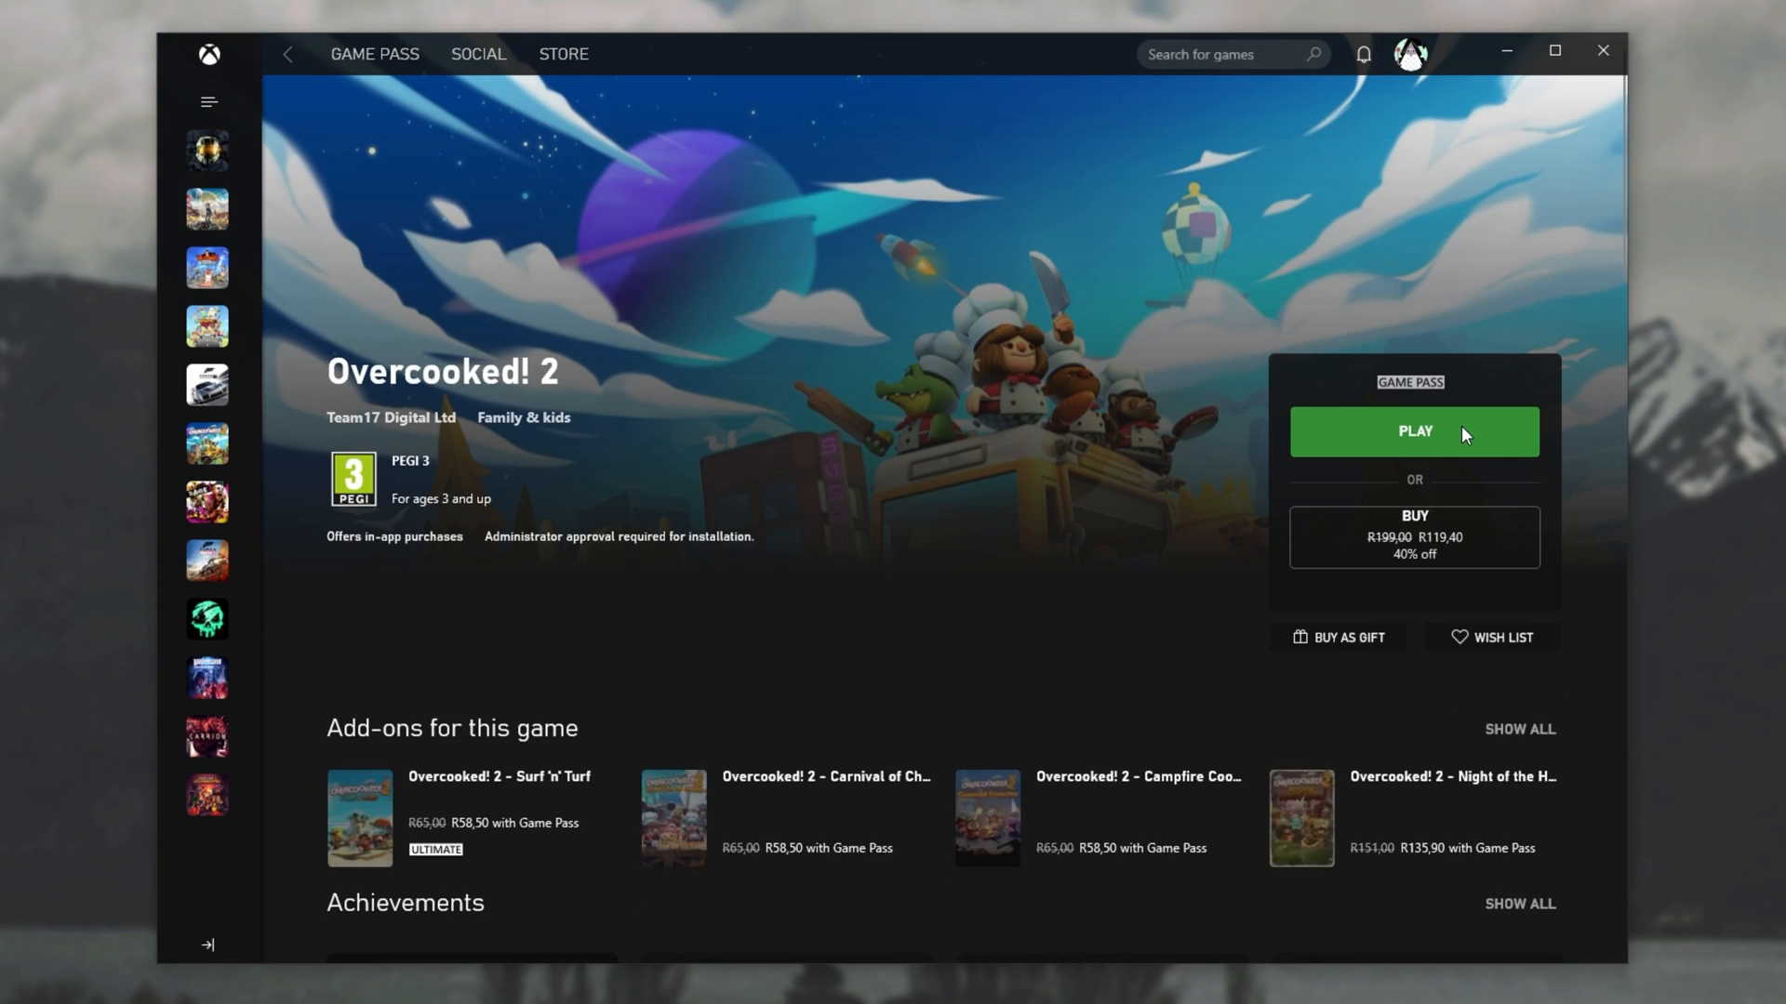
click(1413, 431)
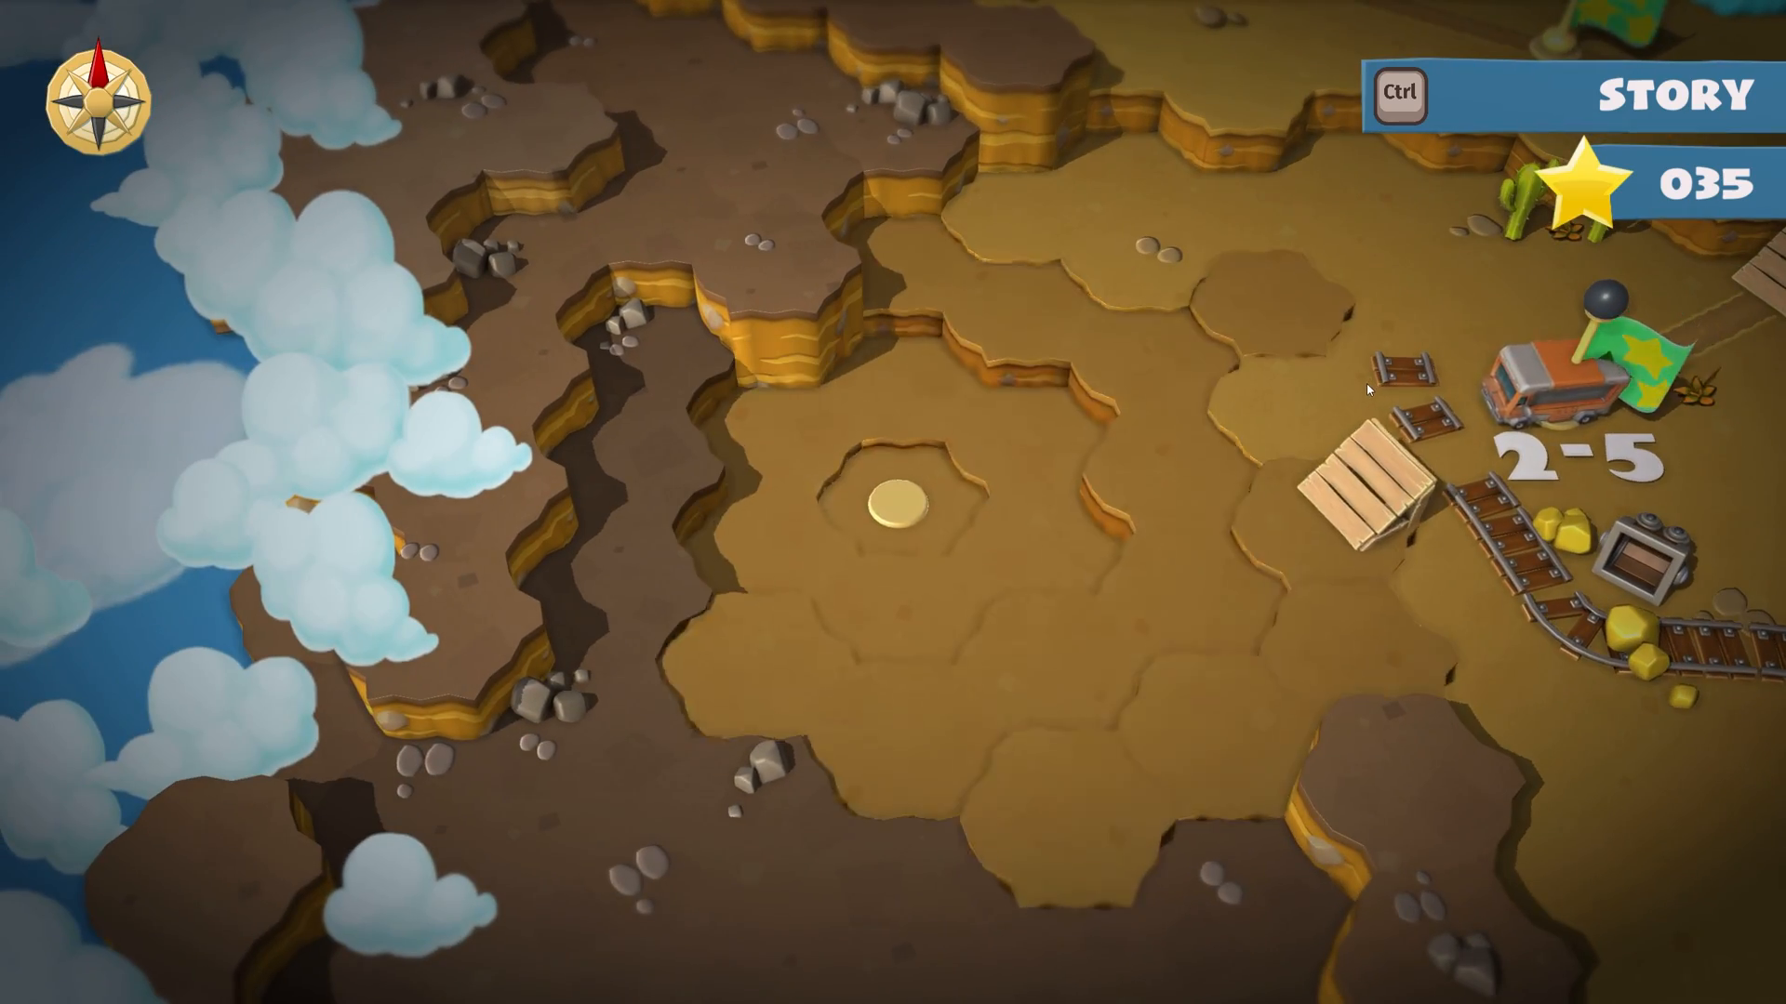
Scroll around the Story world map showing levels 2-4 to 2-6.
scroll(down, 3)
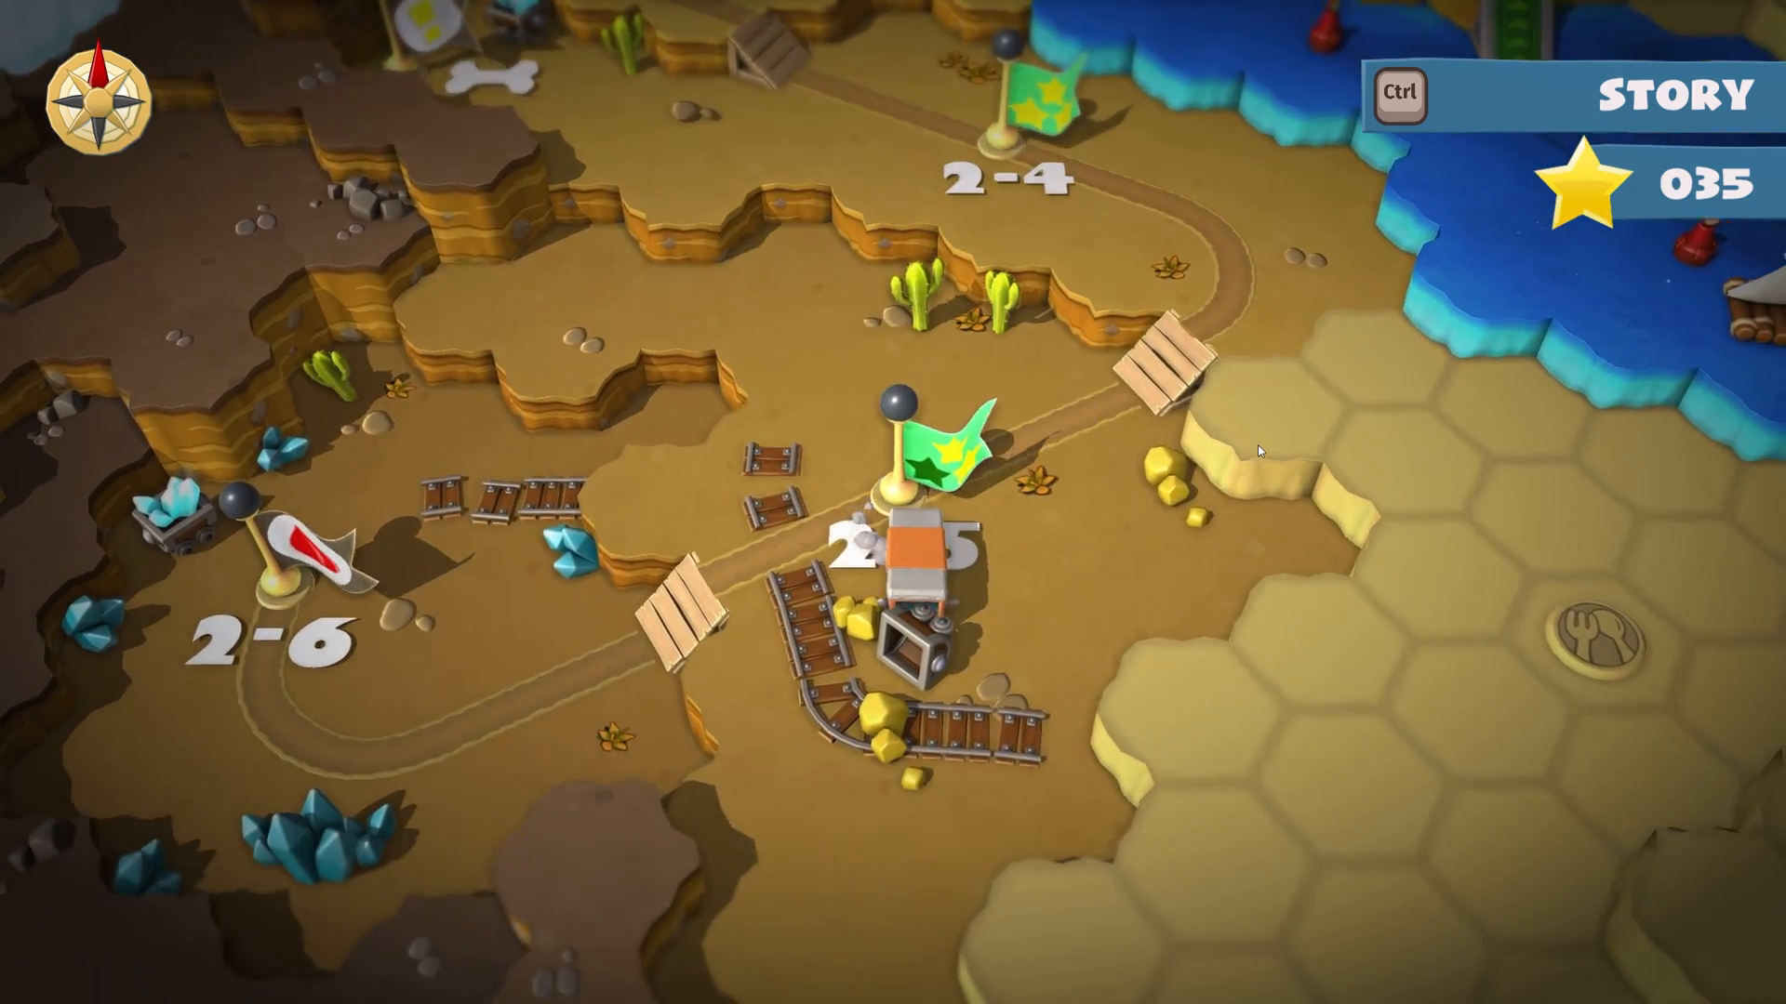